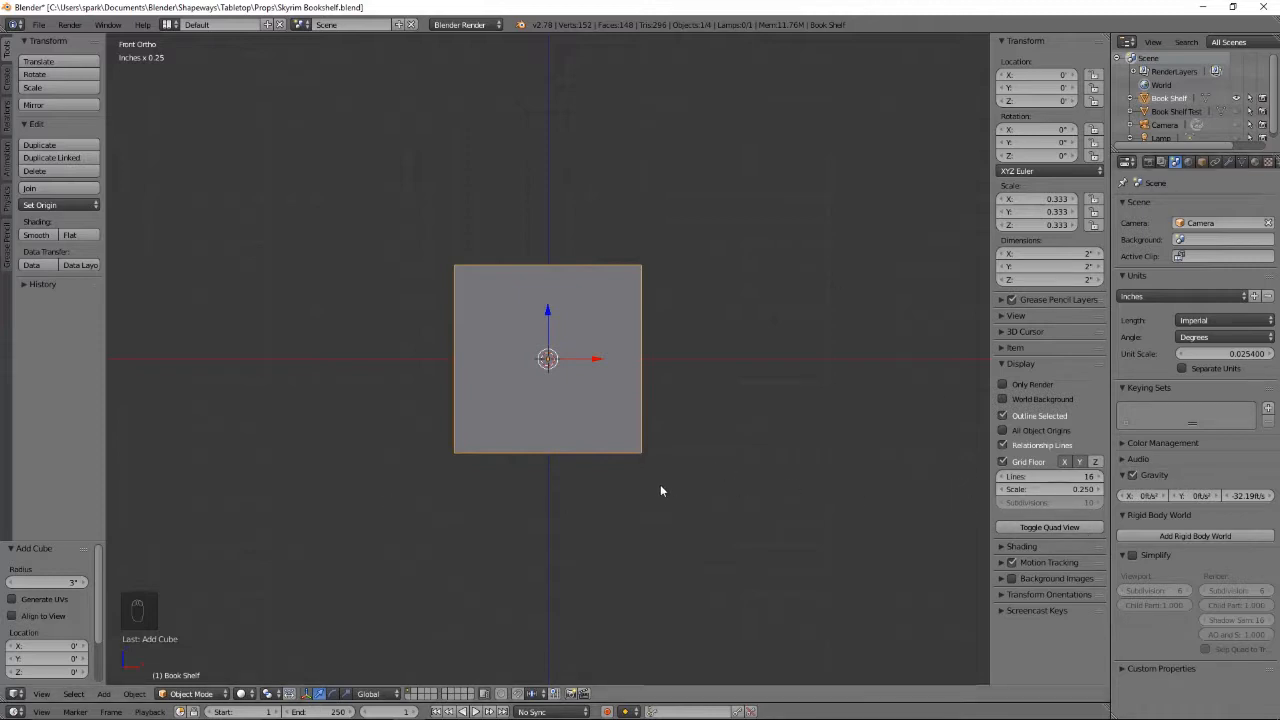
Step: Orbit from Front Ortho to an angled User Ortho view of the cube
left_click_drag(660, 490, 738, 510)
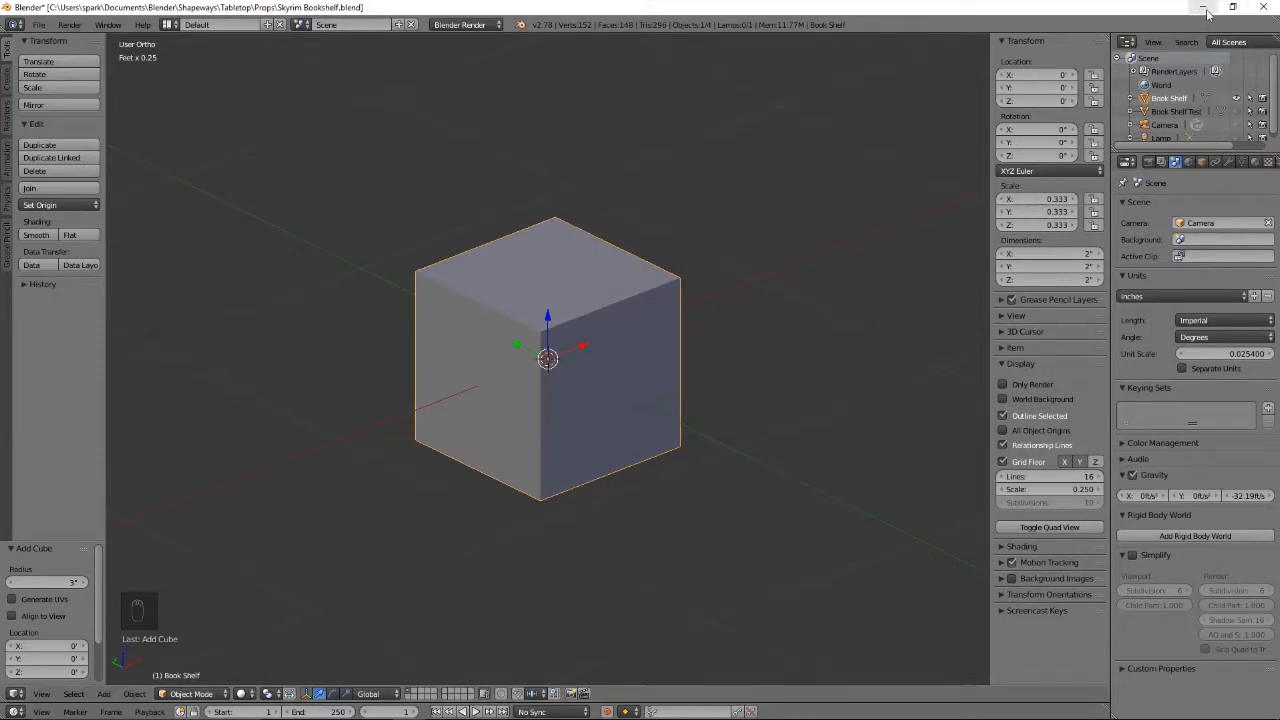
Step: Minimize Blender to reveal the Skyrim bookshelf and book reference photos
left_click(1203, 7)
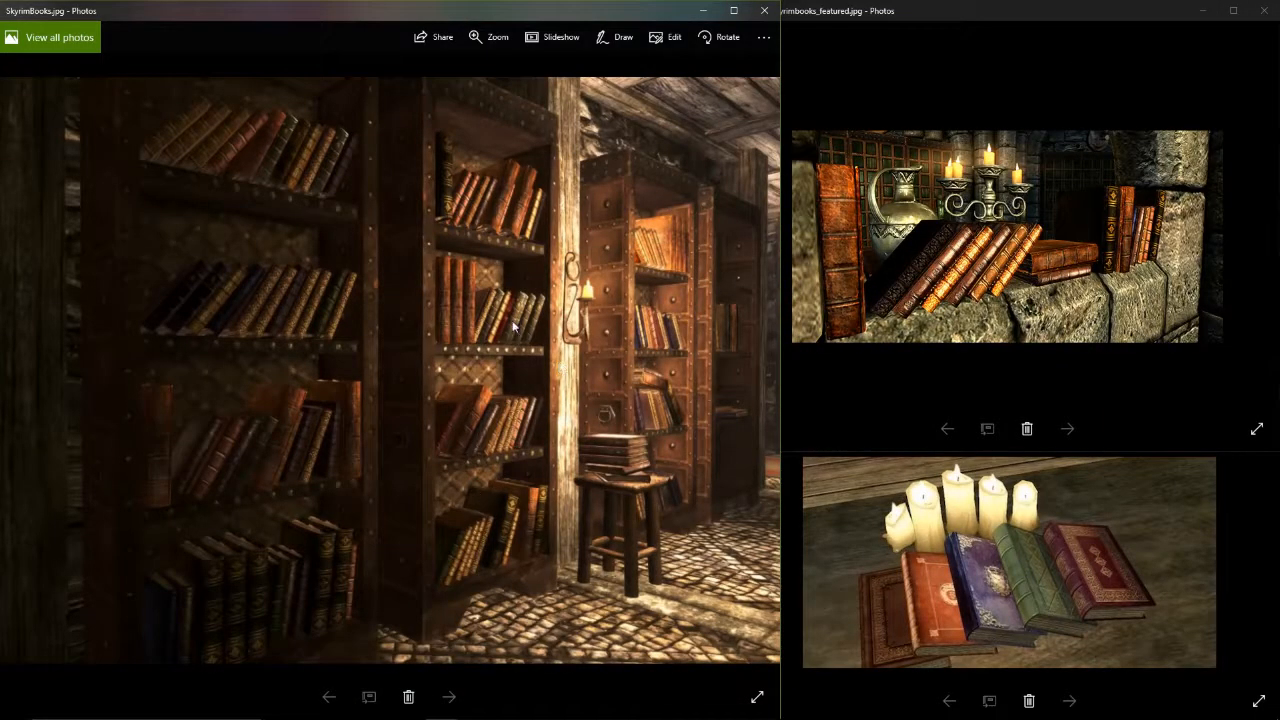
mouse_move(470, 143)
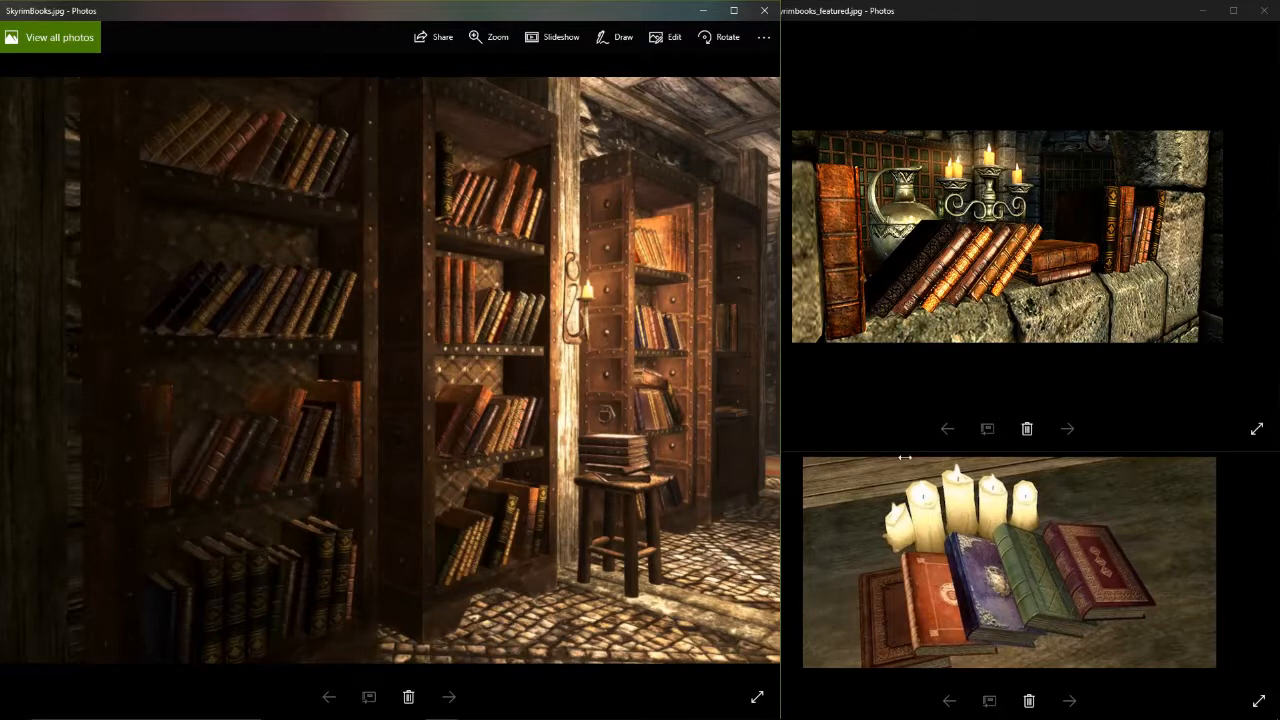
mouse_move(940, 297)
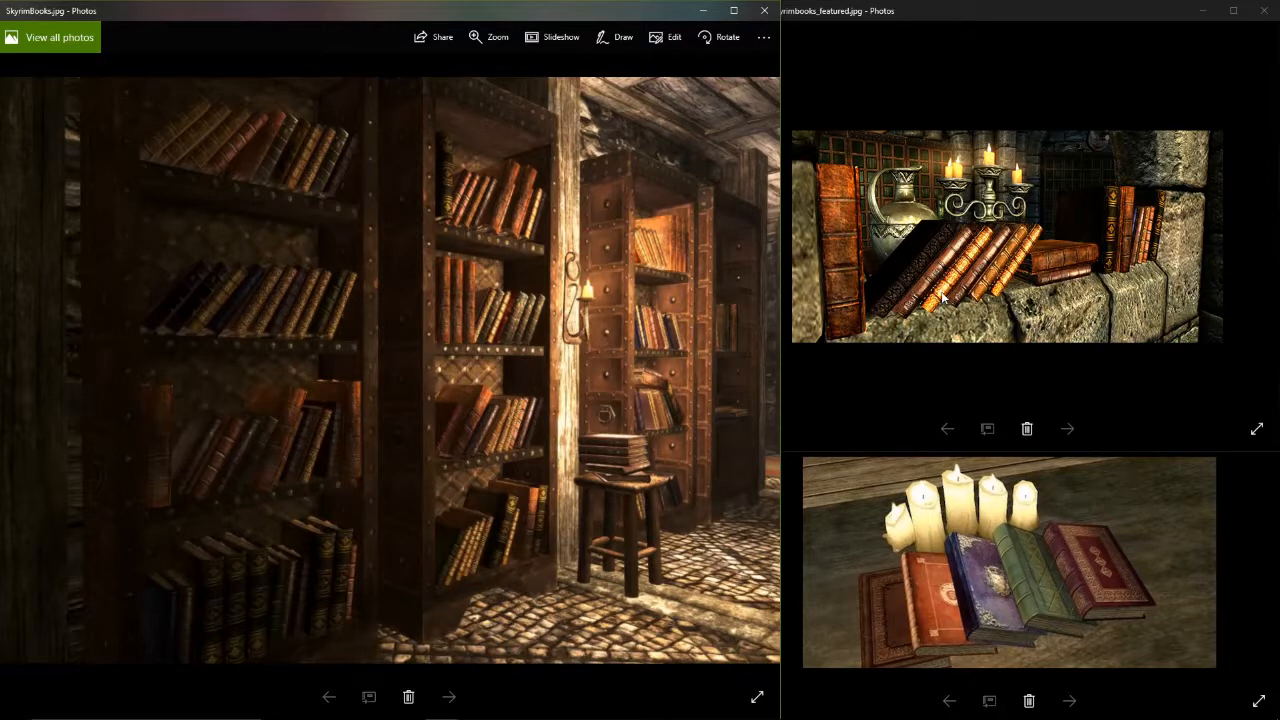
mouse_move(940, 218)
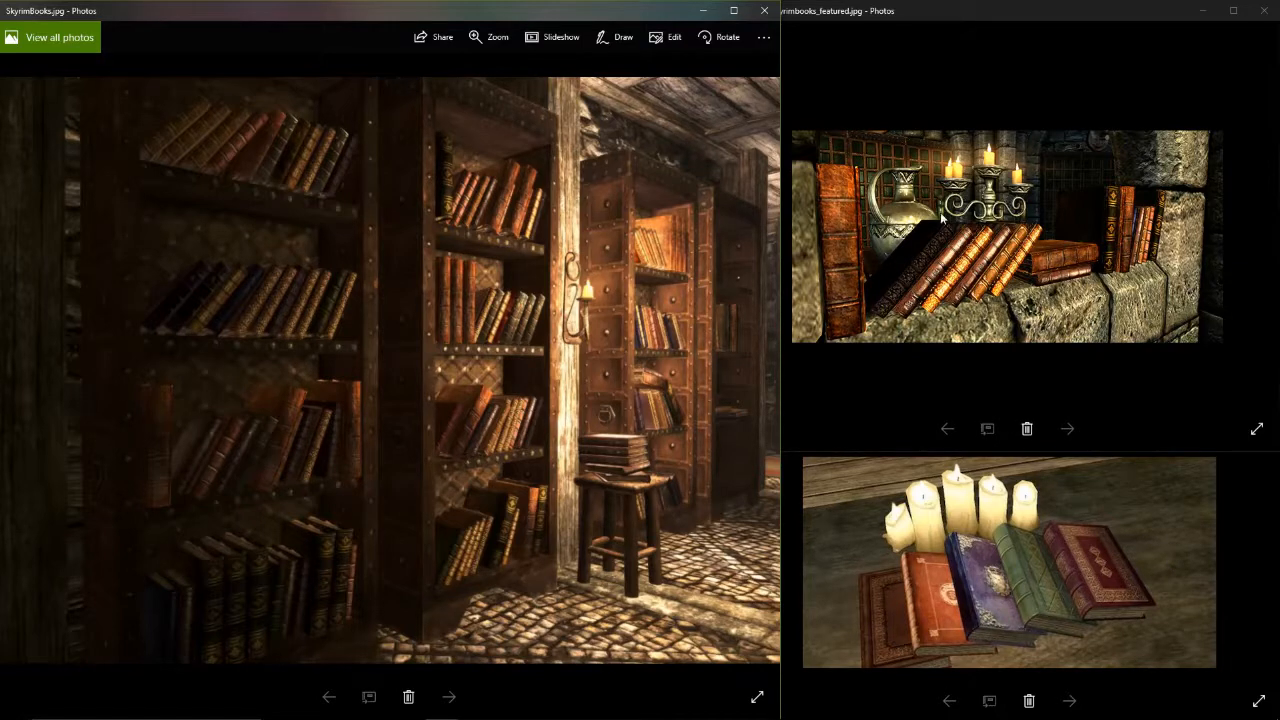
mouse_move(1060, 263)
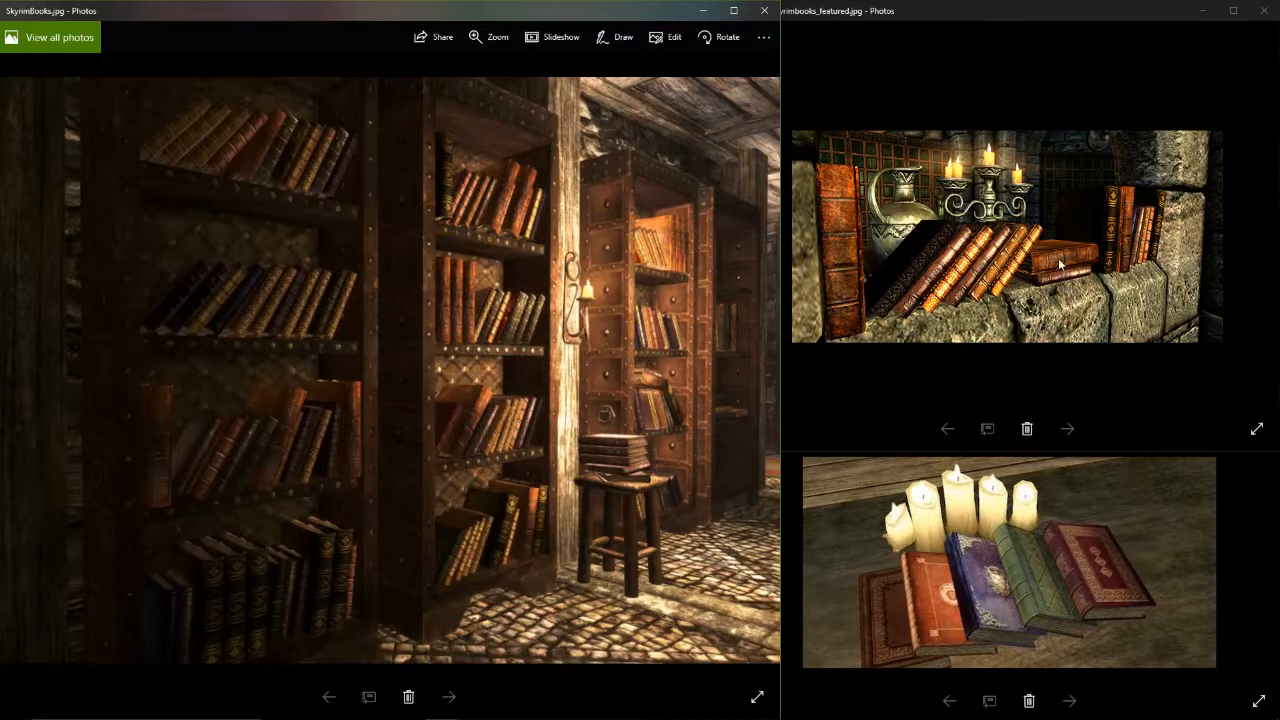
mouse_move(1090, 258)
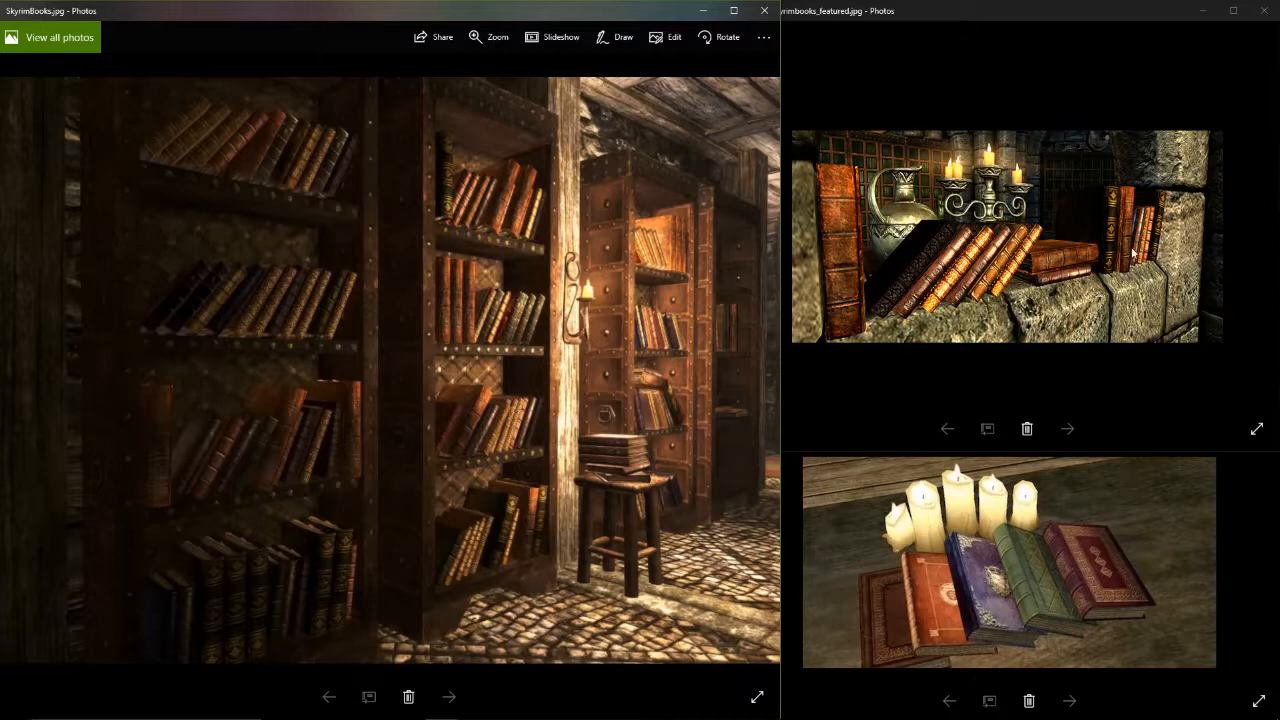
mouse_move(1022, 265)
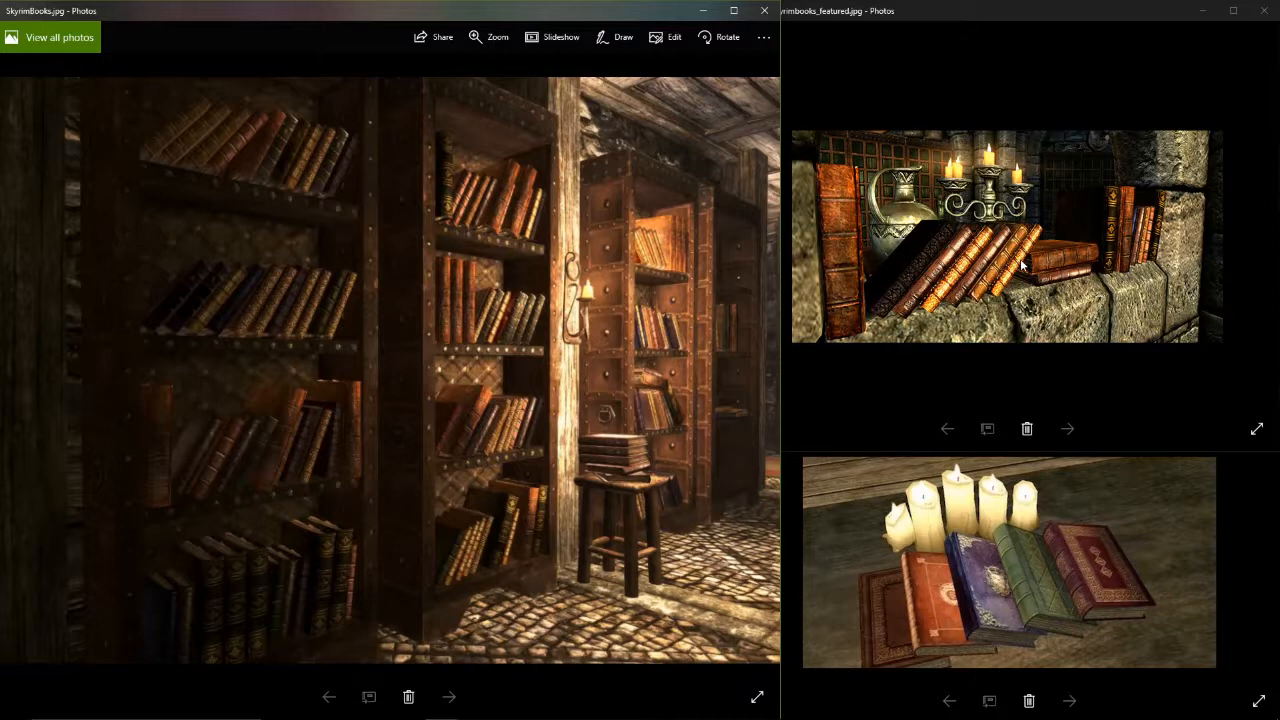
mouse_move(1030, 270)
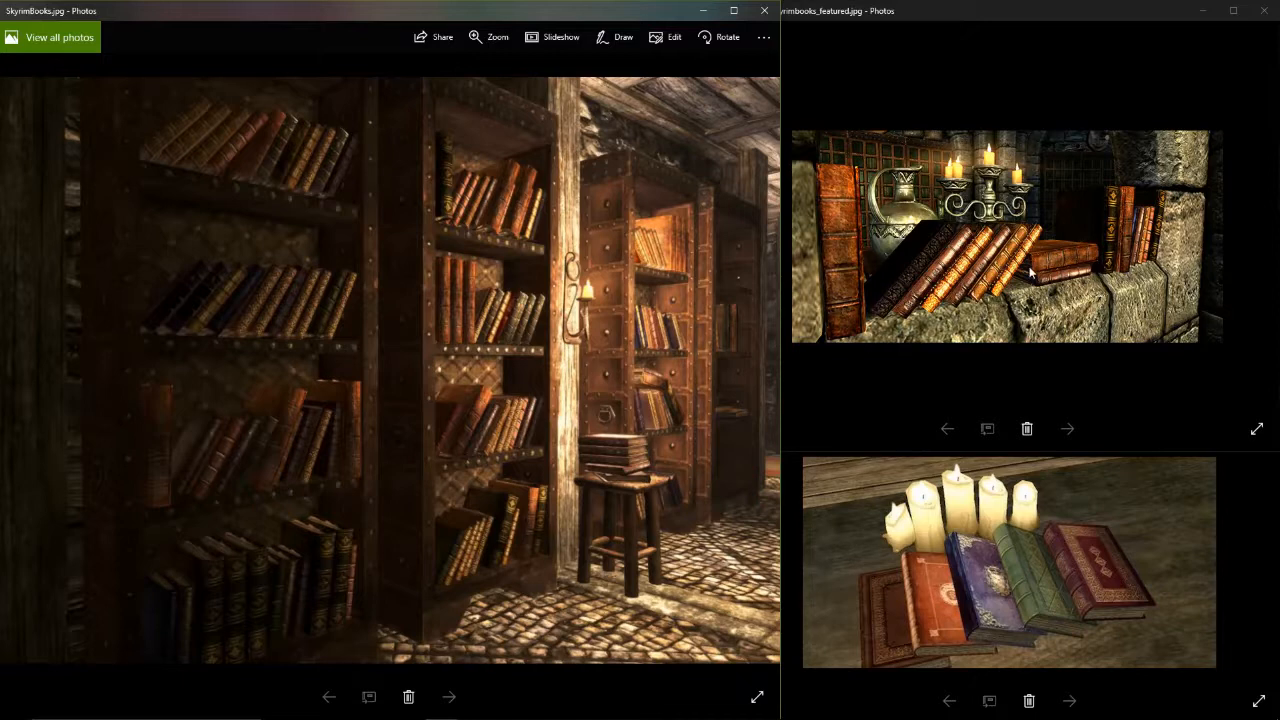
mouse_move(788, 243)
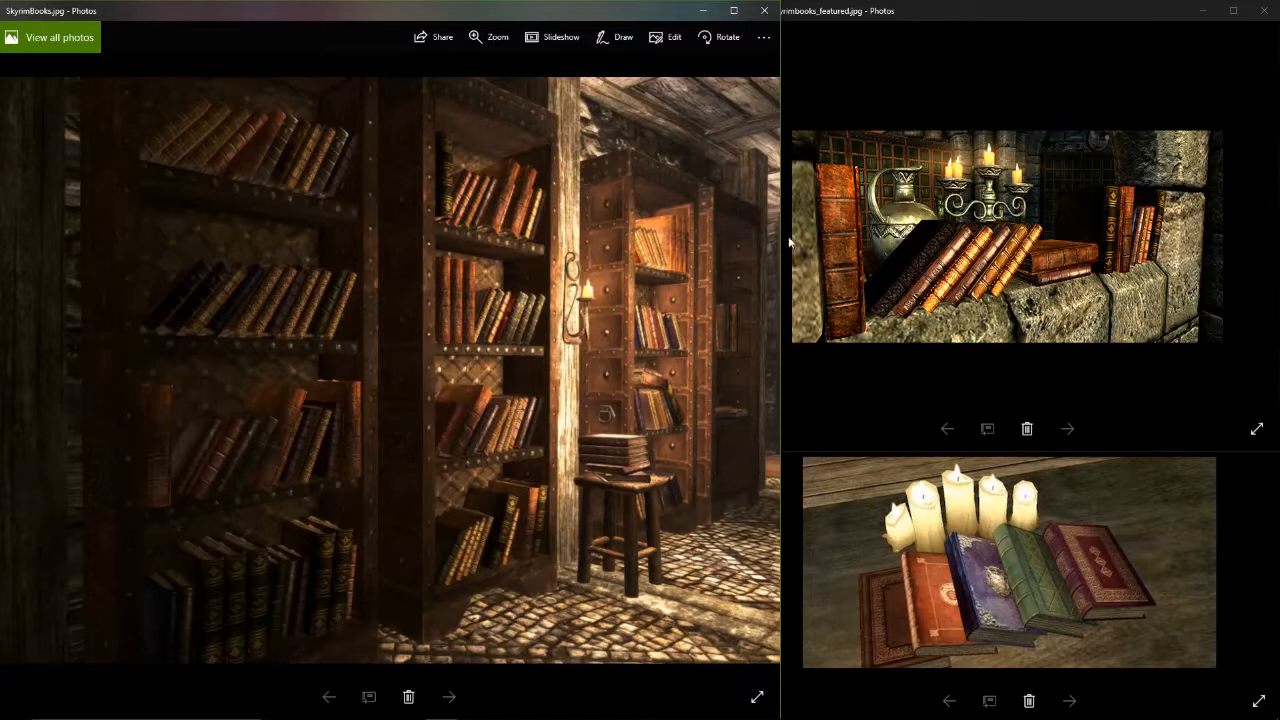
mouse_move(448, 103)
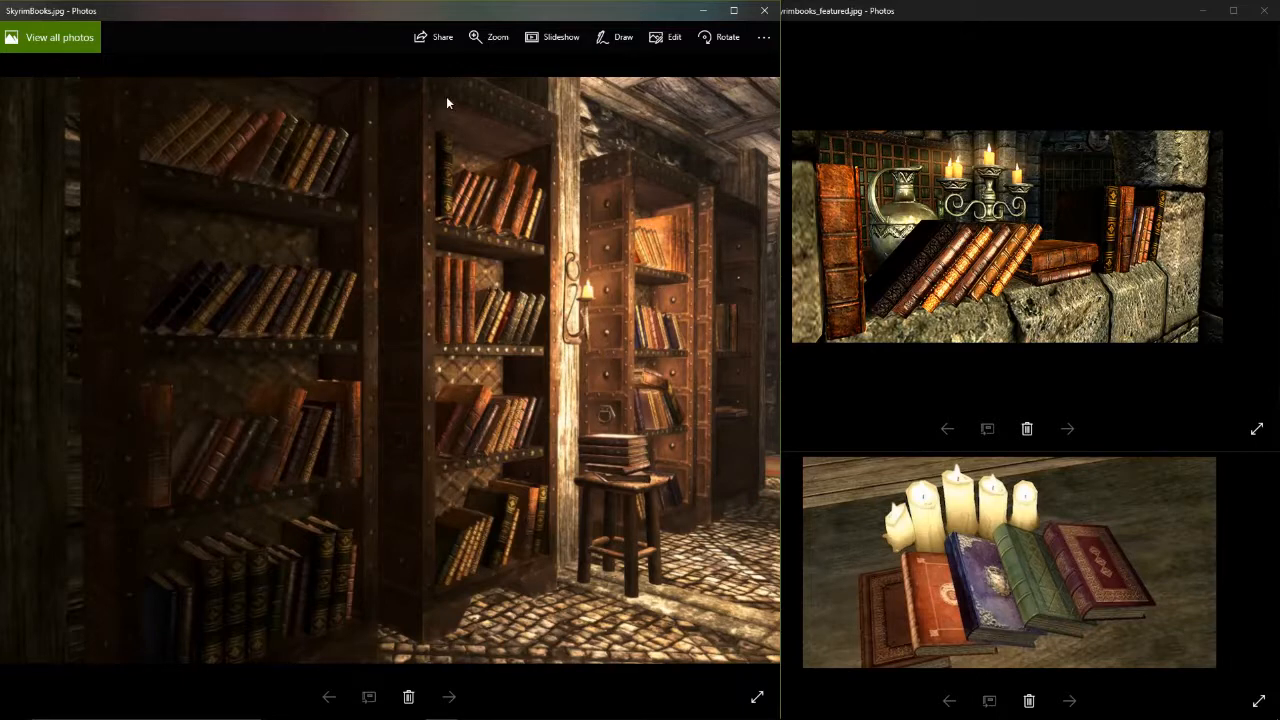
mouse_move(595, 200)
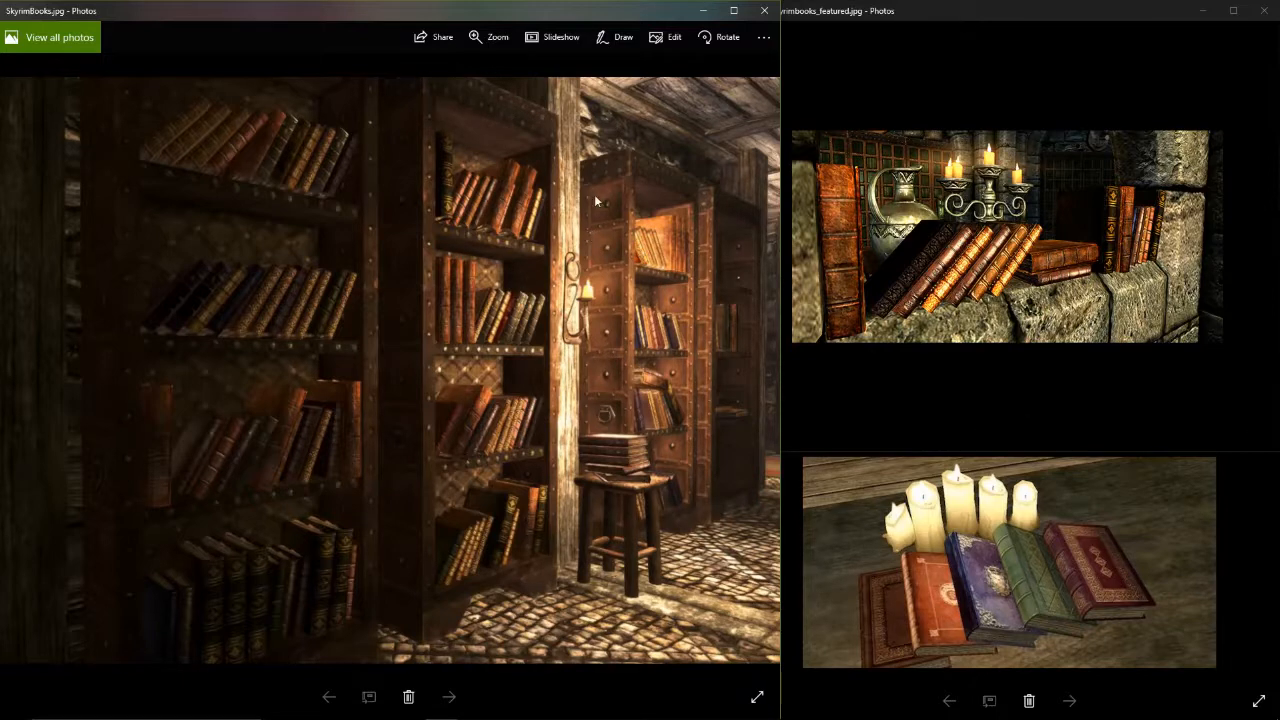
mouse_move(603, 427)
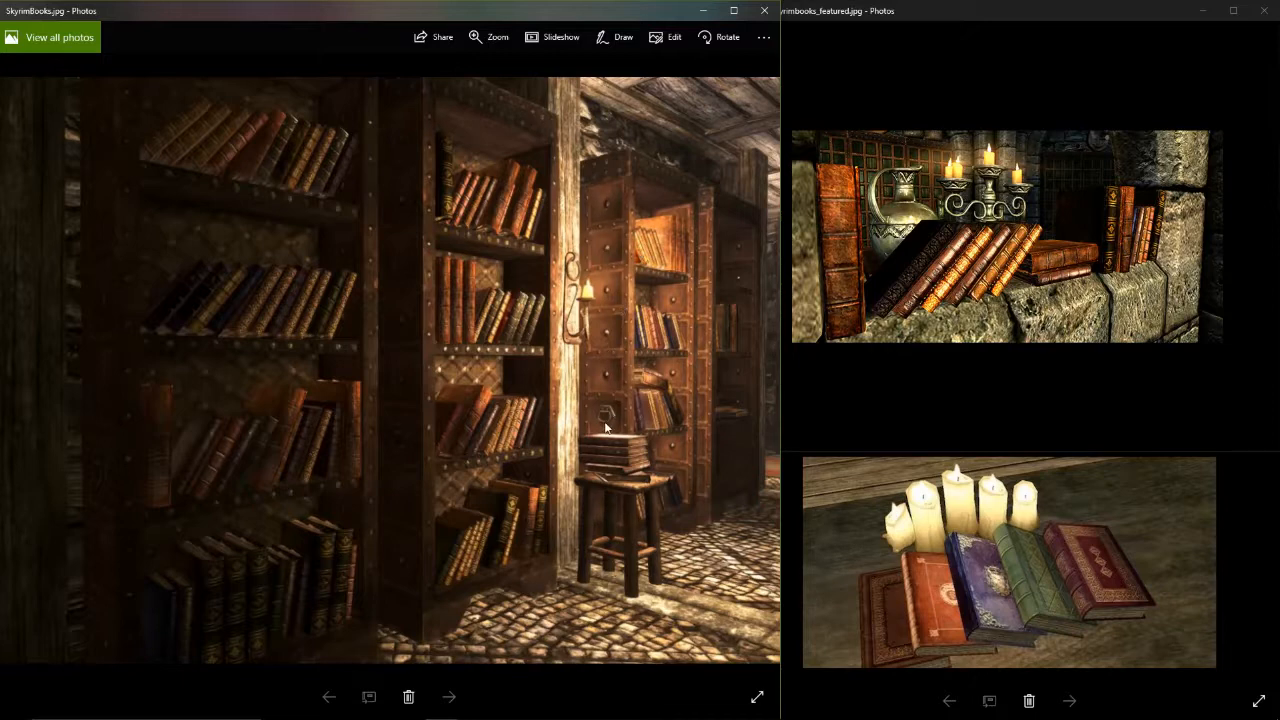
mouse_move(599, 471)
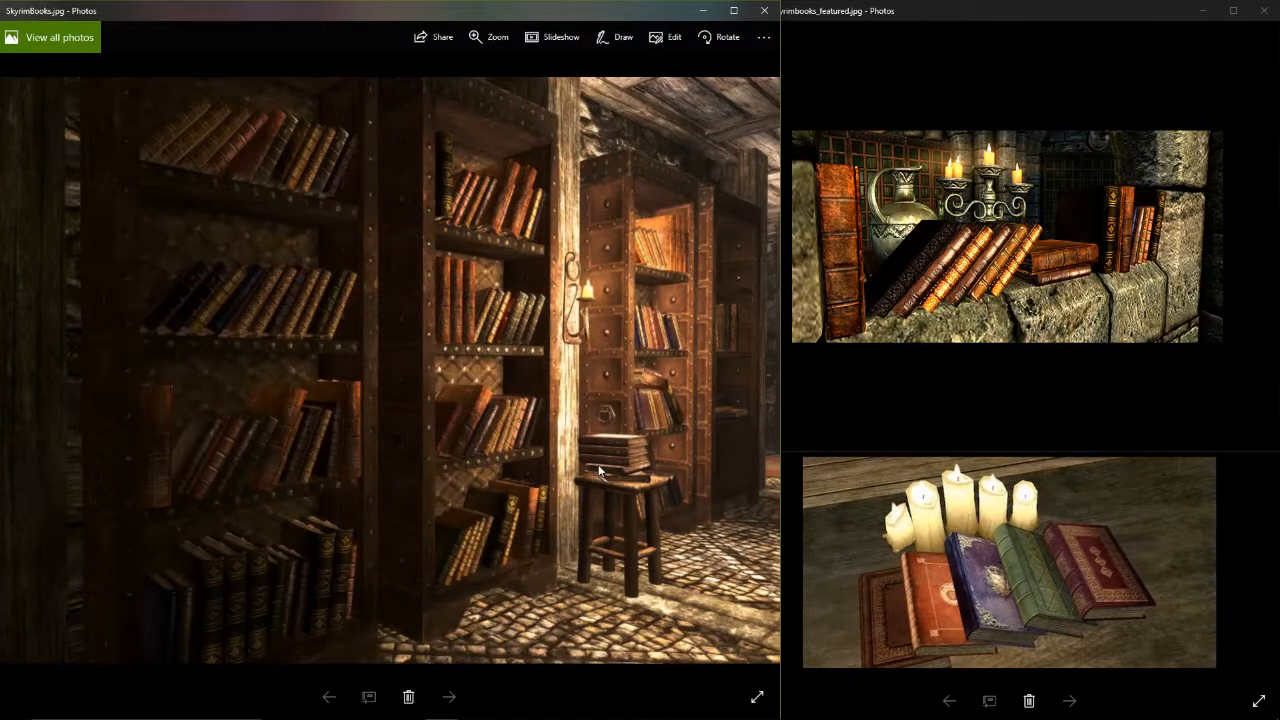
mouse_move(605, 393)
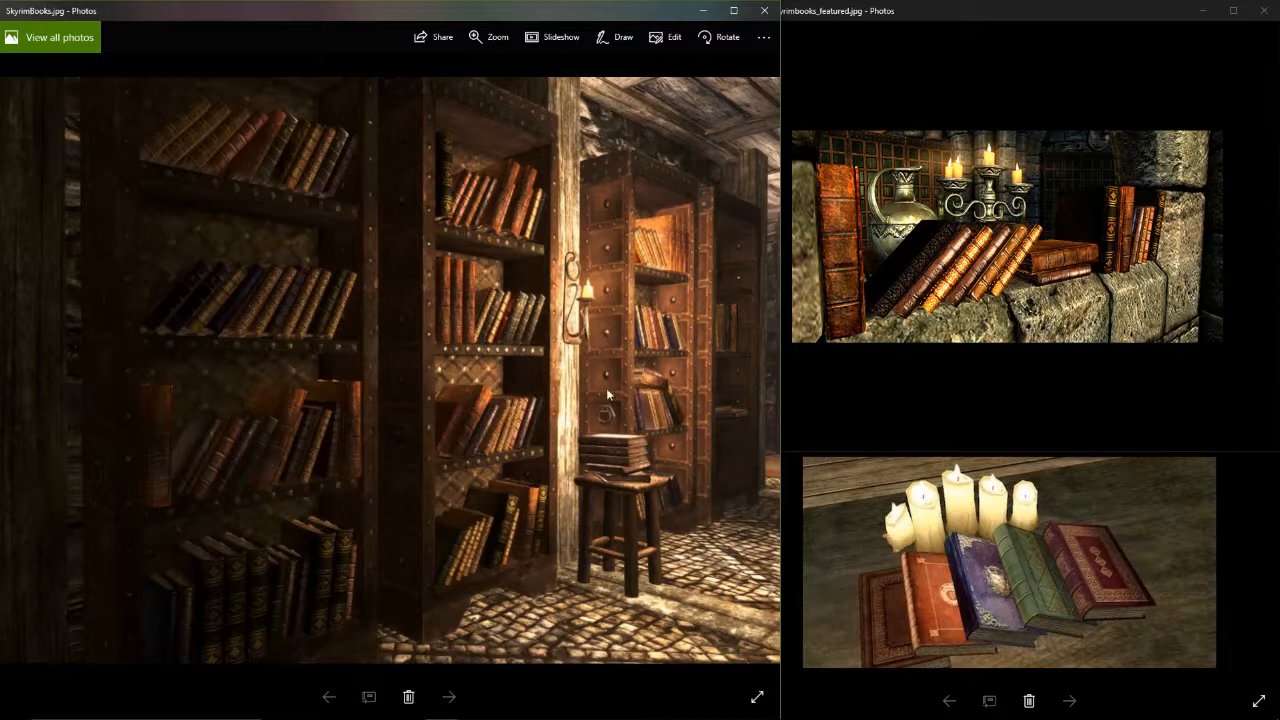
mouse_move(625, 255)
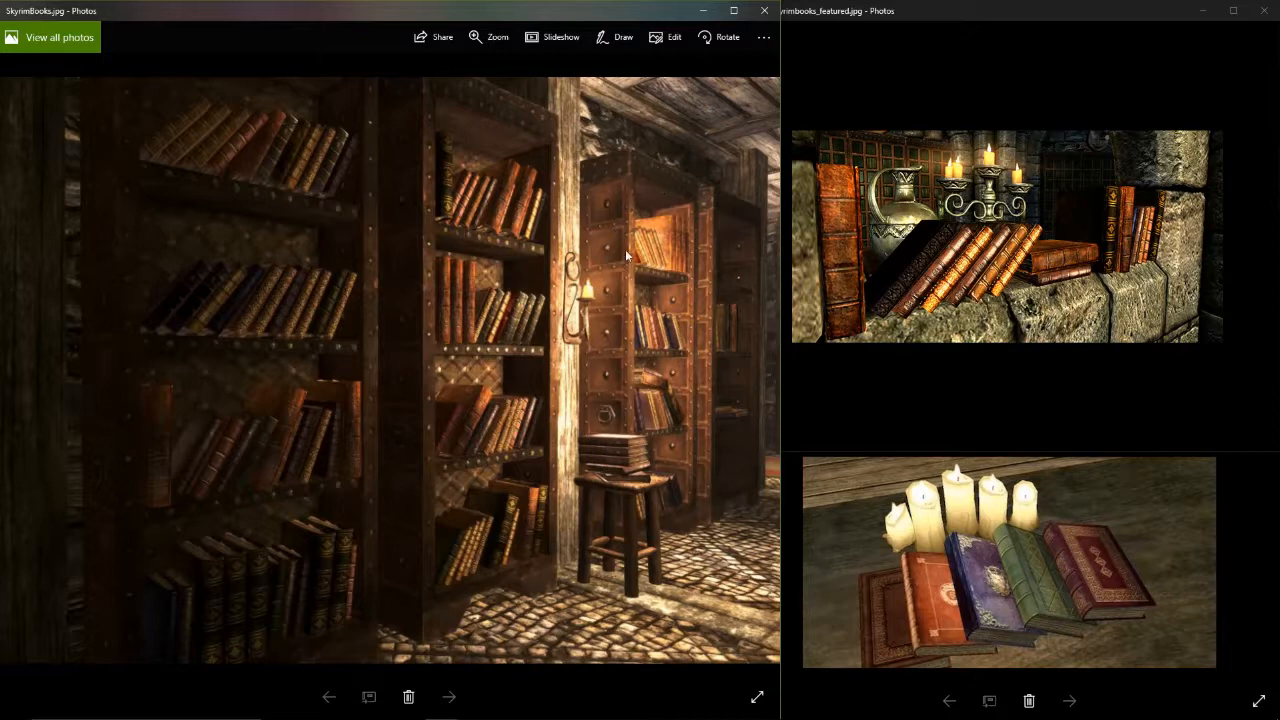
mouse_move(688, 220)
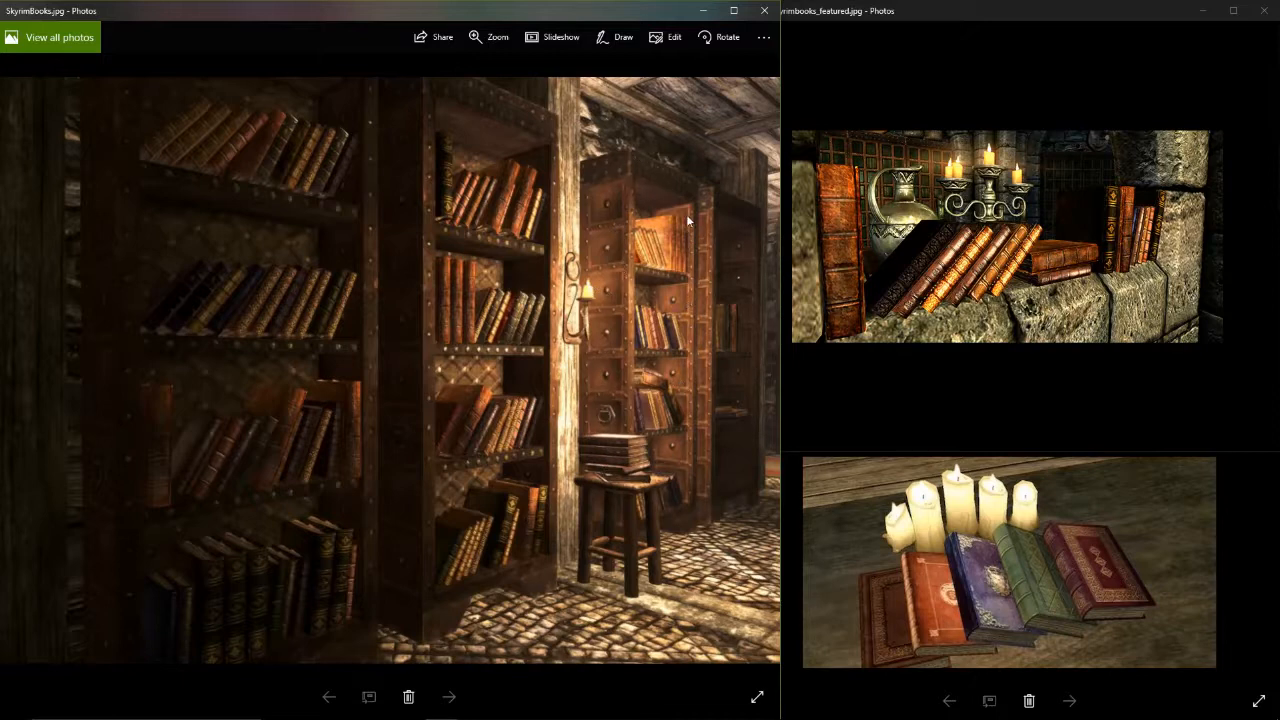
mouse_move(700, 397)
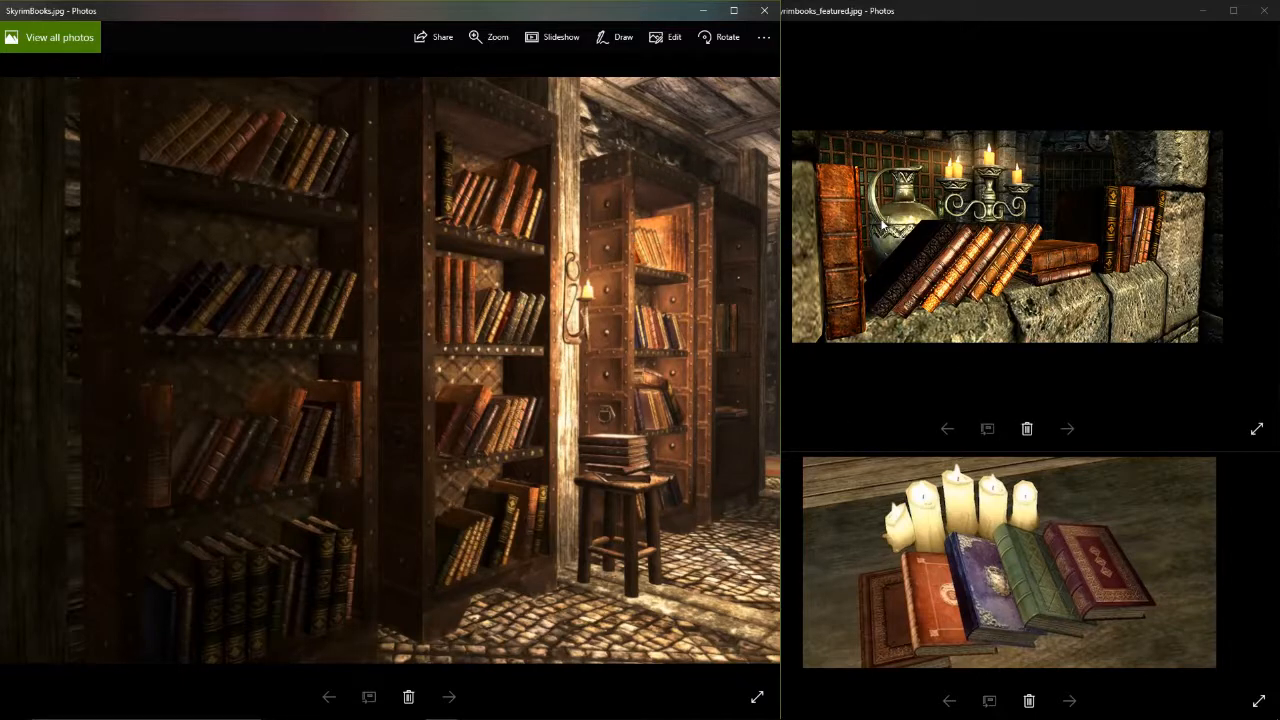
mouse_move(714, 433)
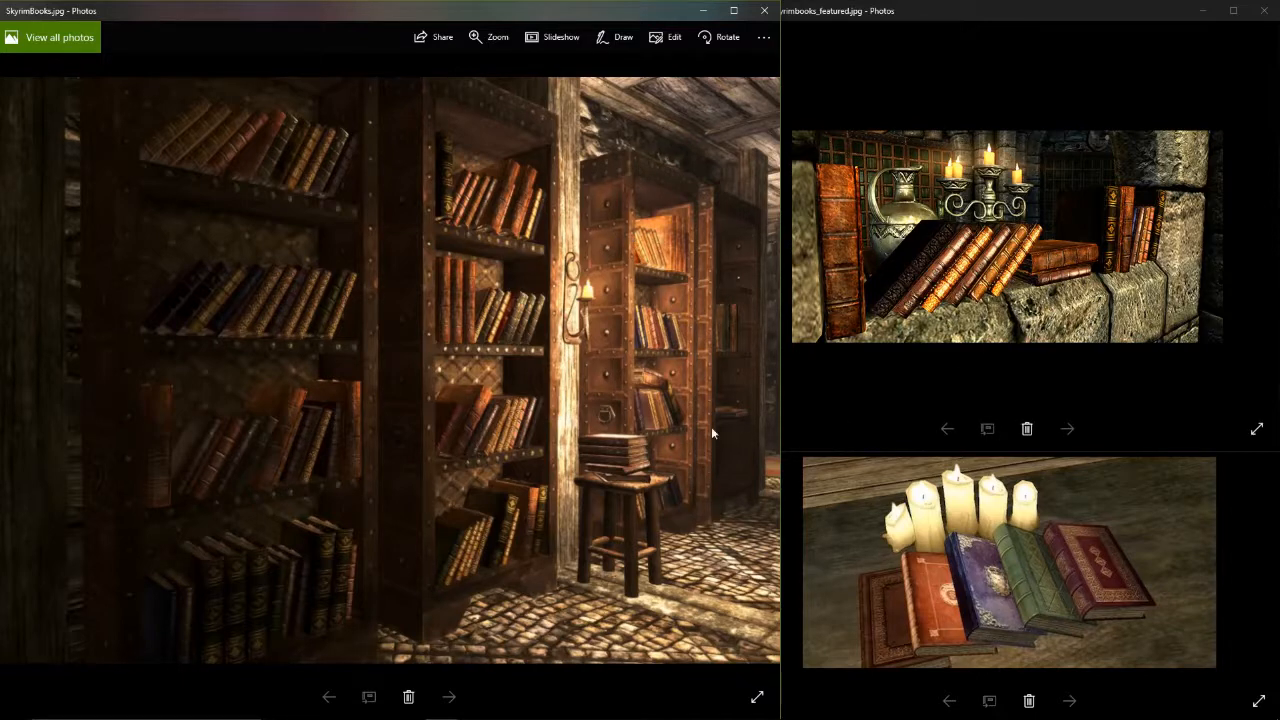
Step: Set the Book Shelf cube's dimensions to X 0.75", Y 0.25", Z 1.5"
left_click(408, 707)
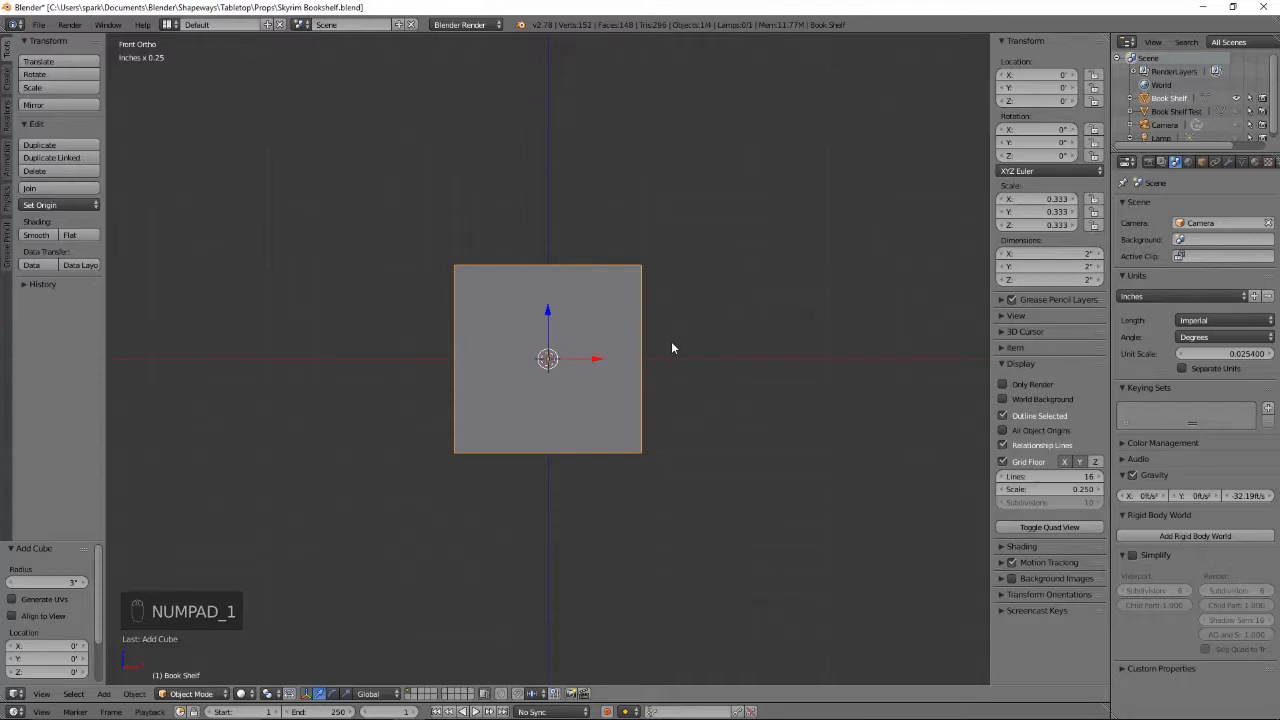
key("Tab")
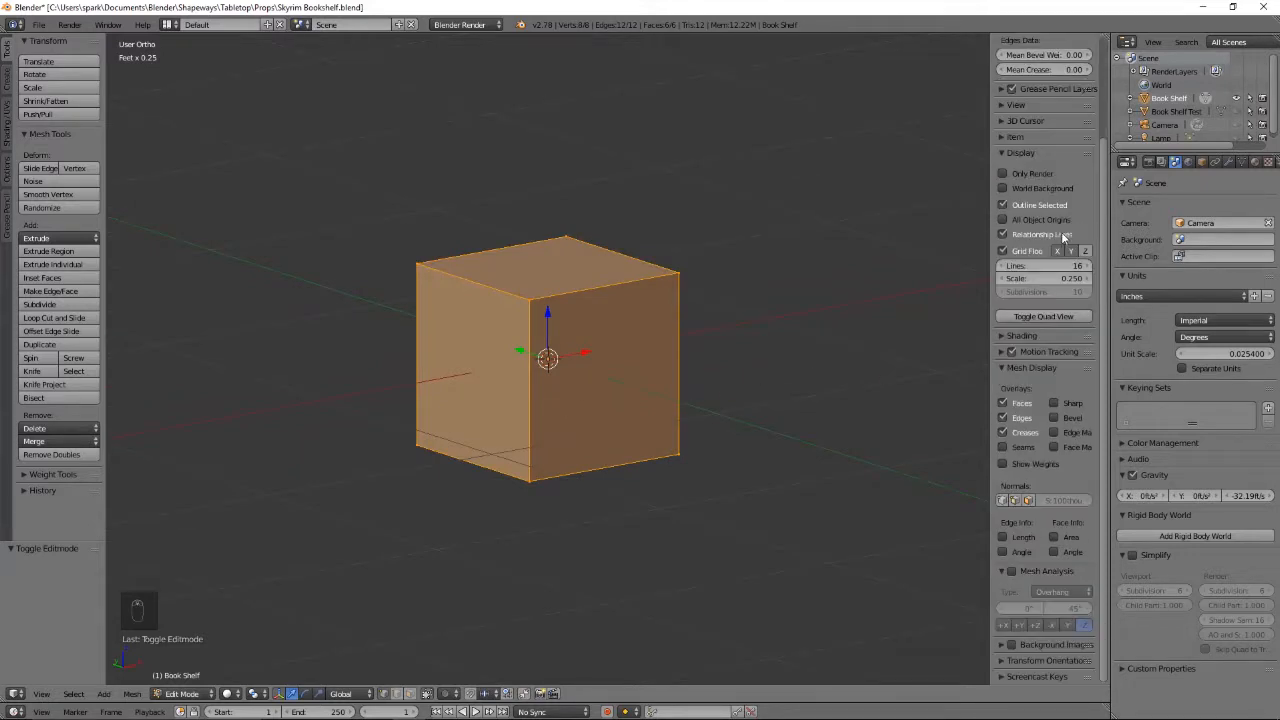
key("Tab")
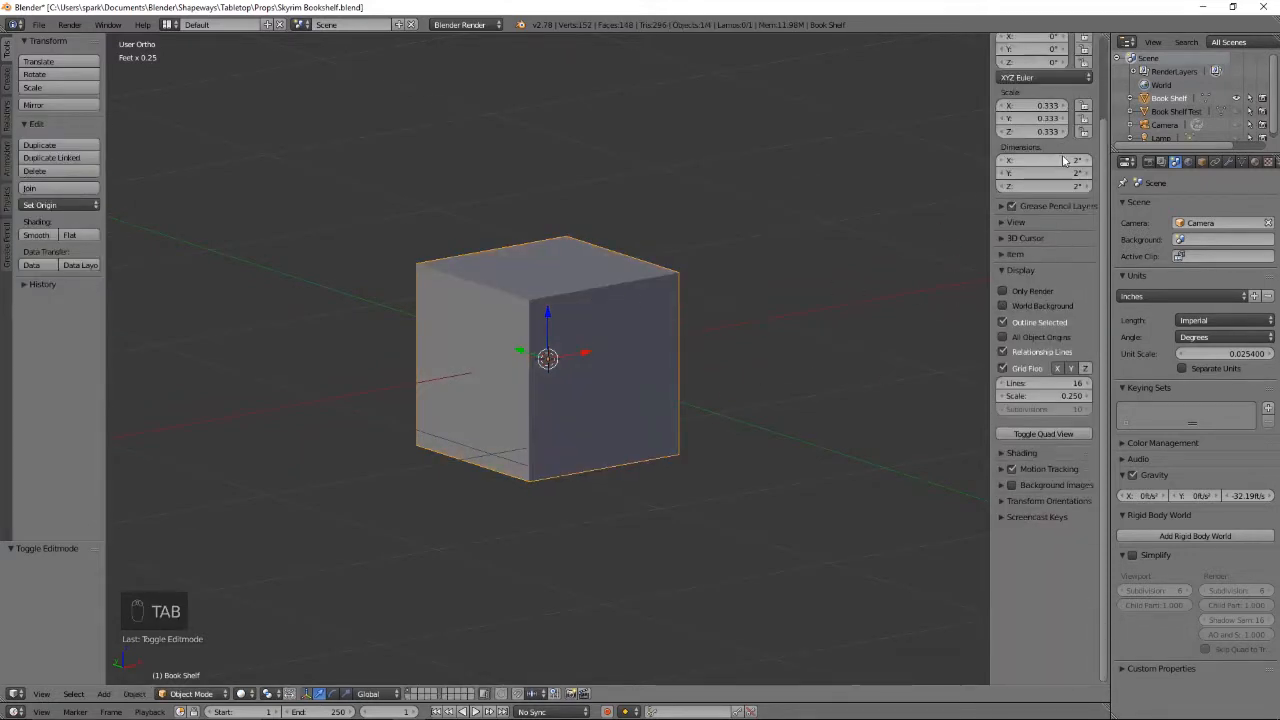
left_click(1040, 186)
type("1.5")
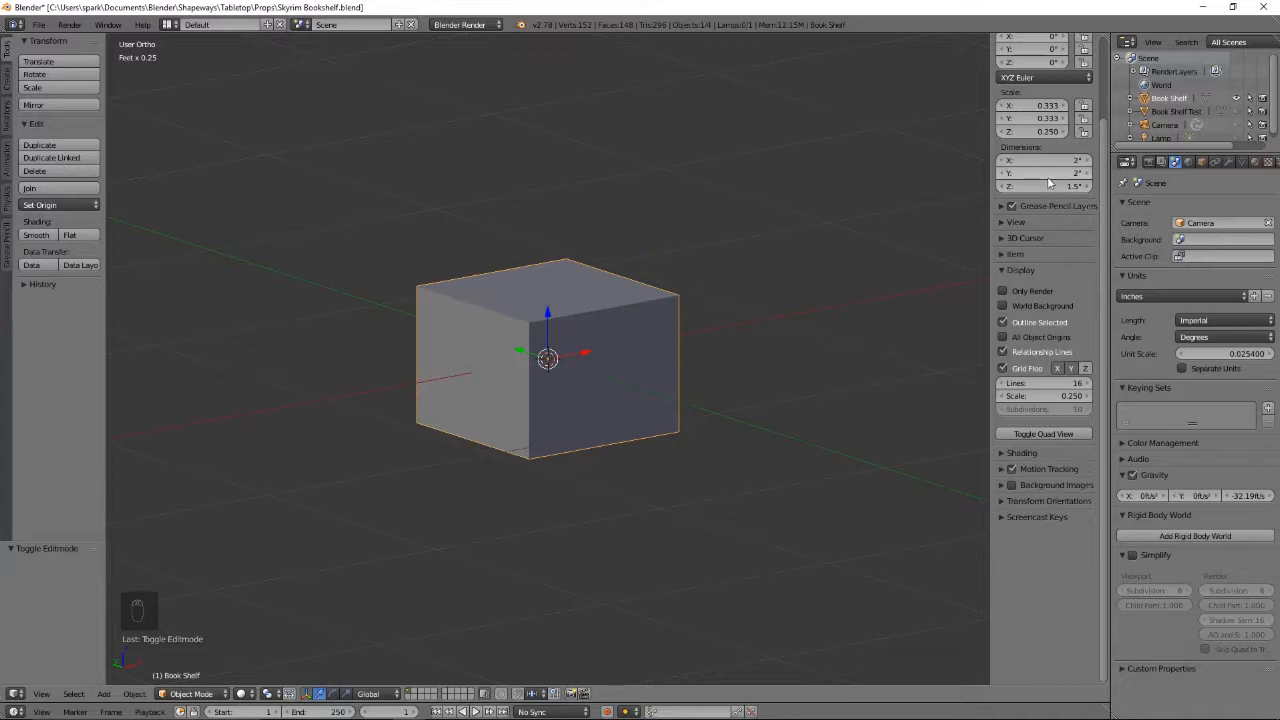
left_click(1040, 172)
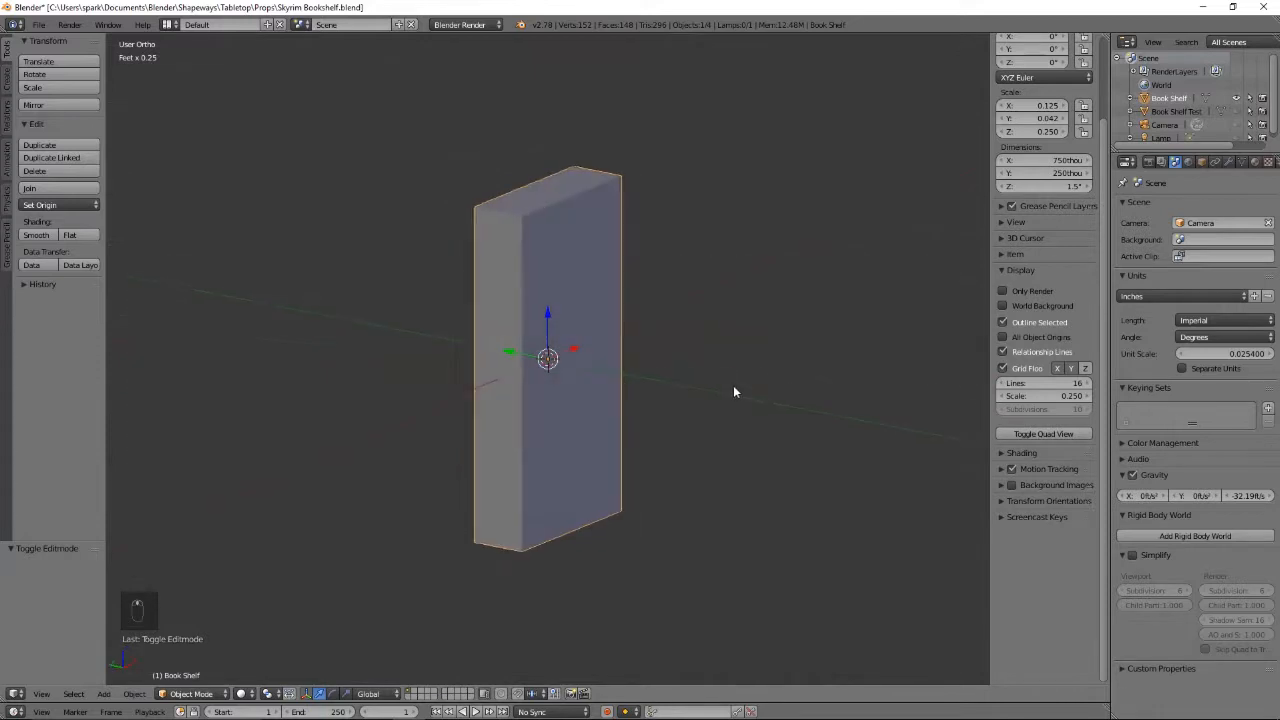
Step: Add loop cuts and move the upper, middle and lower loop pairs to shelf heights
key("Tab")
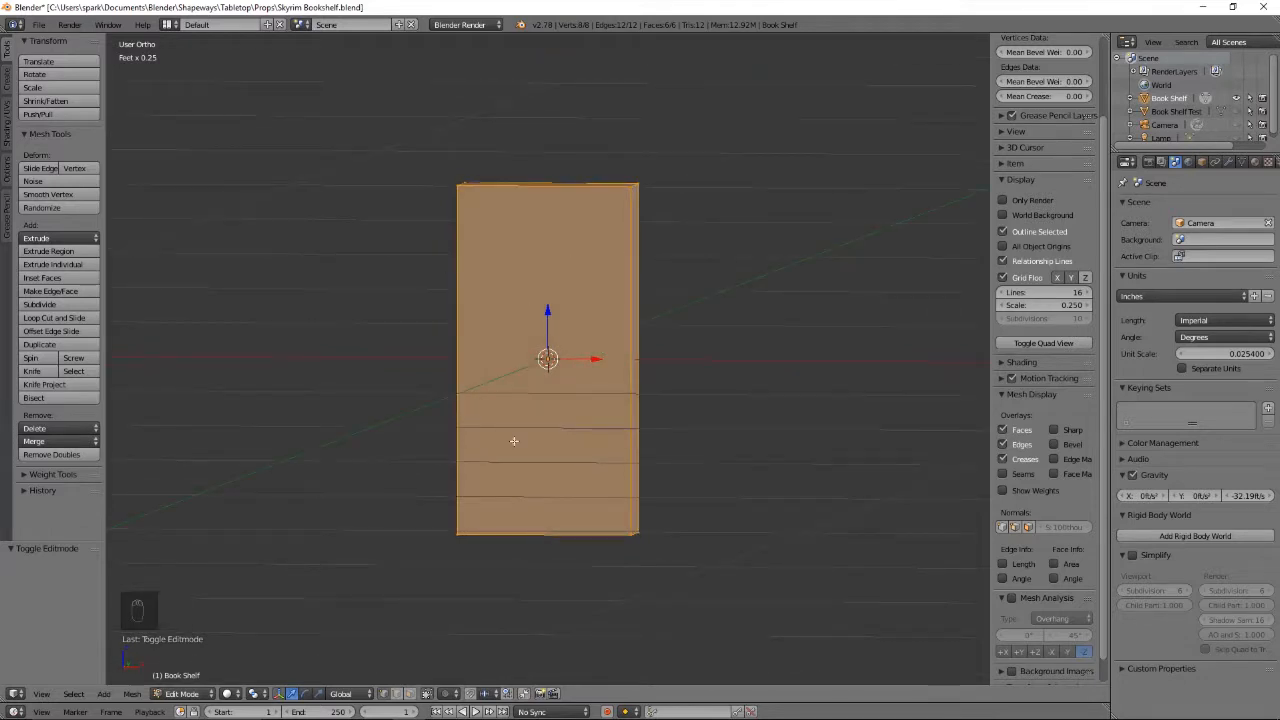
mouse_move(683, 495)
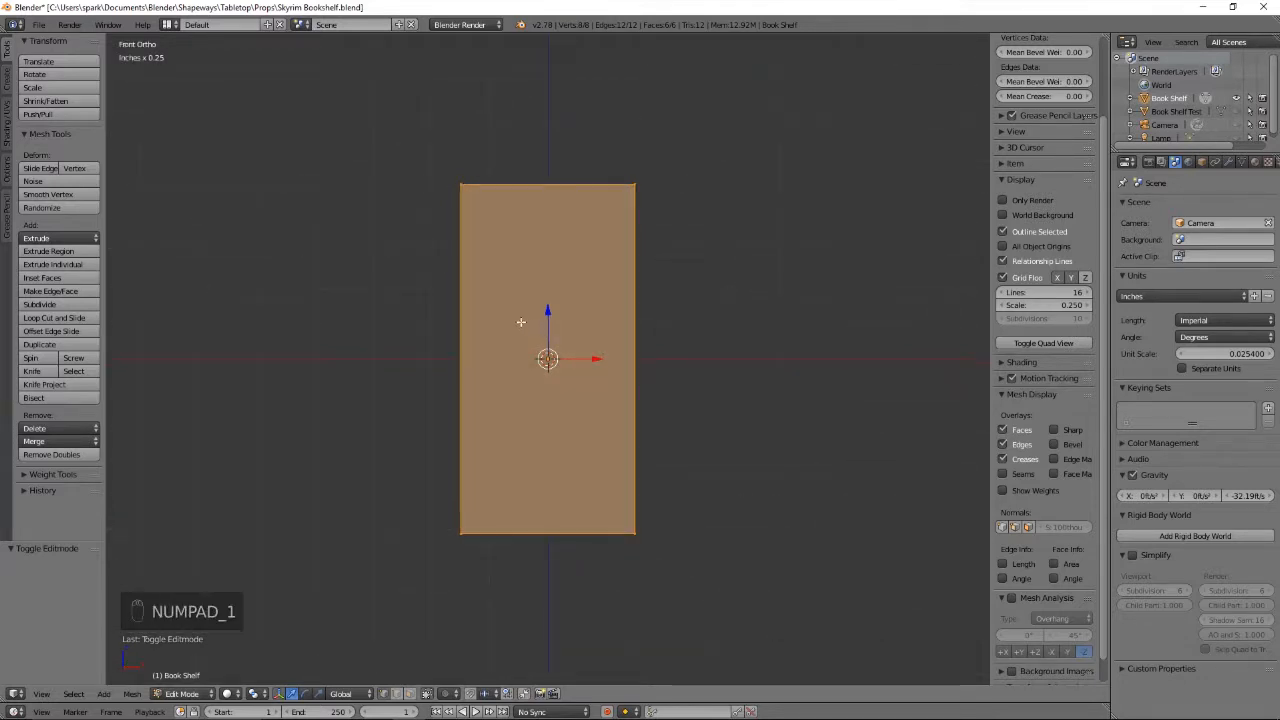
key("ctrl+r")
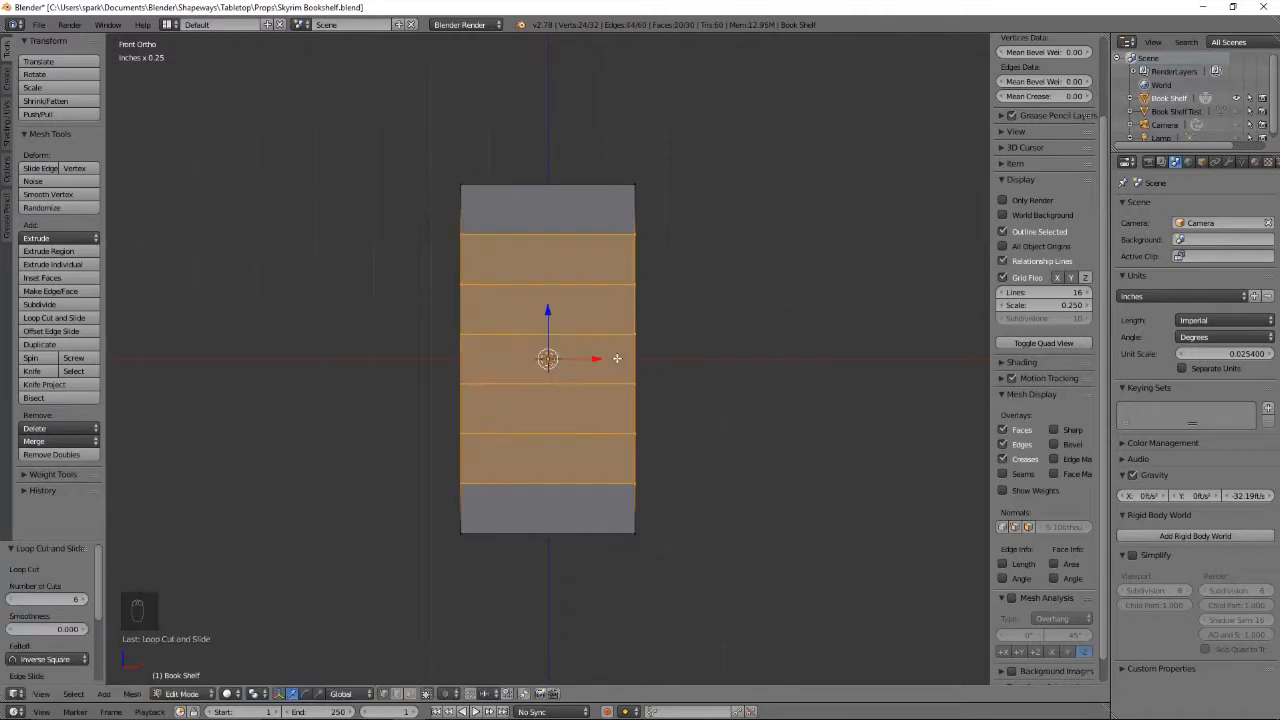
key("s")
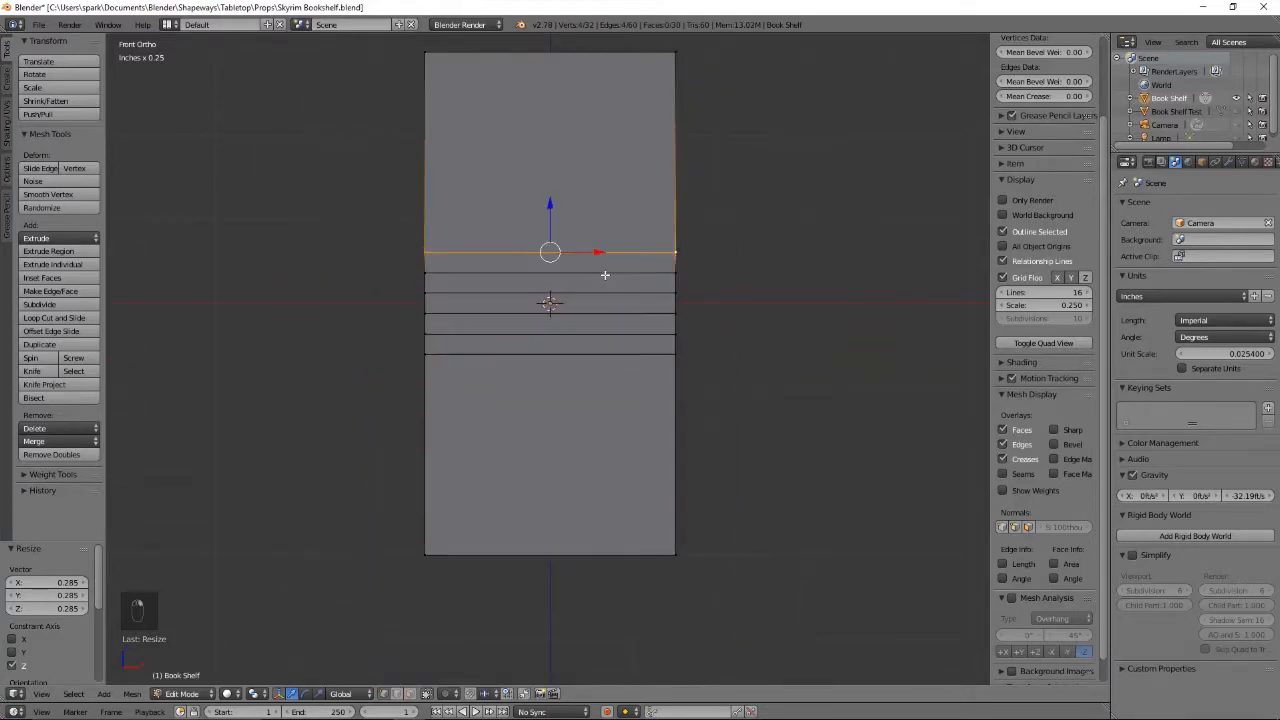
left_click_drag(550, 252, 550, 179)
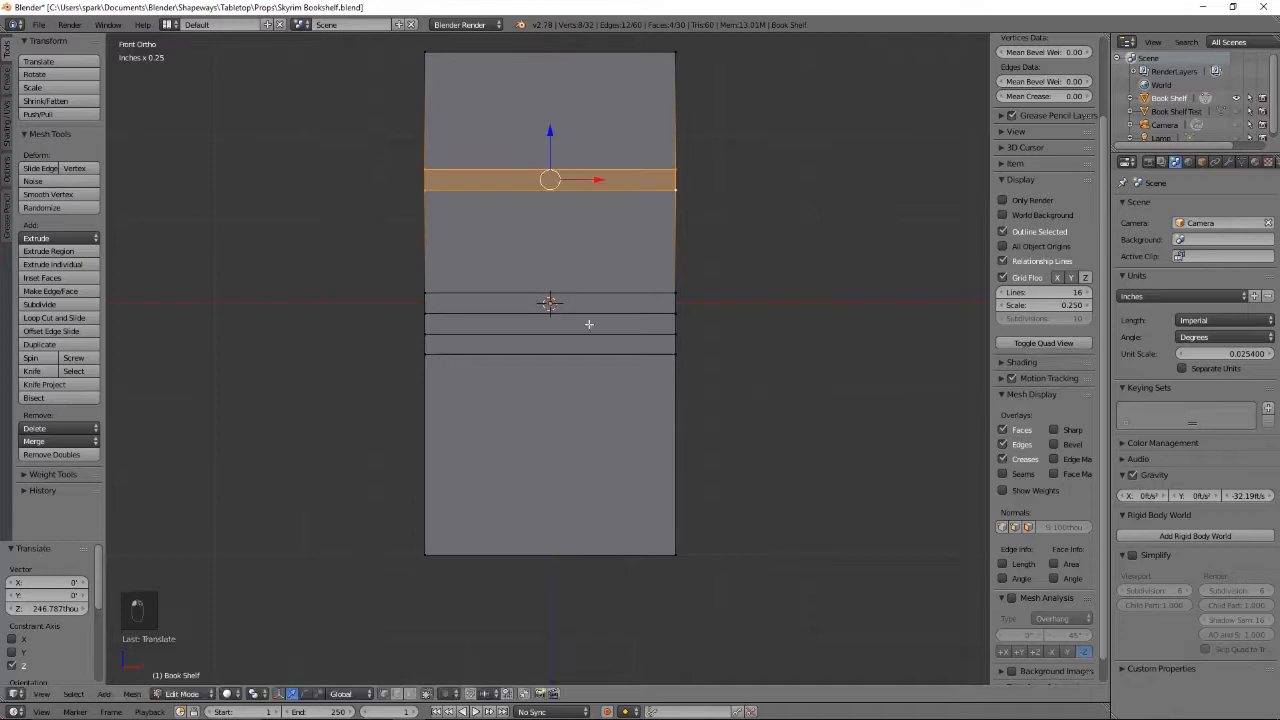
left_click_drag(550, 180, 550, 345)
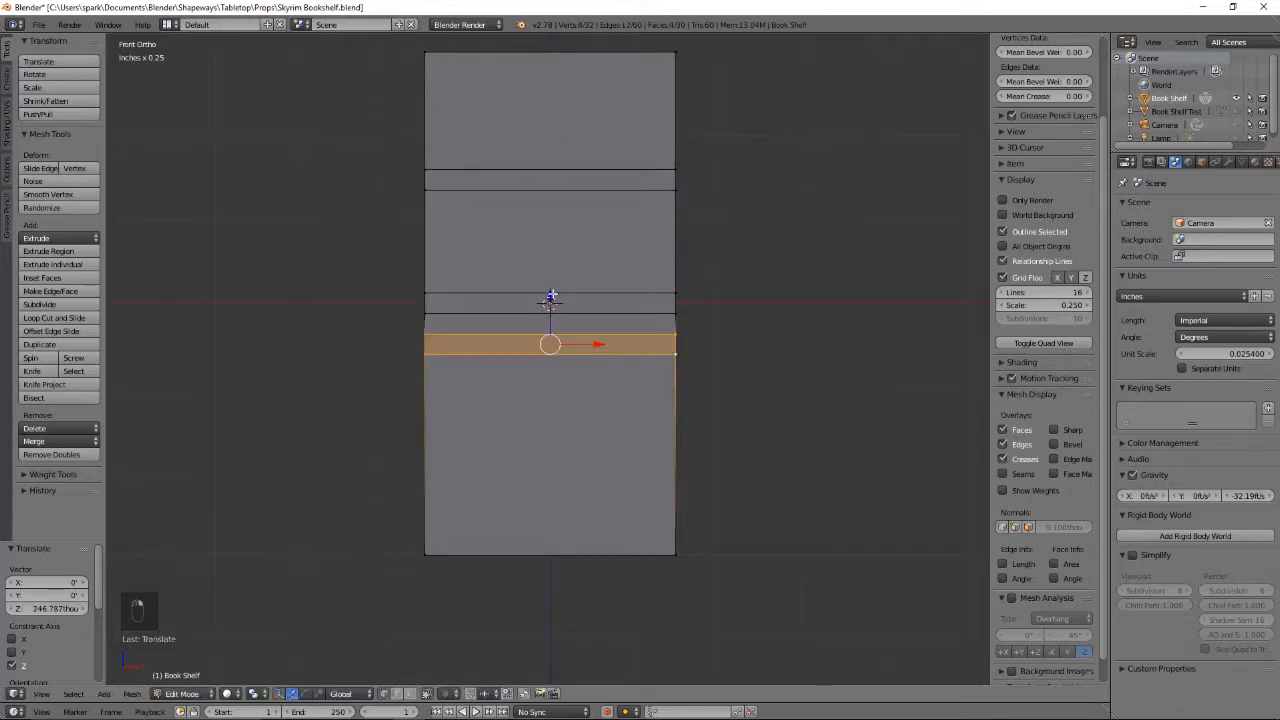
left_click_drag(550, 344, 550, 467)
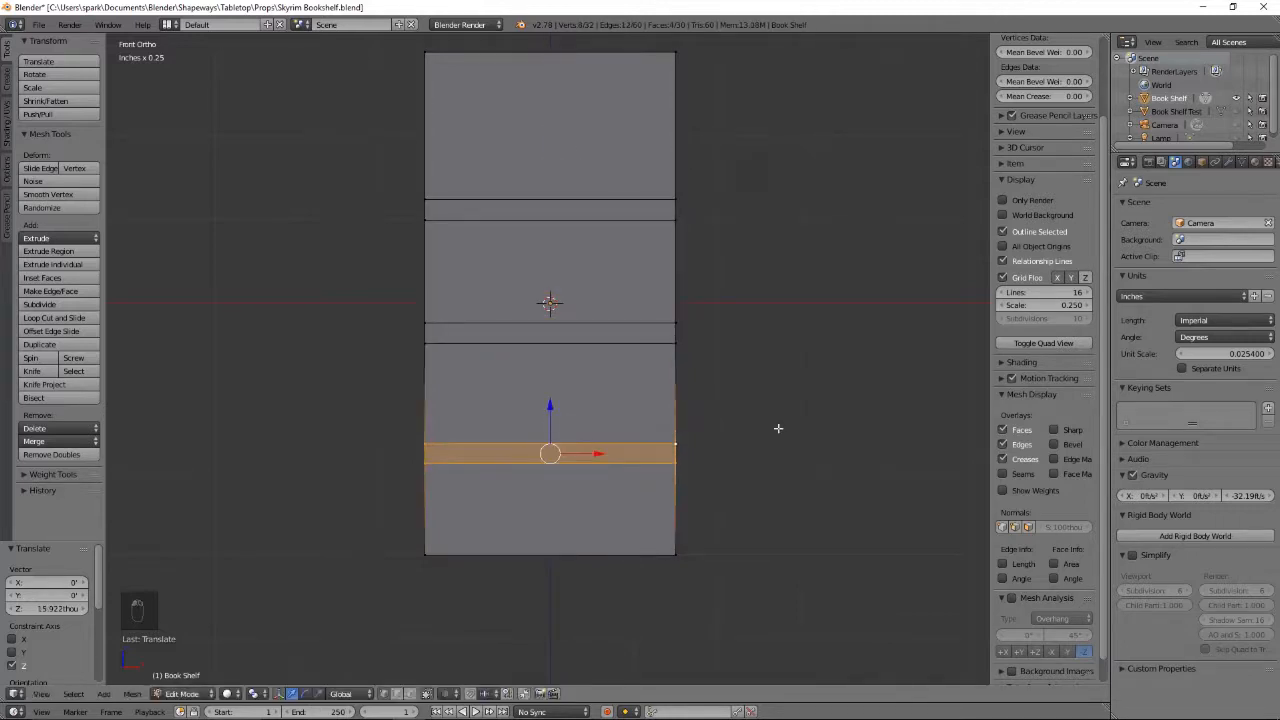
Step: Extrude the front faces and scale them inward in X and Z to form the frame
key("ctrl+z")
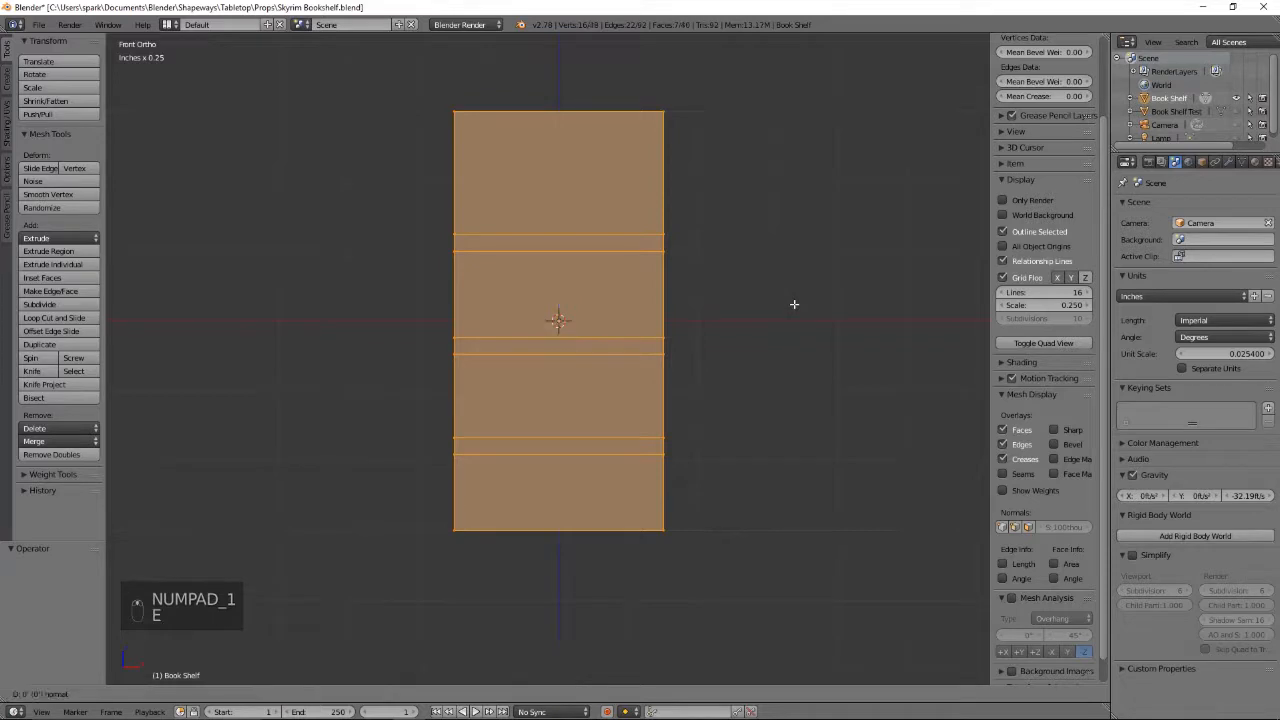
key("e")
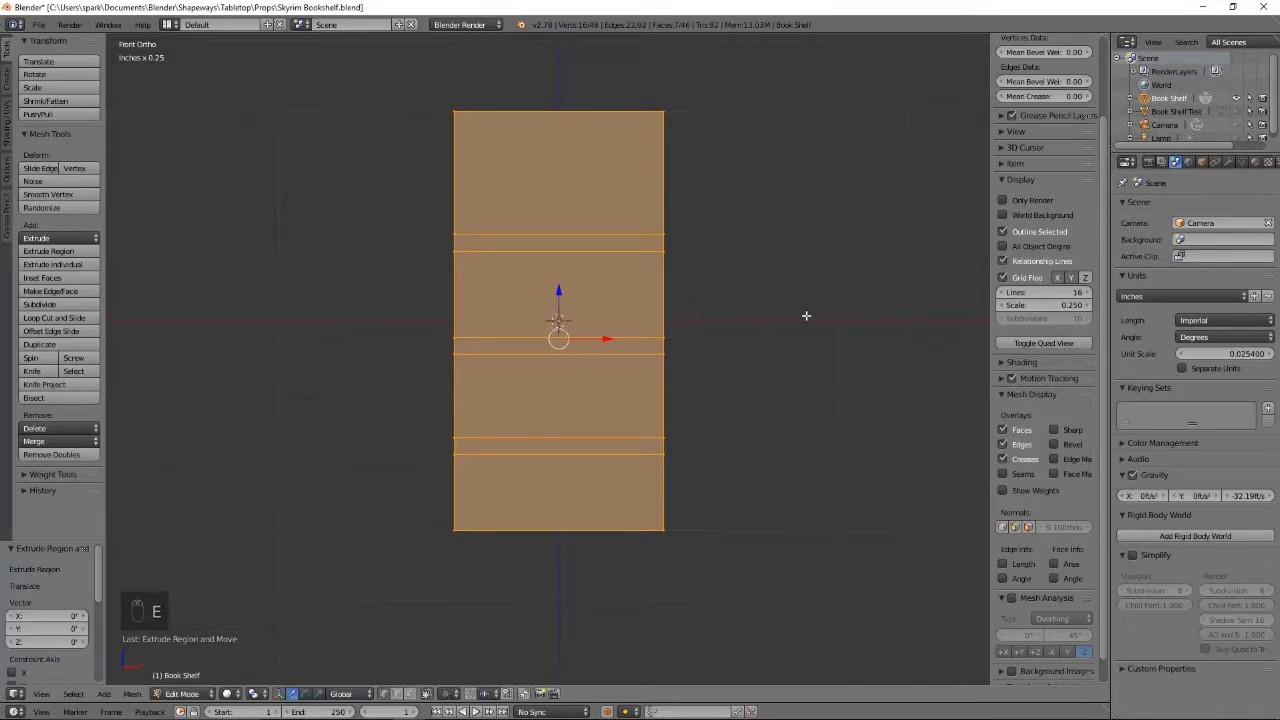
key("s")
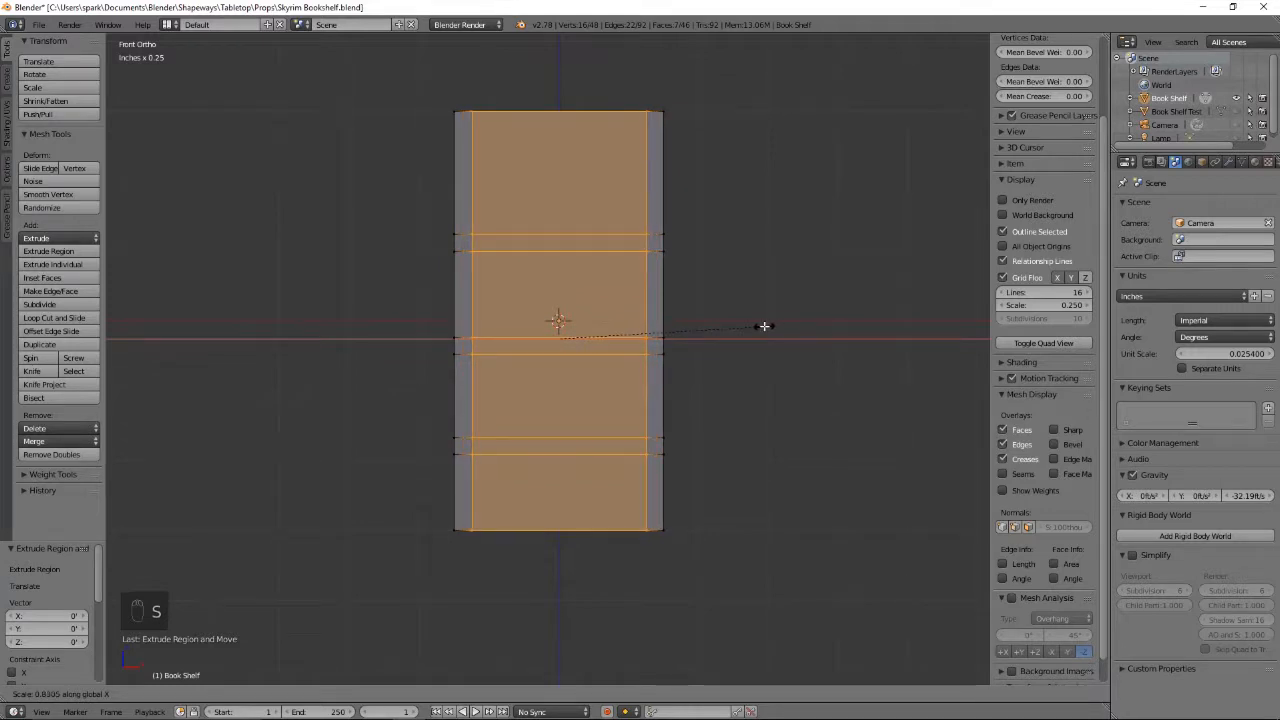
key("s")
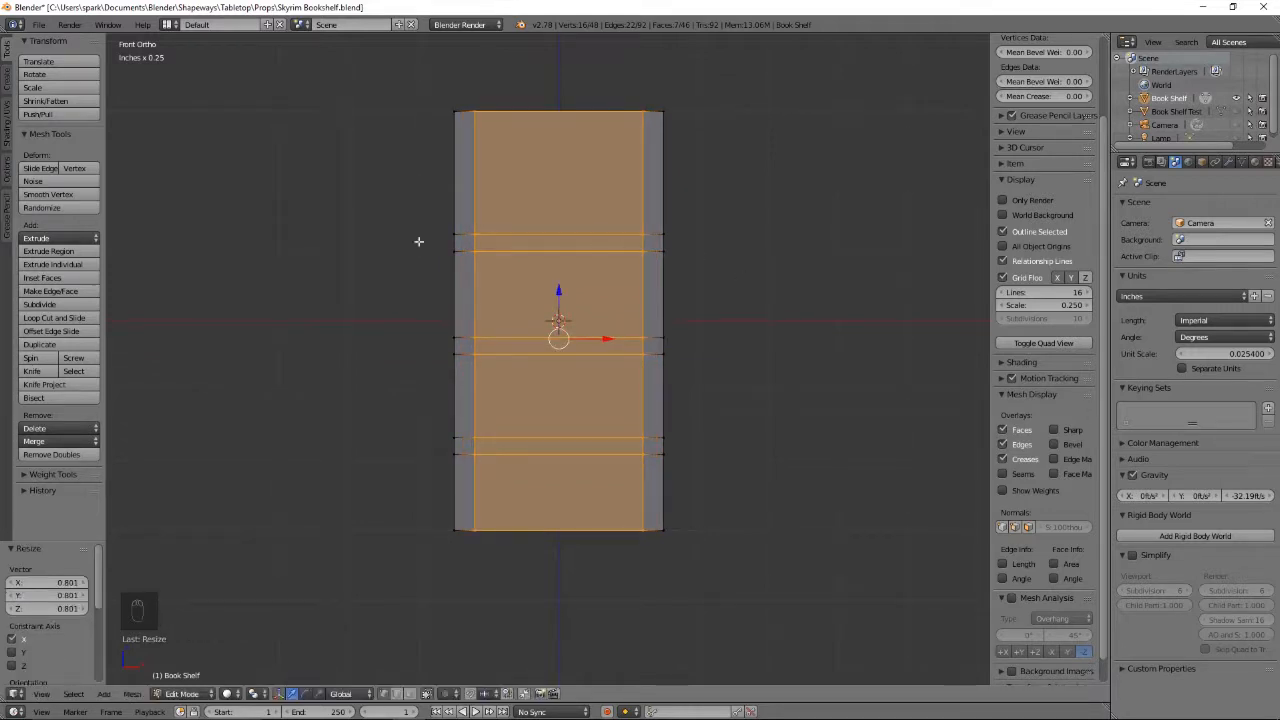
mouse_move(475, 295)
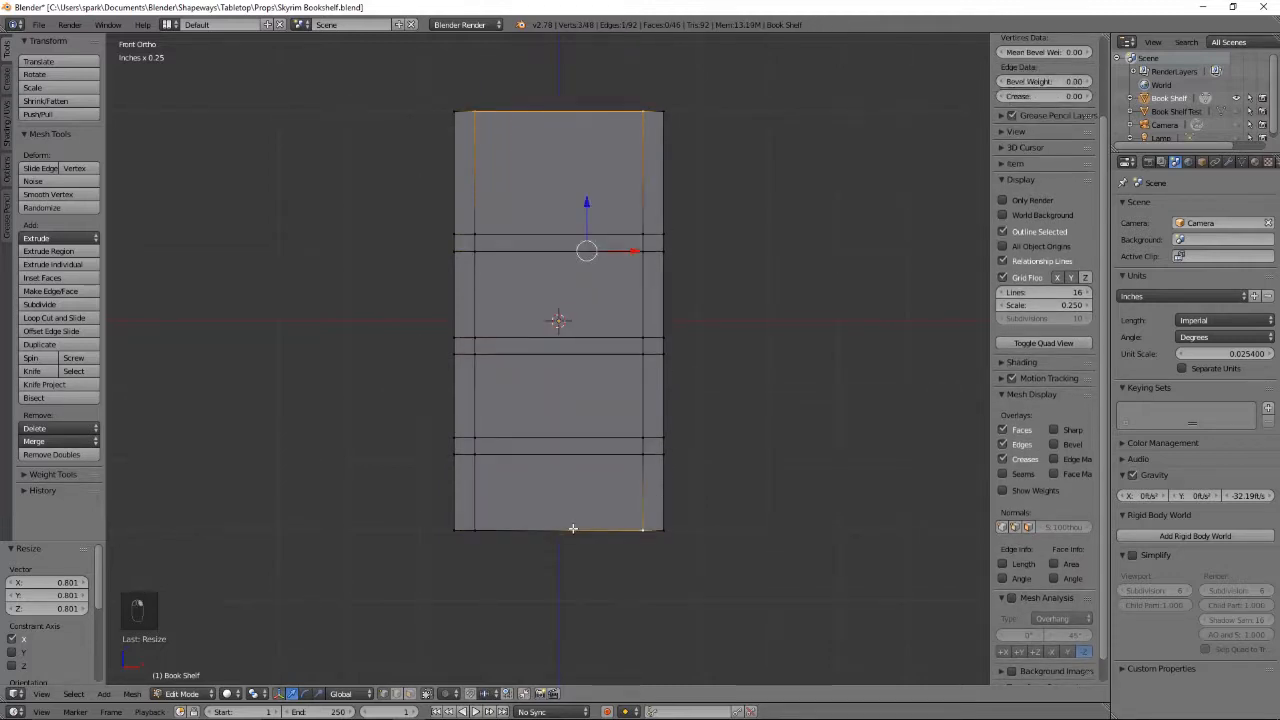
key("s")
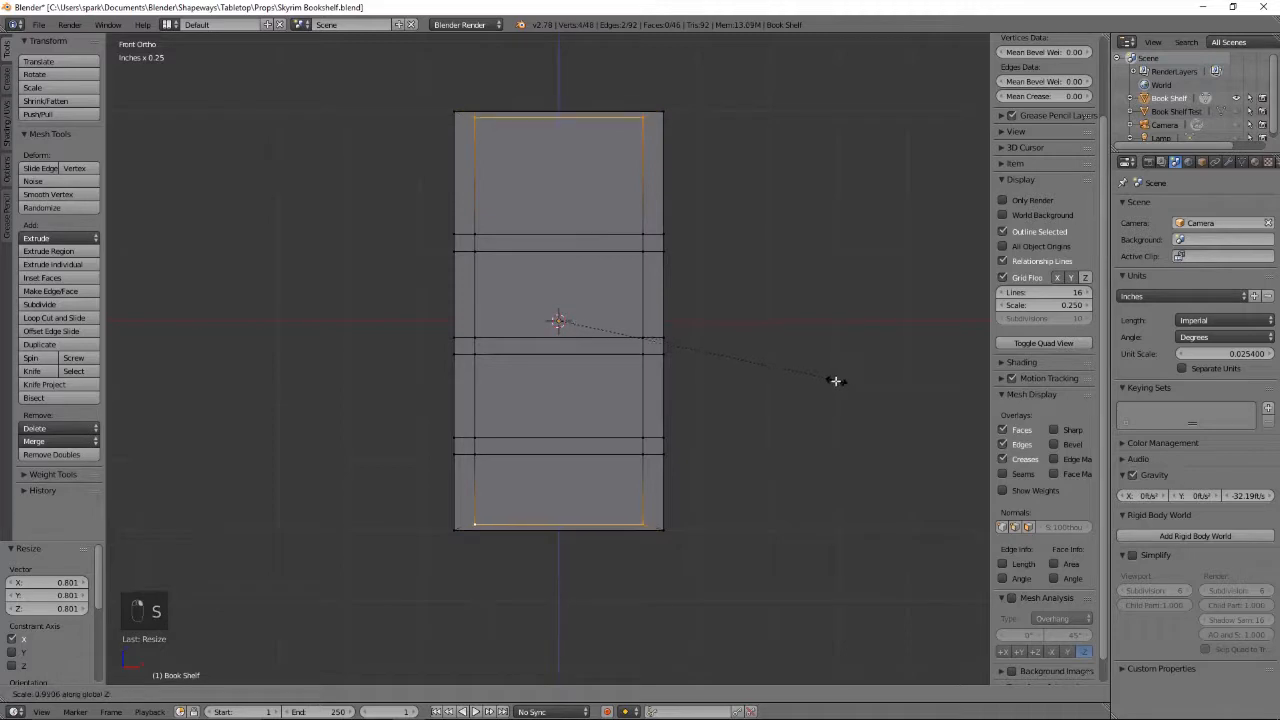
mouse_move(789, 397)
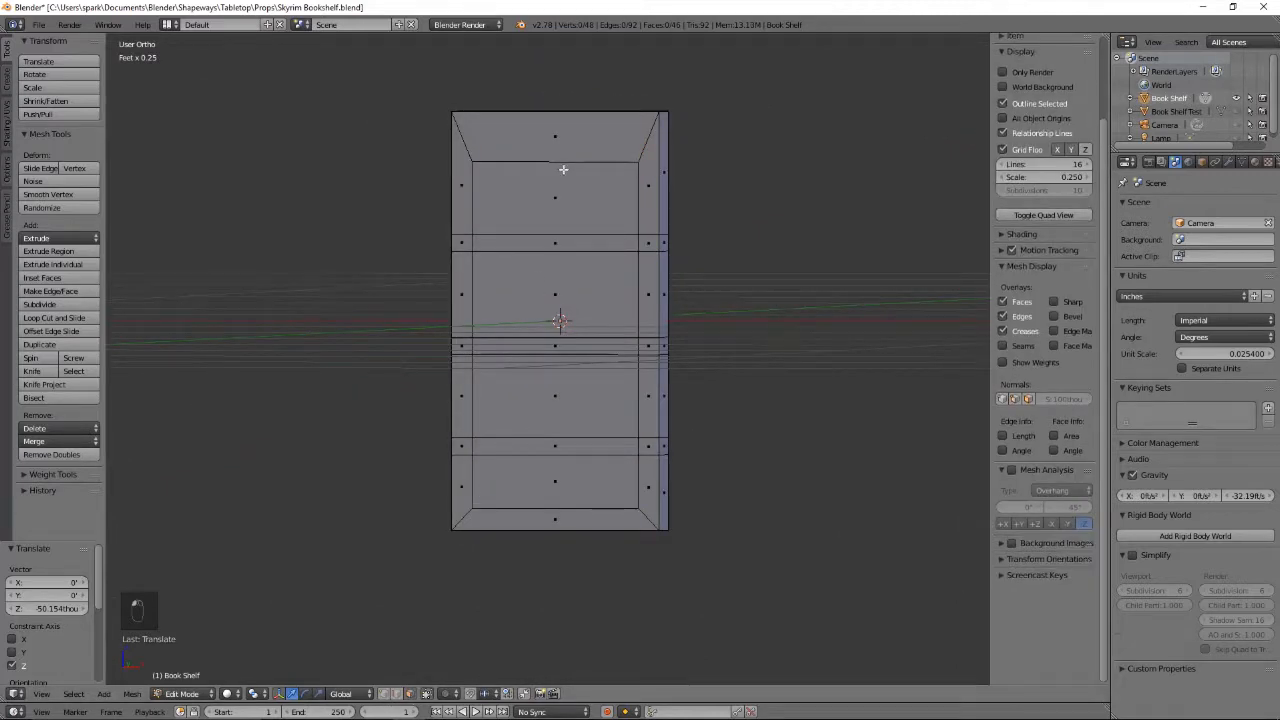
Step: Push the inner panel faces back into a deep cavity
left_click(555, 200)
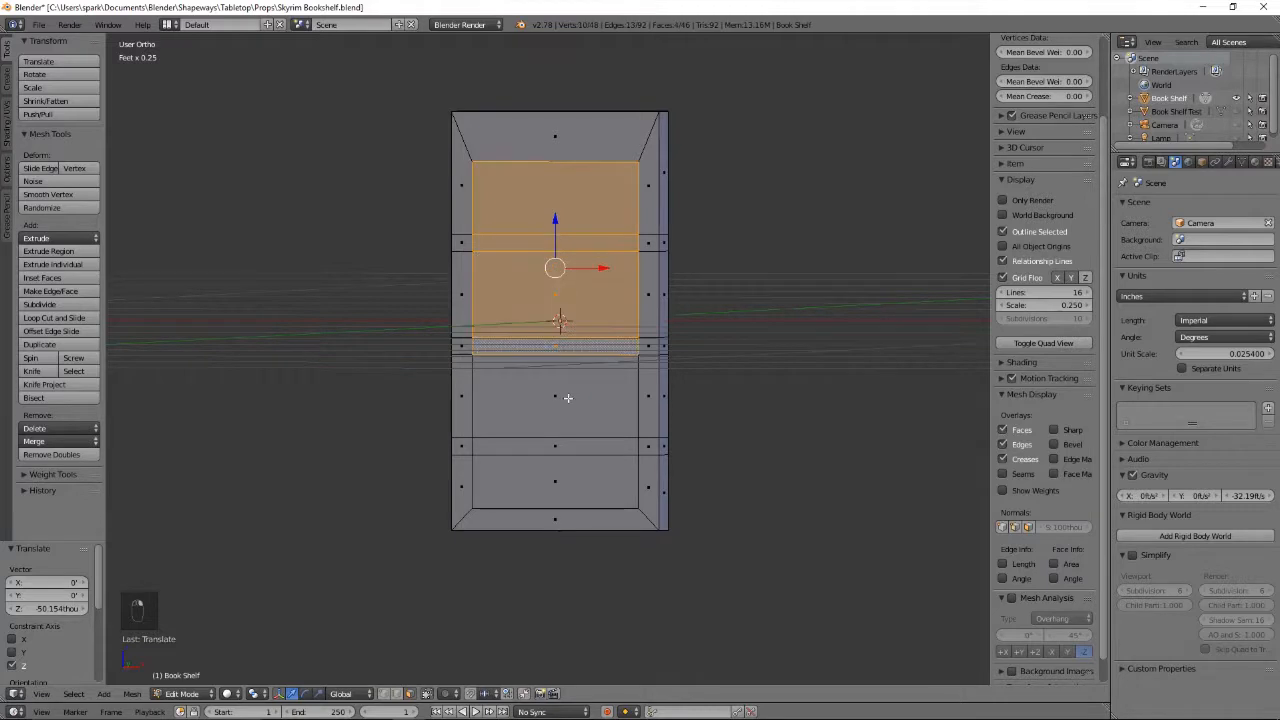
key("e")
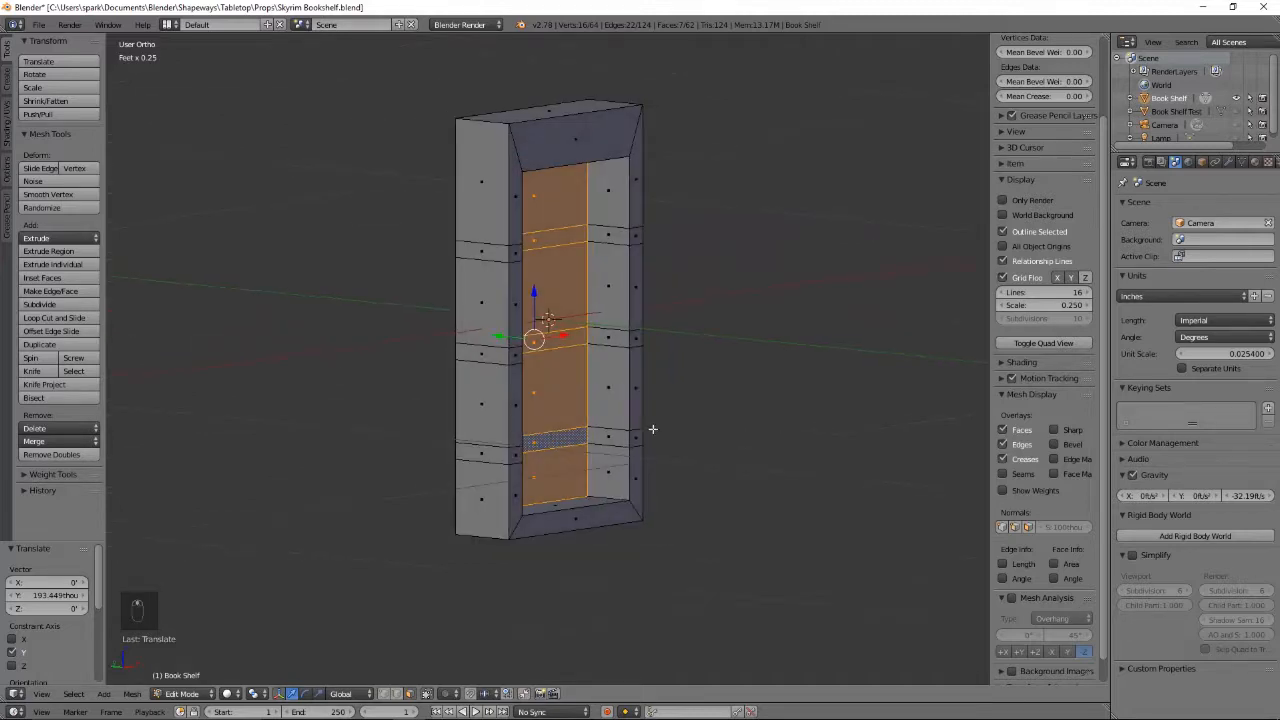
key("ctrl+r")
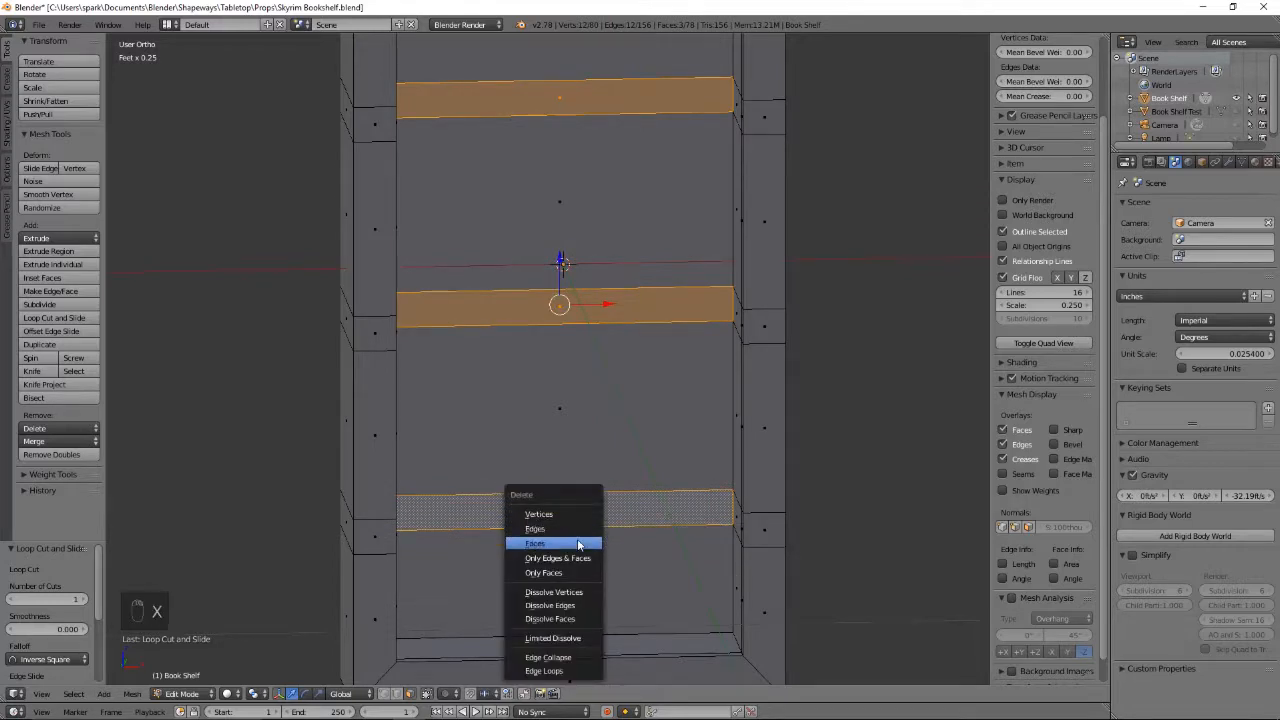
Step: Delete the shelf band faces and run Bridge Edge Loops to build the shelf boards
left_click(535, 543)
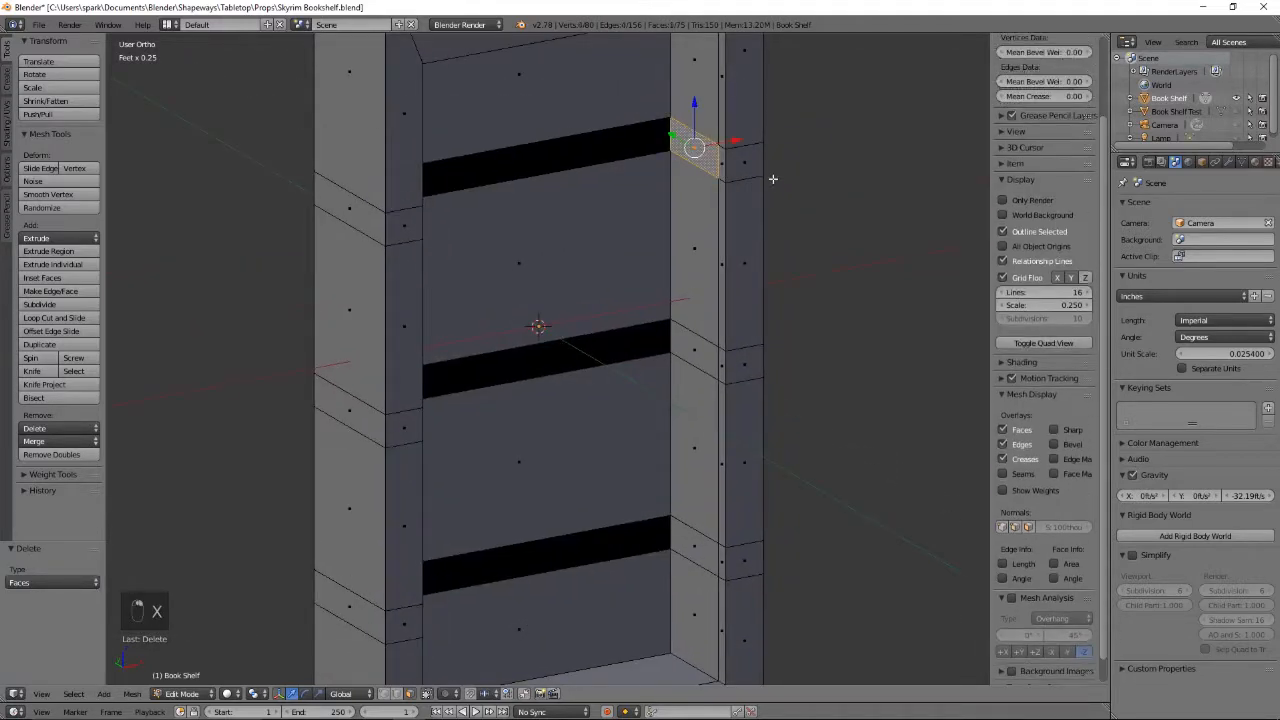
key("space")
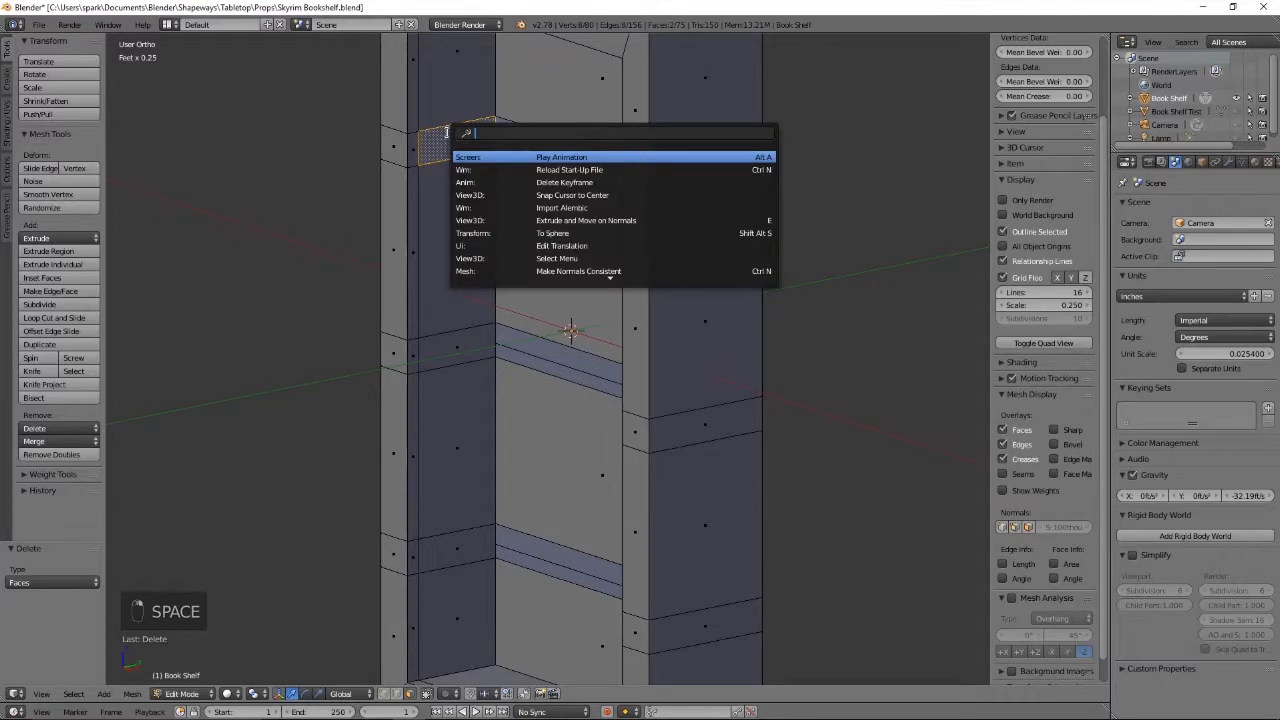
type("brid")
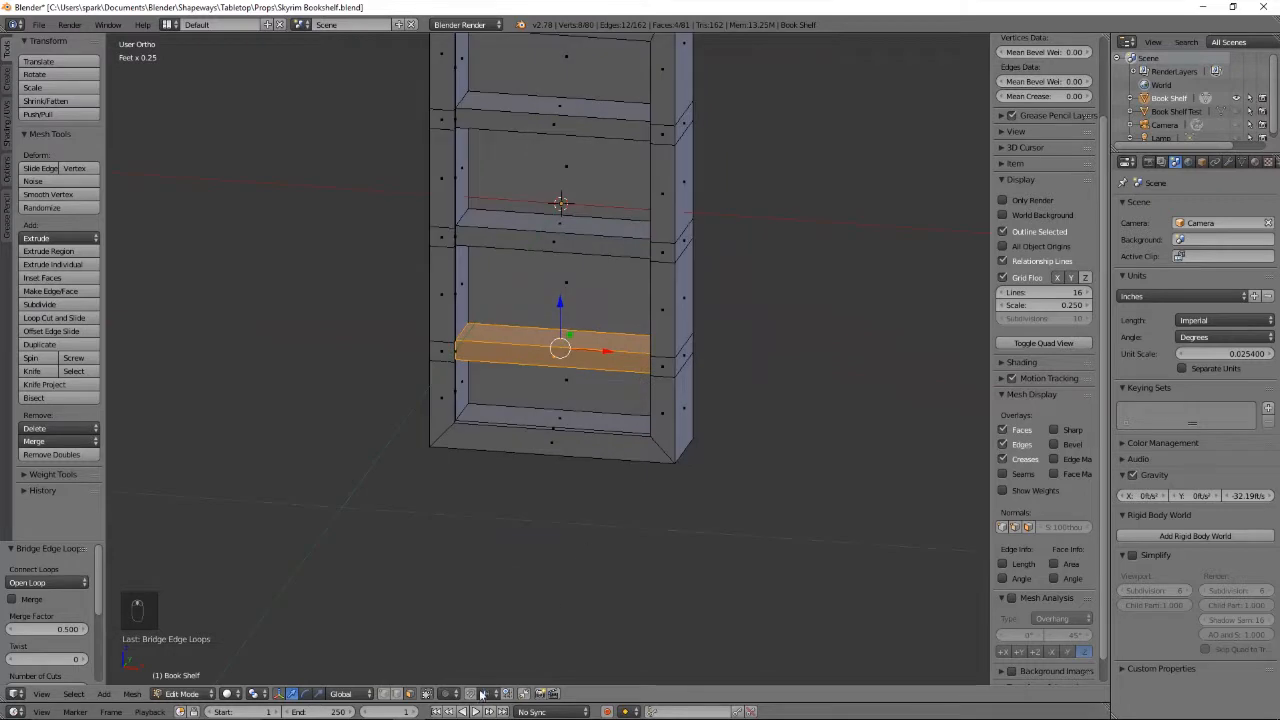
mouse_move(630, 475)
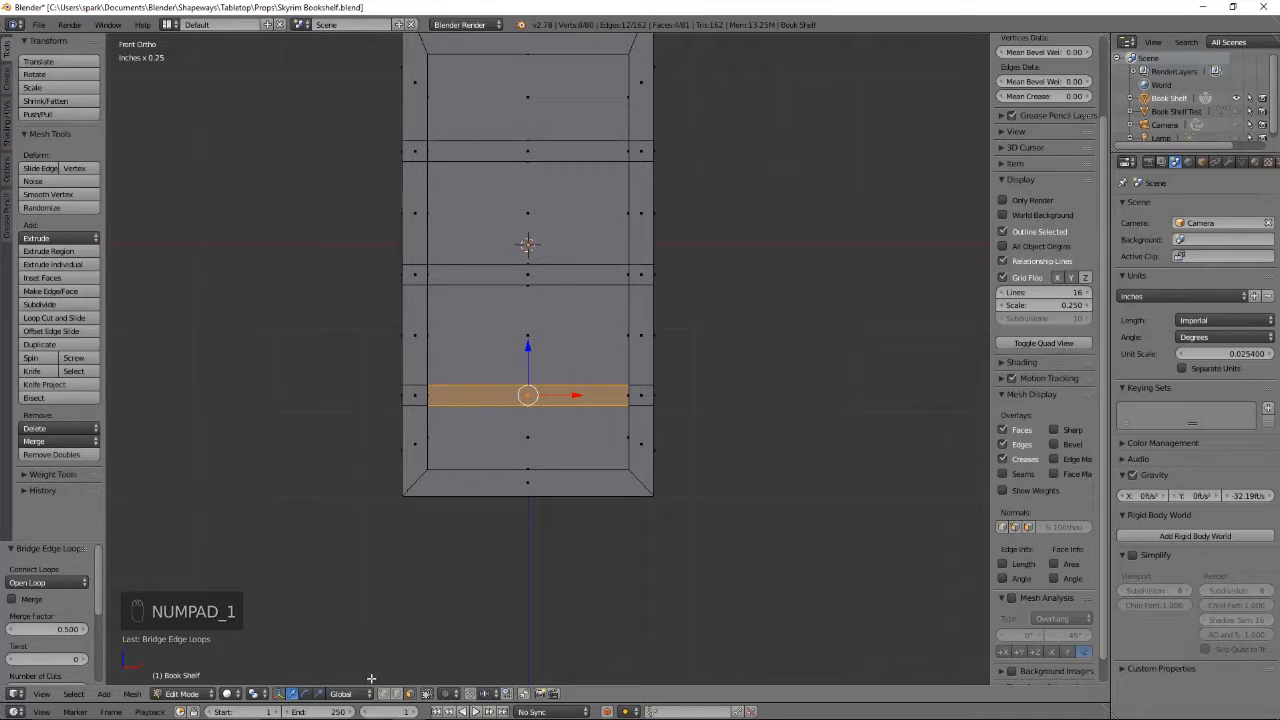
Step: Raise and widen the bottom middle vertices into a base notch, then exit Edit Mode
key("ctrl+r")
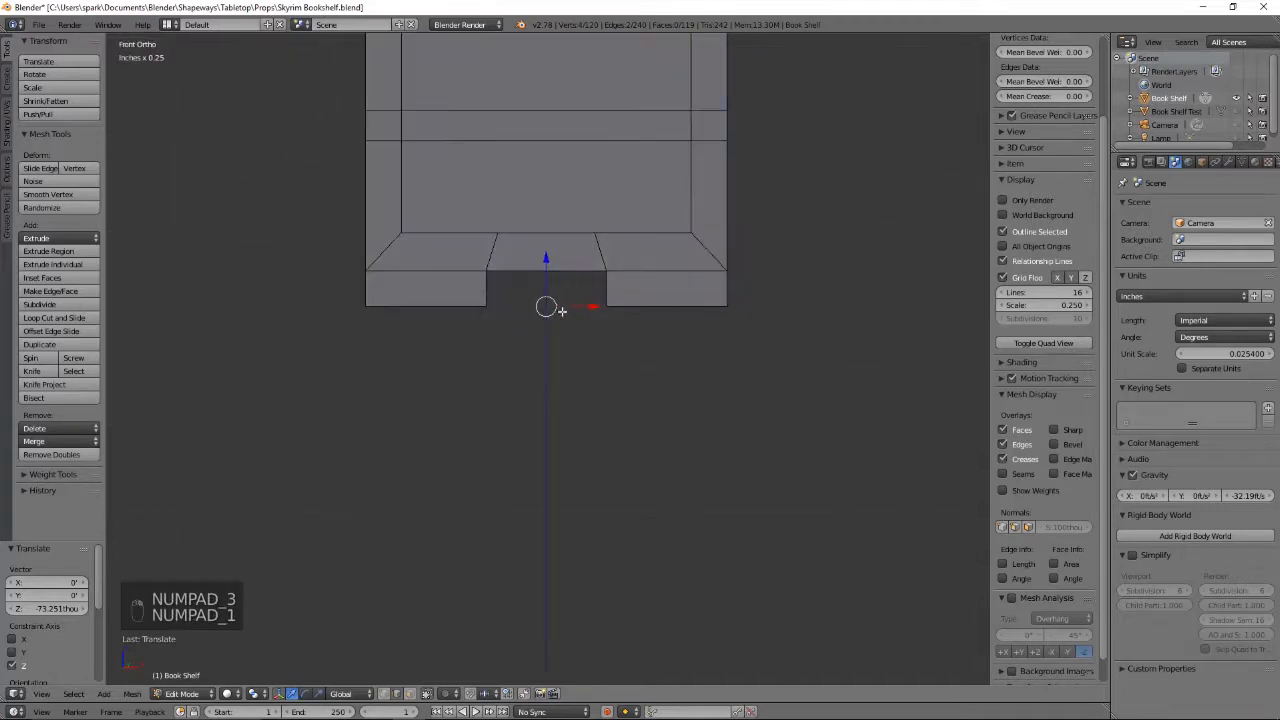
key("s")
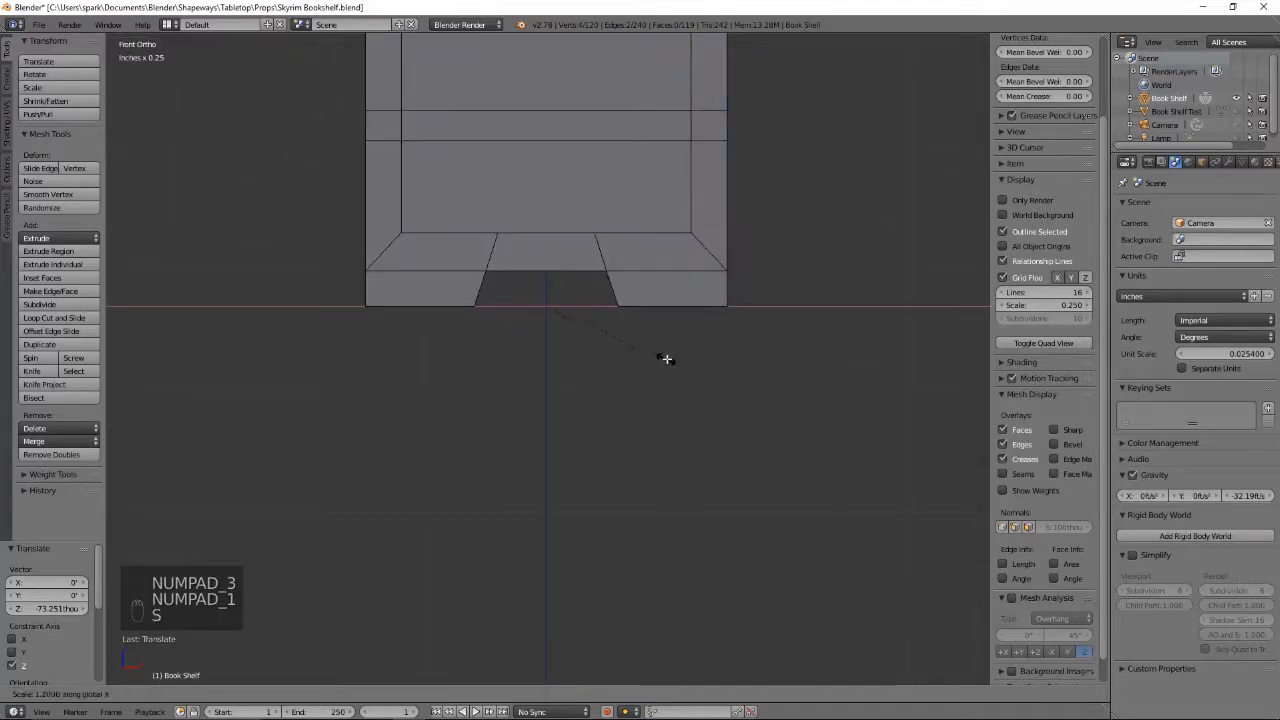
key("s")
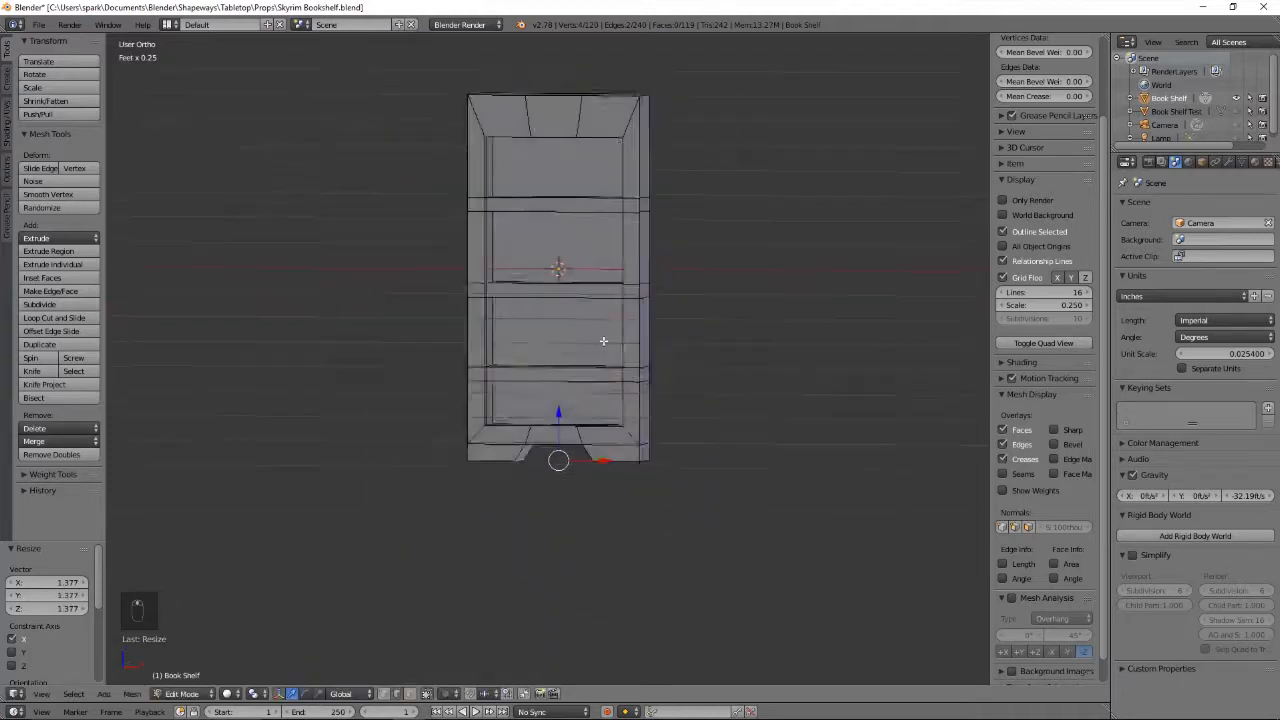
key("Tab")
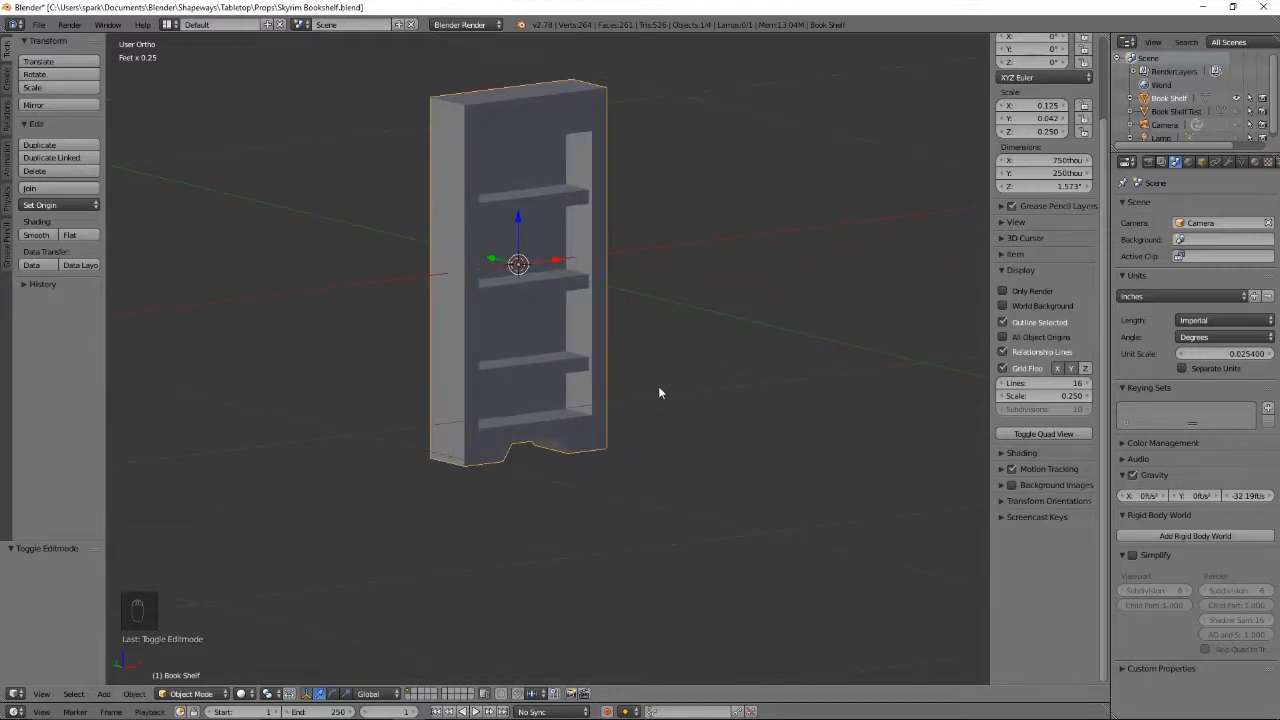
mouse_move(651, 401)
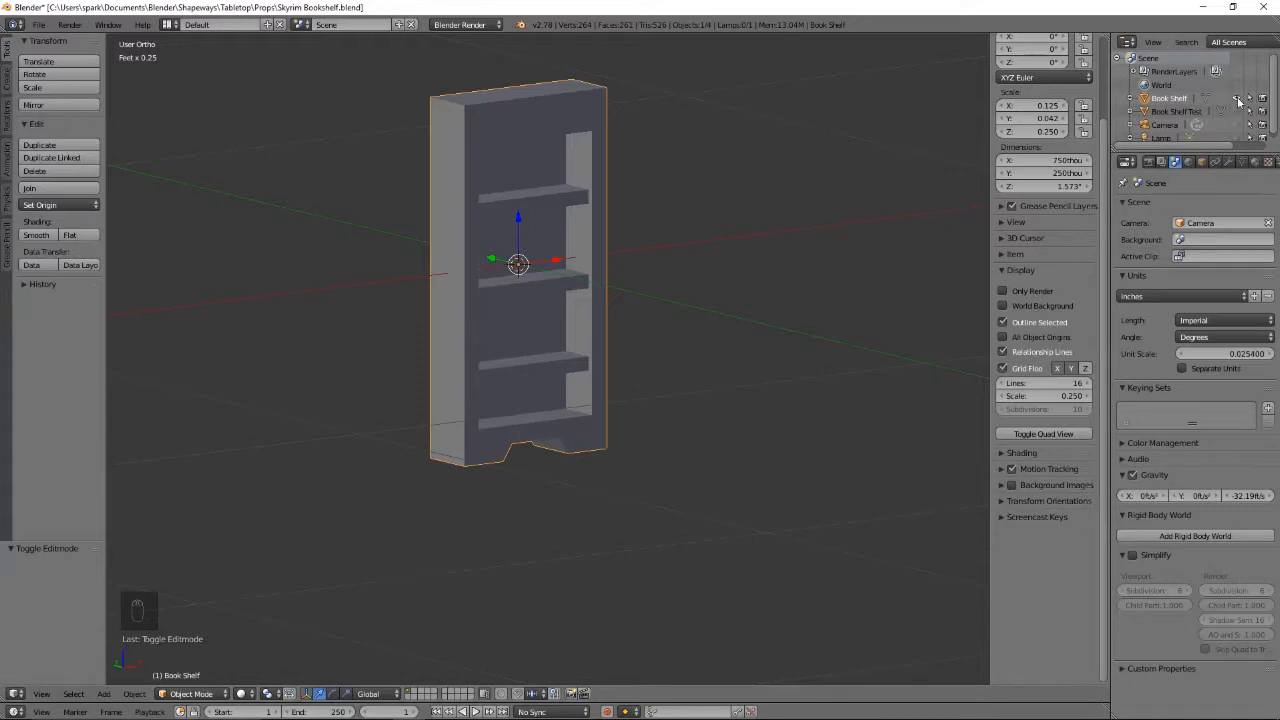
Step: Add a cube, scale it down, and thin it along Y into an upright book block
key("shift+a")
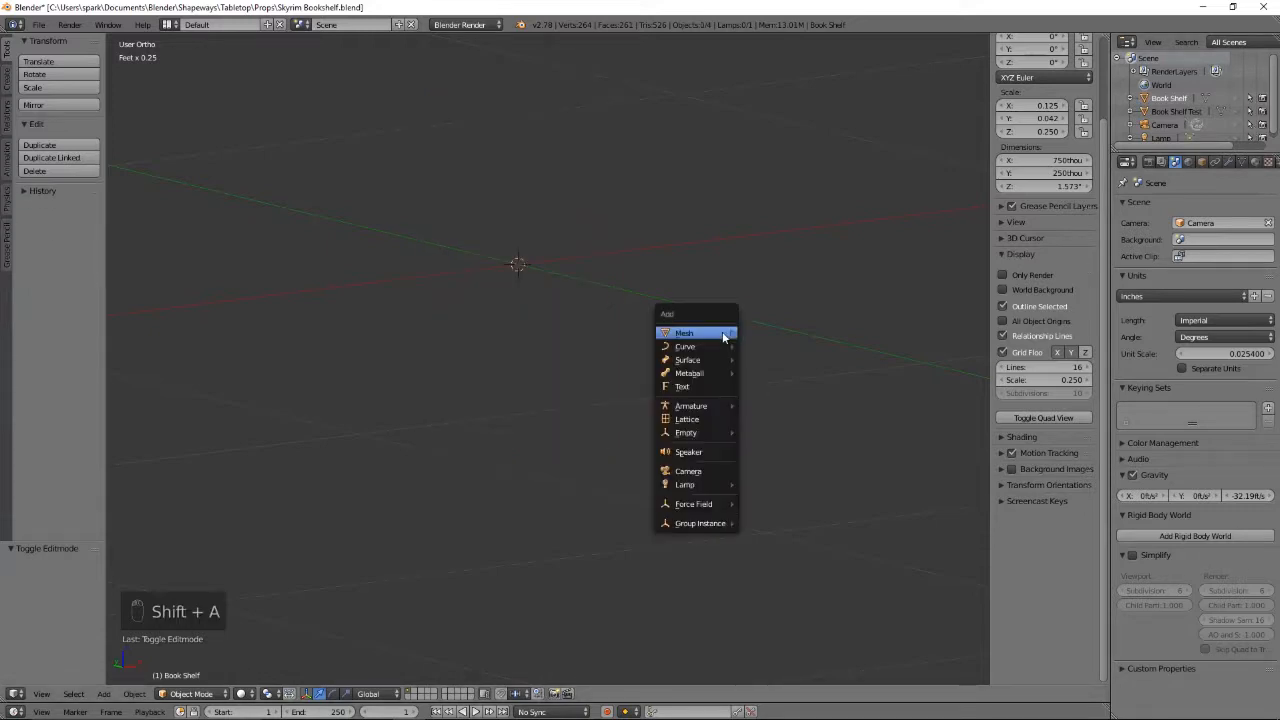
left_click(684, 332)
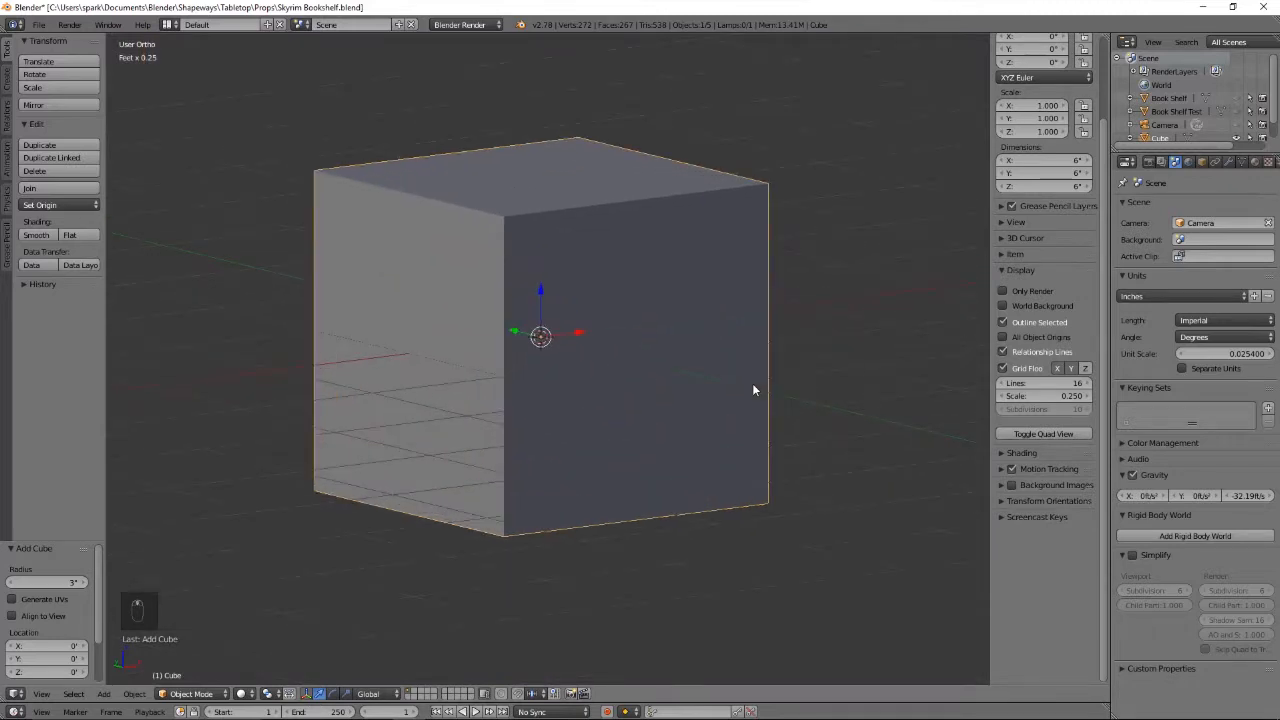
key("s")
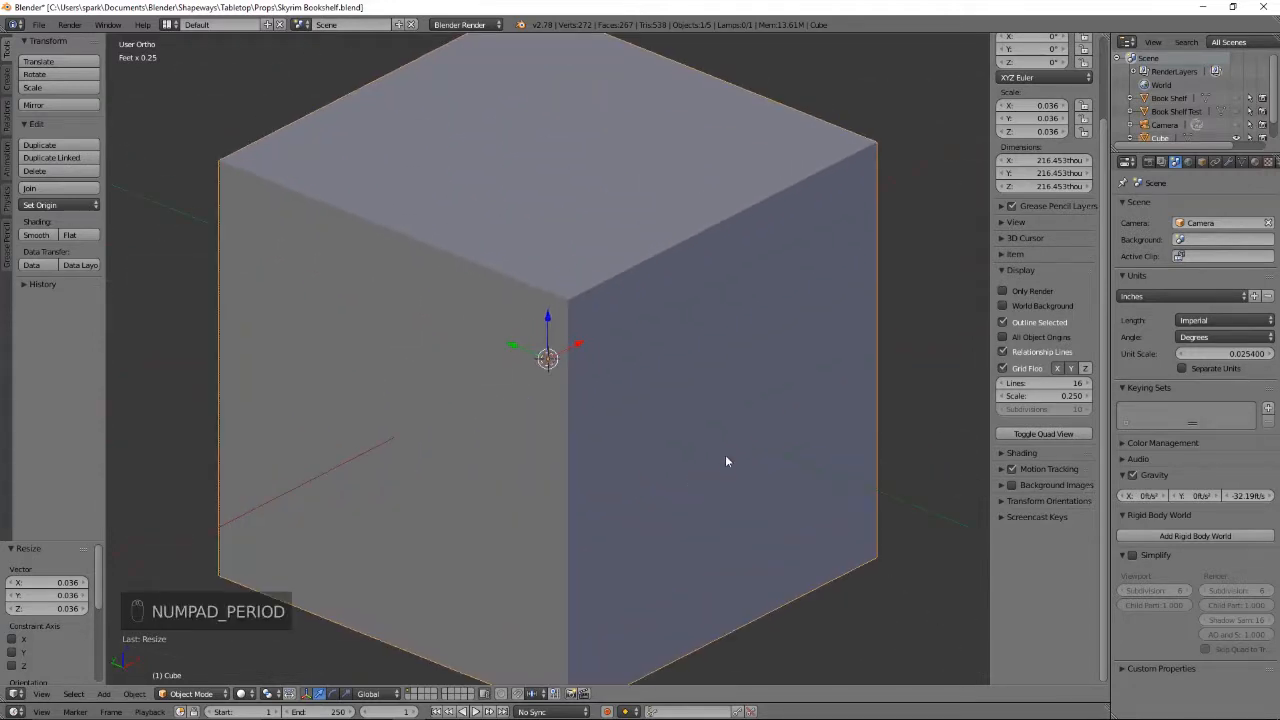
key("Tab")
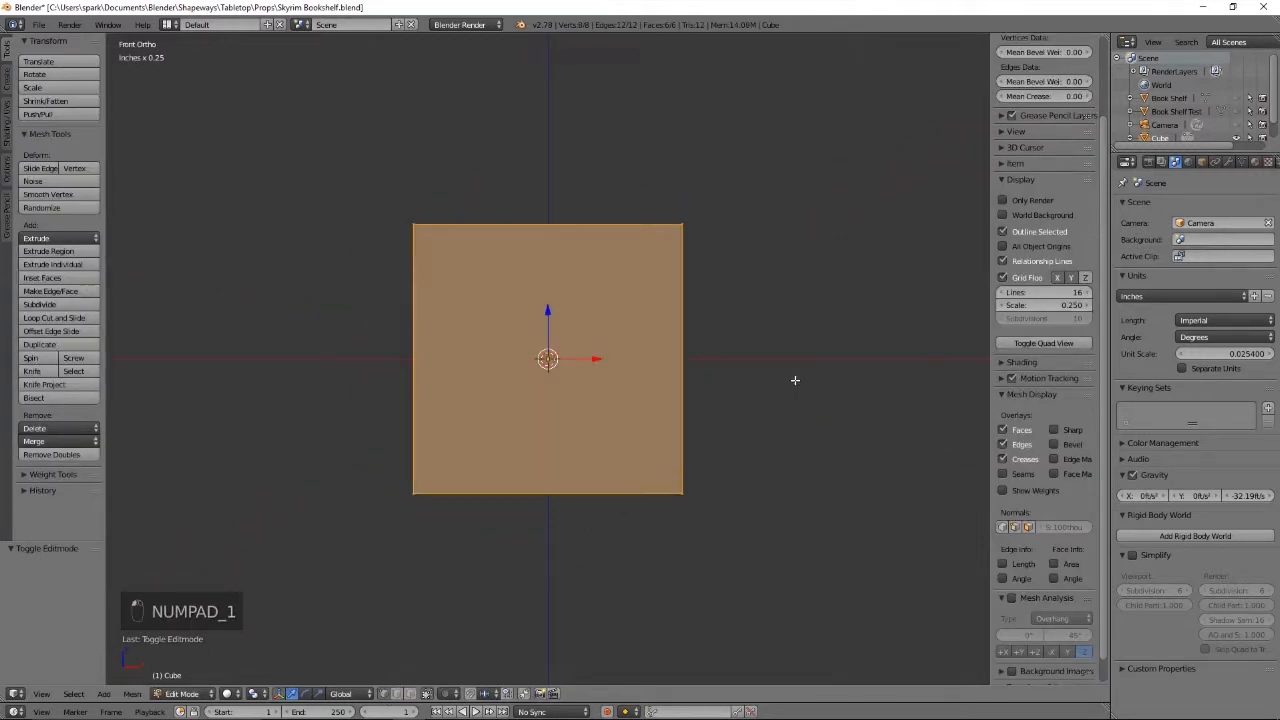
key("s")
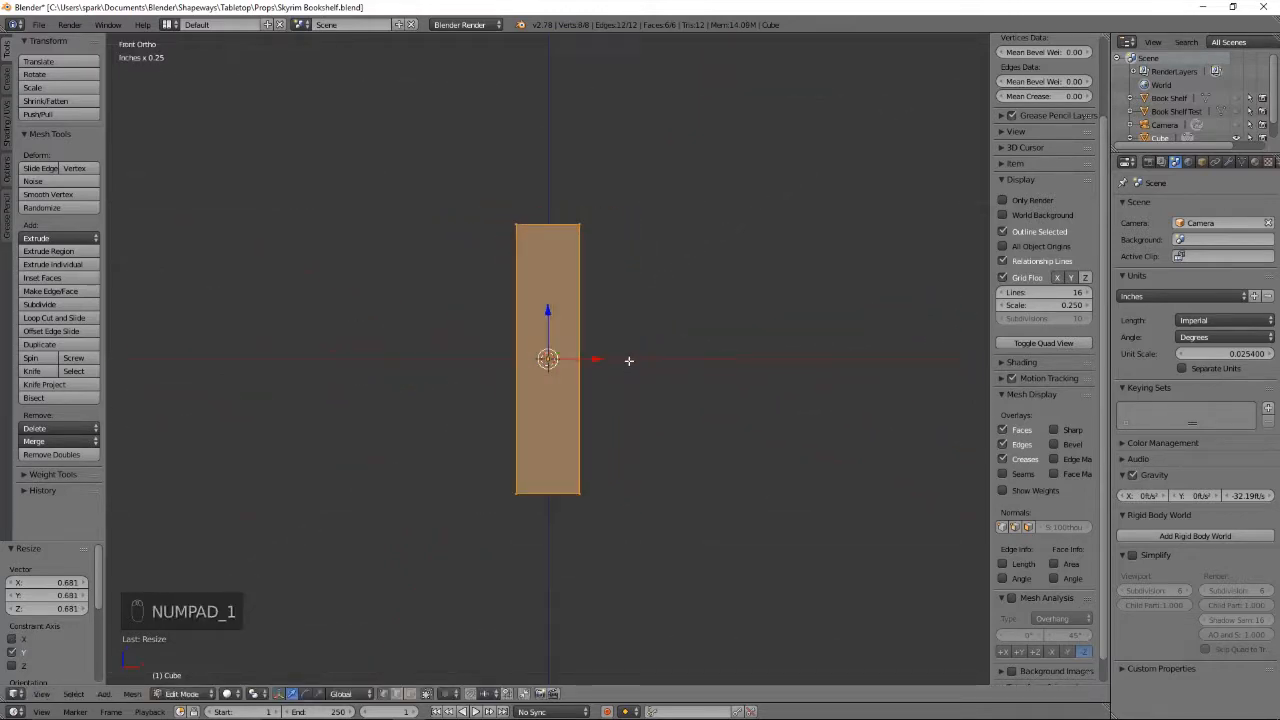
Step: Add loop cuts across the book block and extrude its bottom faces
key("ctrl+r")
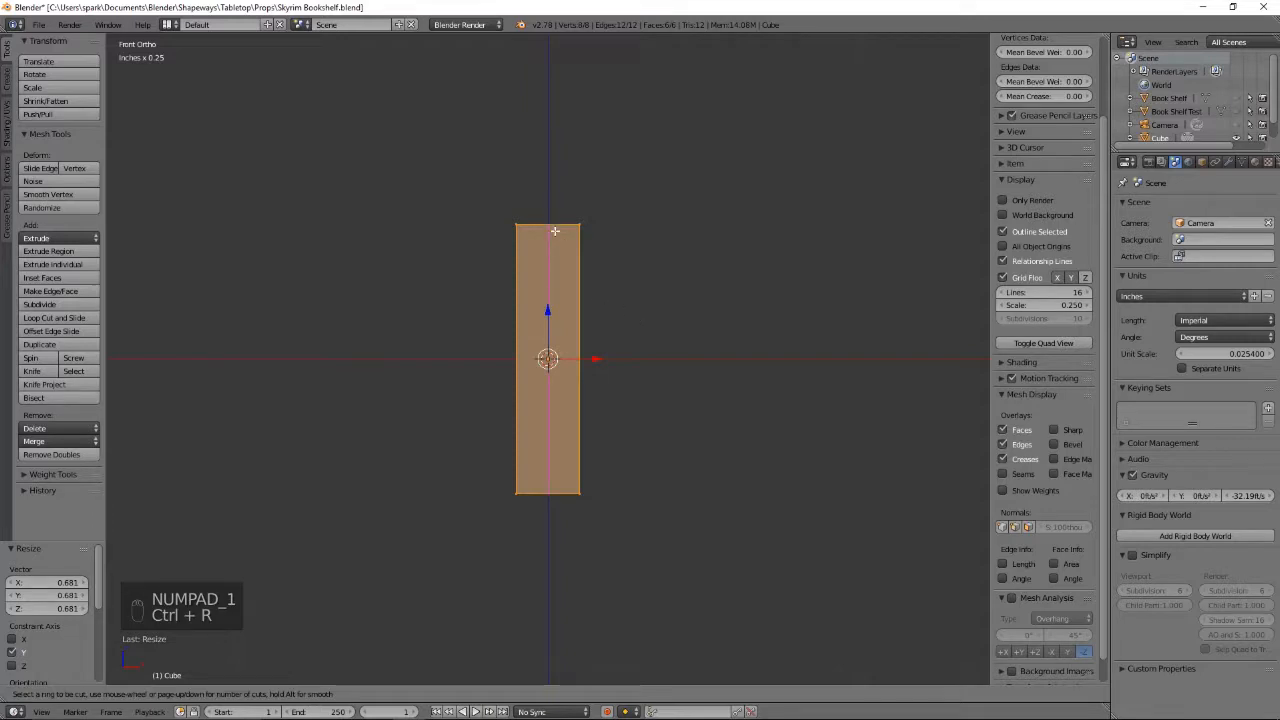
key("ctrl+r")
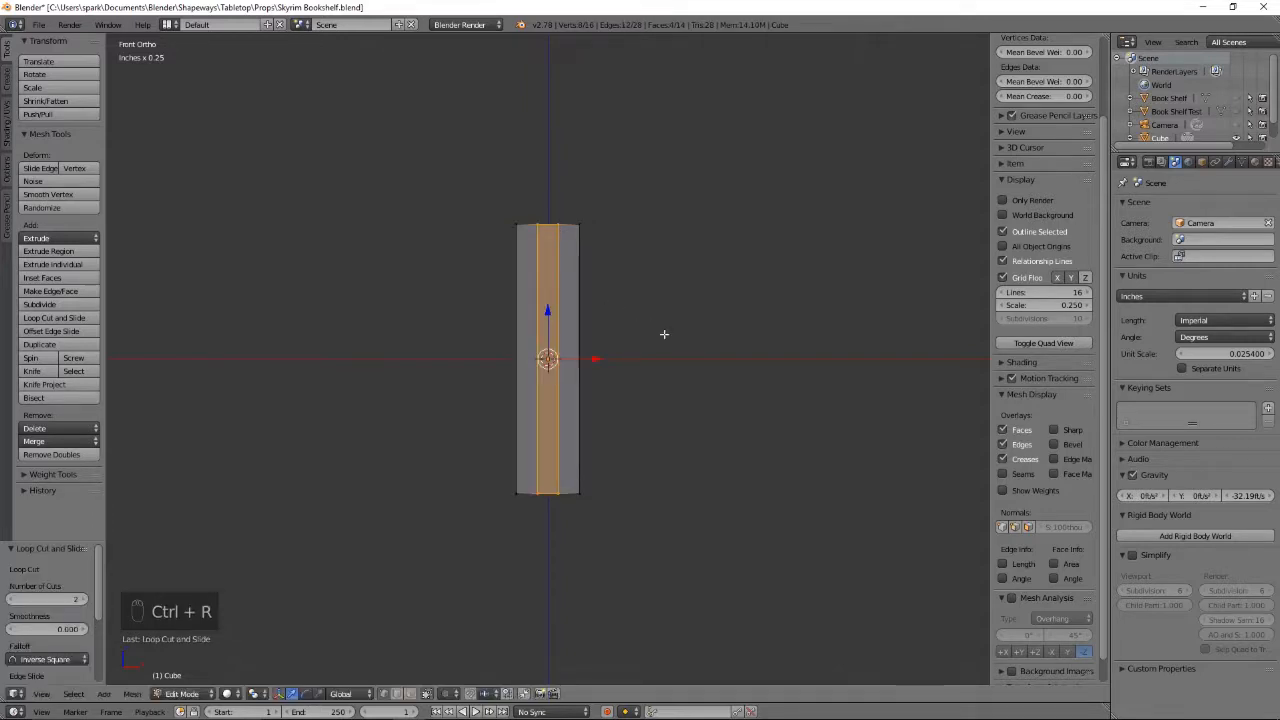
key("s")
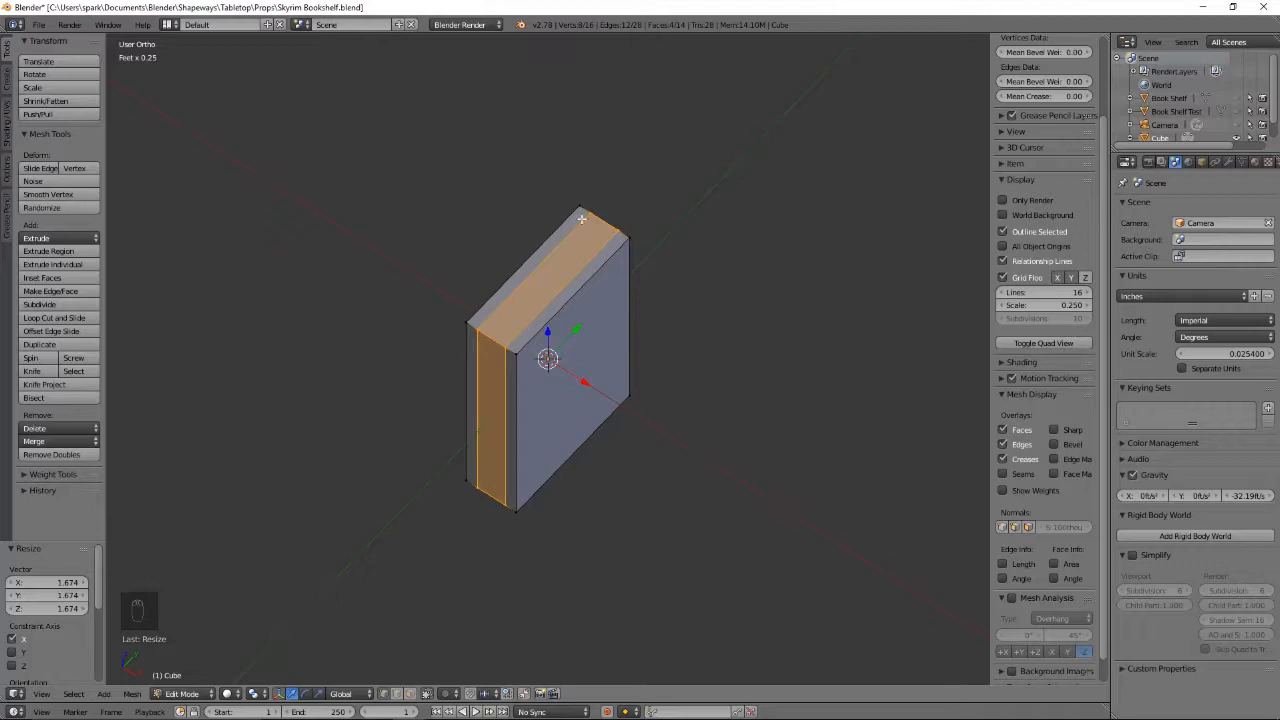
key("ctrl+r")
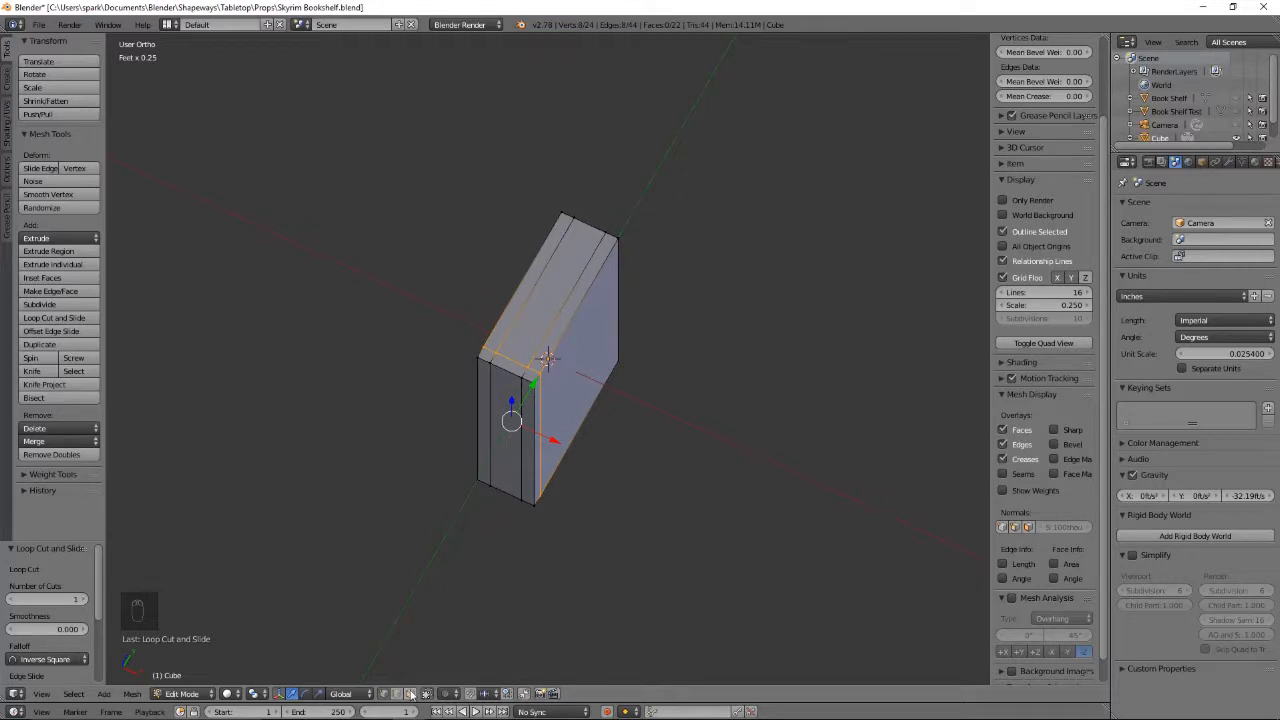
left_click_drag(550, 360, 470, 380)
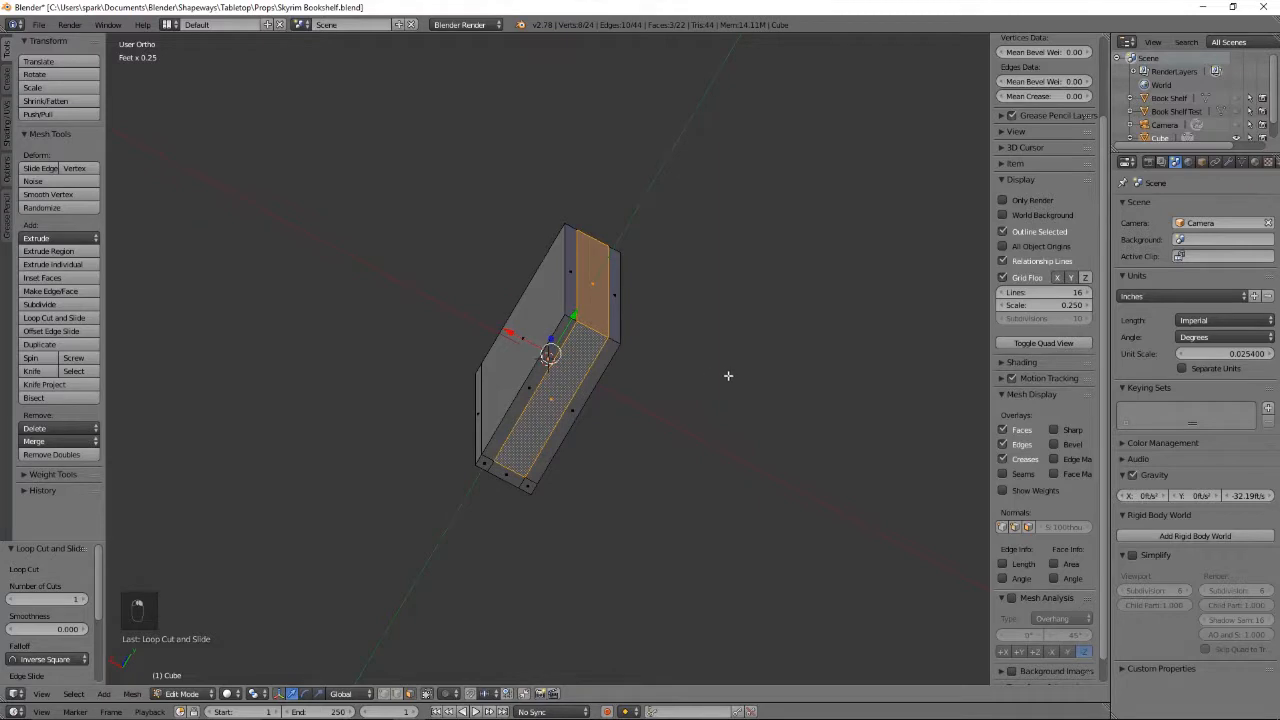
key("e")
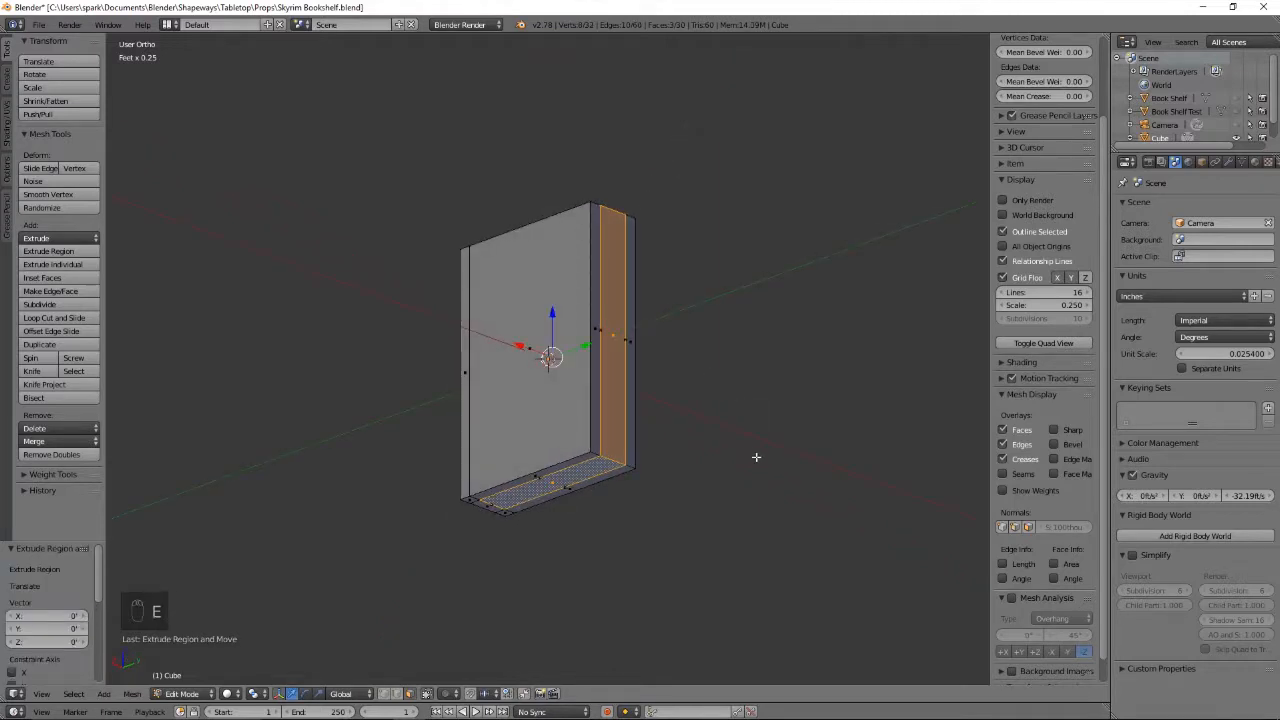
Step: Scale the extruded cover faces and switch to a side view of the book
key("s")
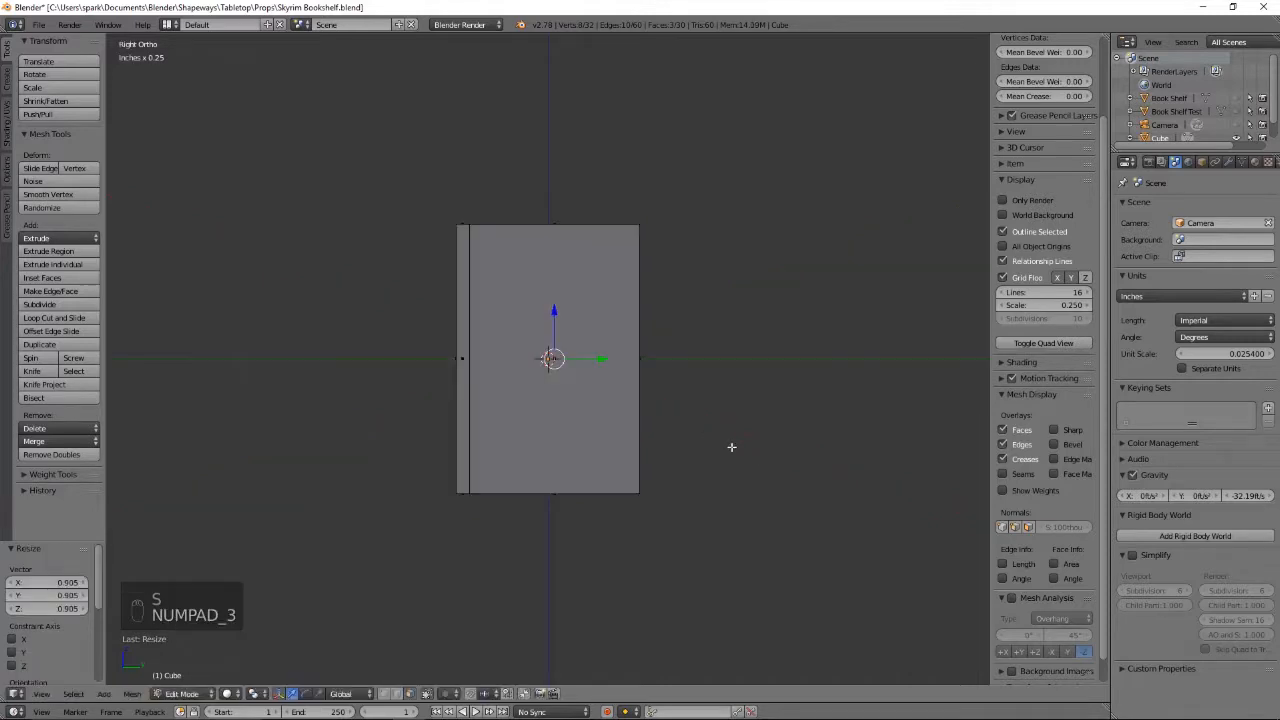
key("z")
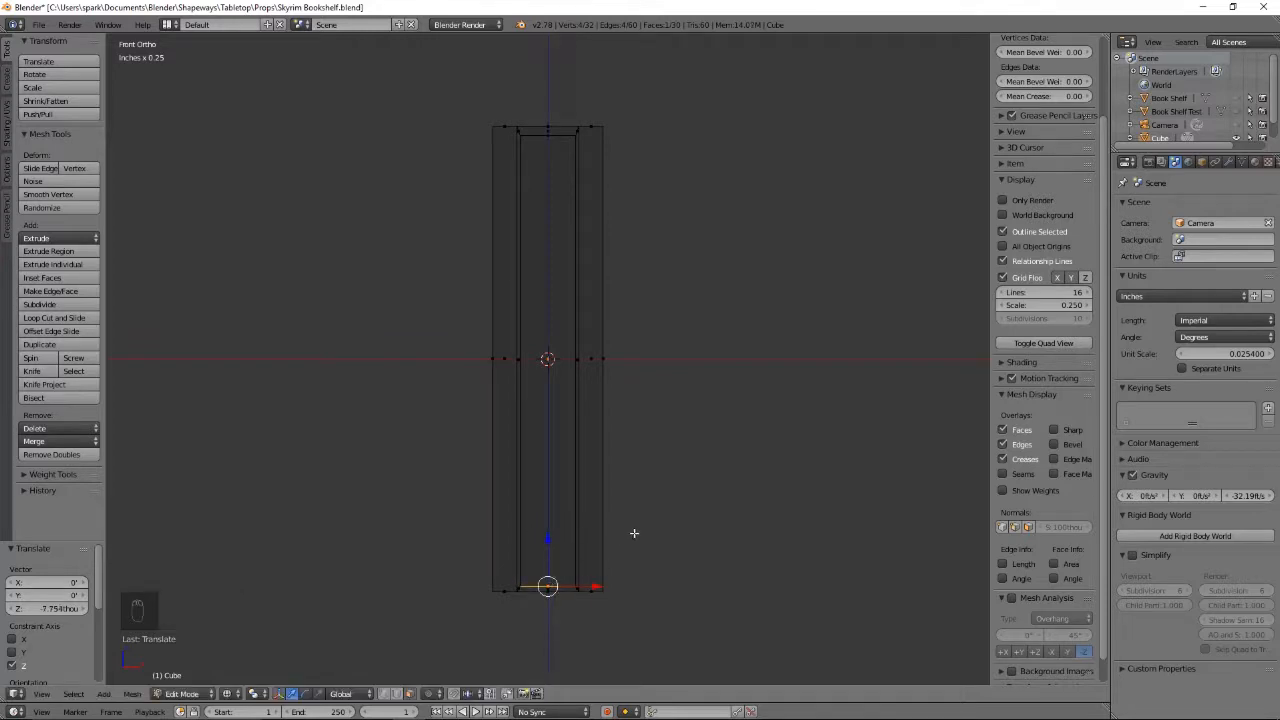
mouse_move(467, 549)
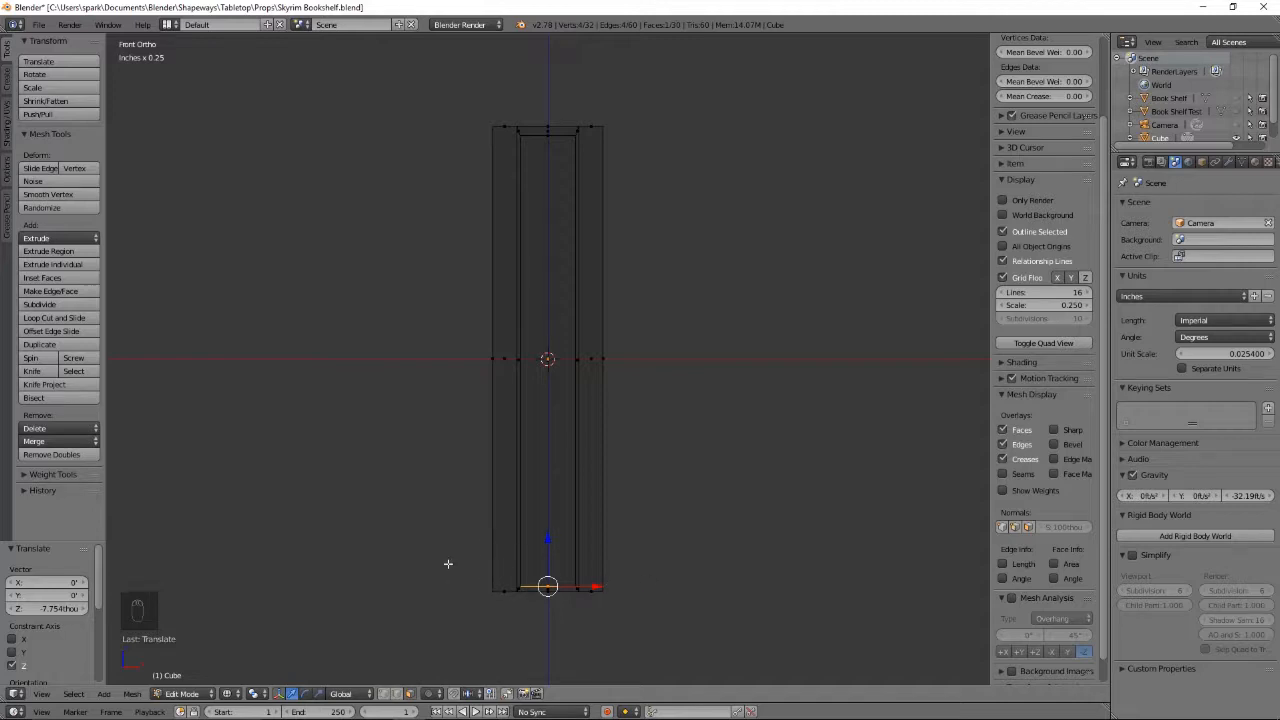
mouse_move(640, 573)
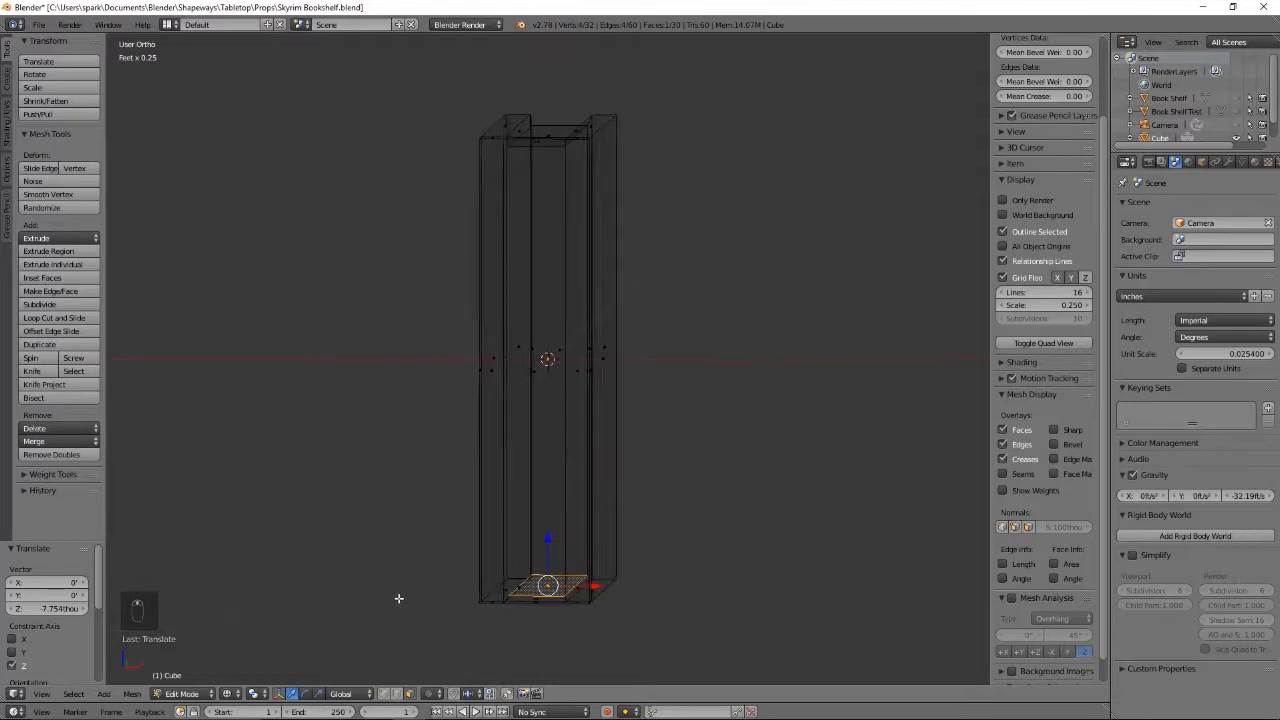
Step: Add a loop cut across the book, slide it down near the bottom, and leave Edit Mode
key("ctrl+r")
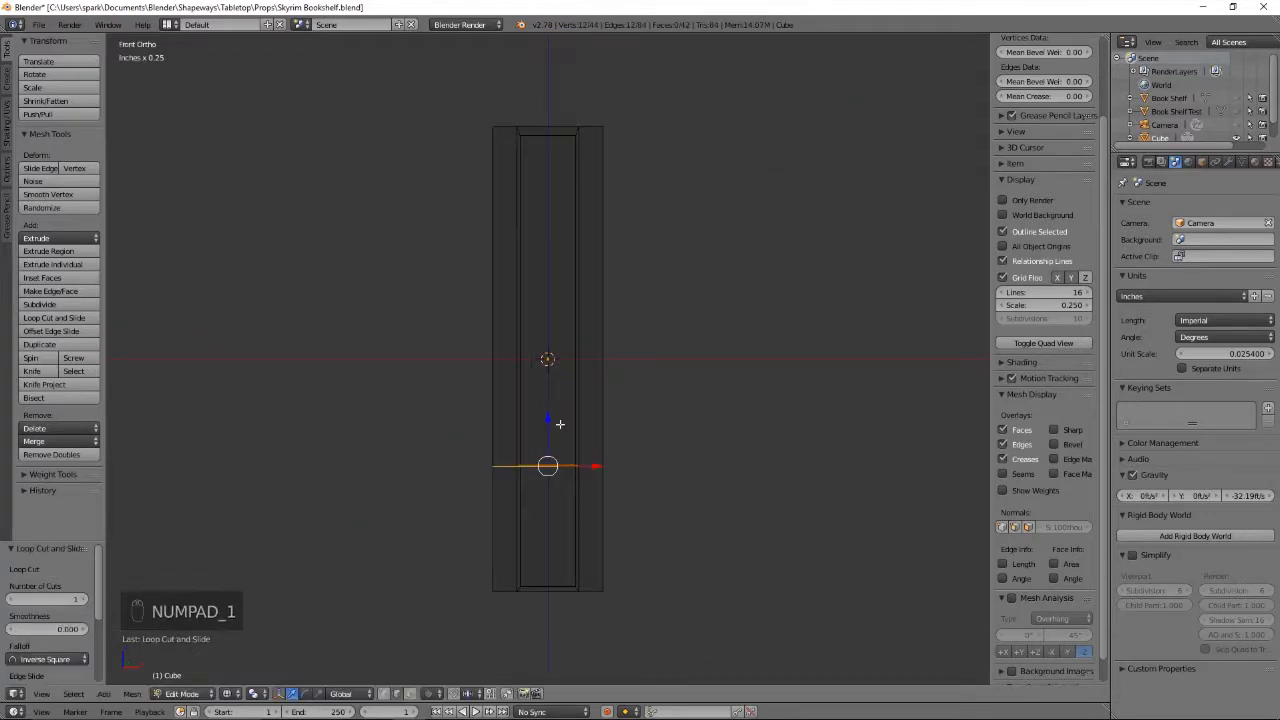
left_click_drag(548, 465, 557, 575)
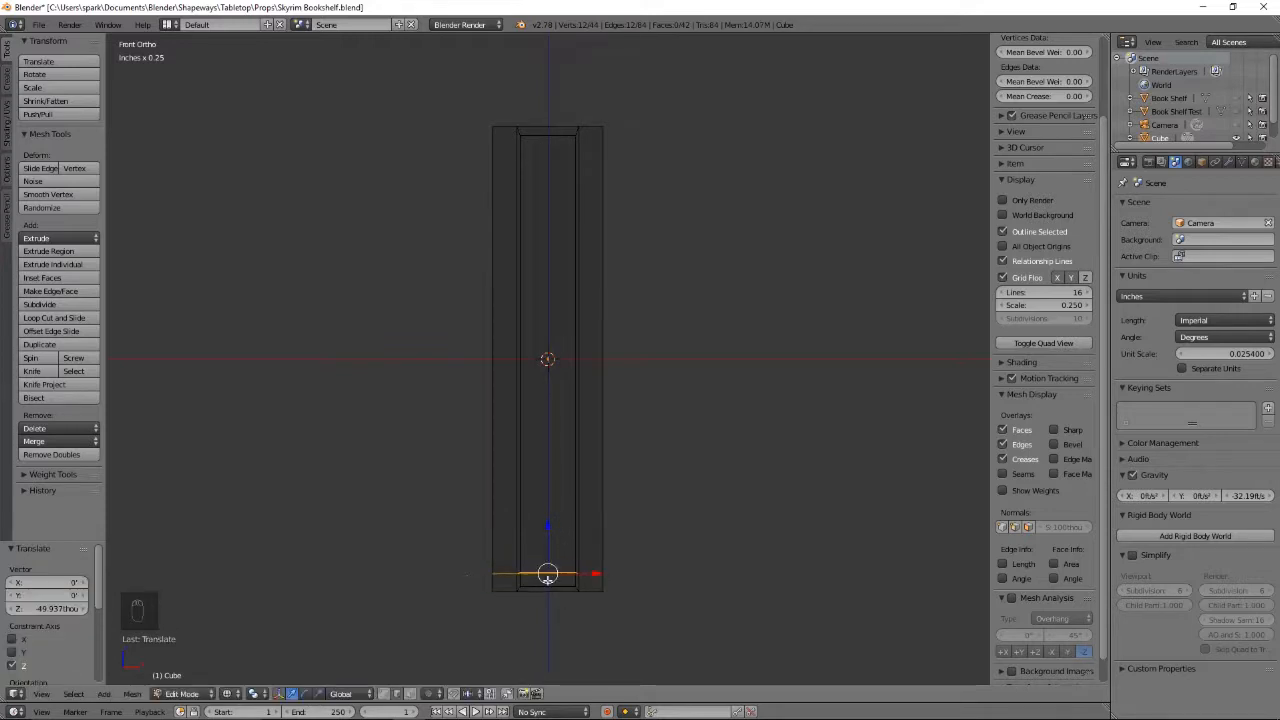
mouse_move(550, 575)
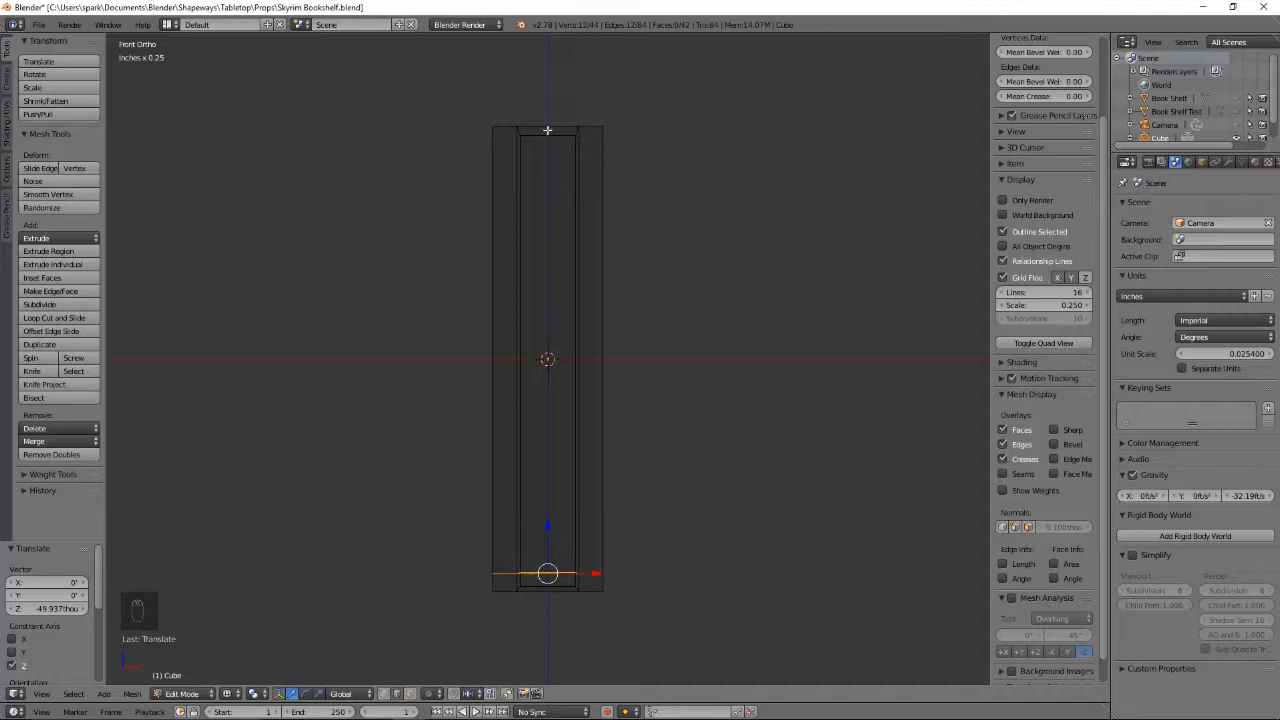
mouse_move(672, 187)
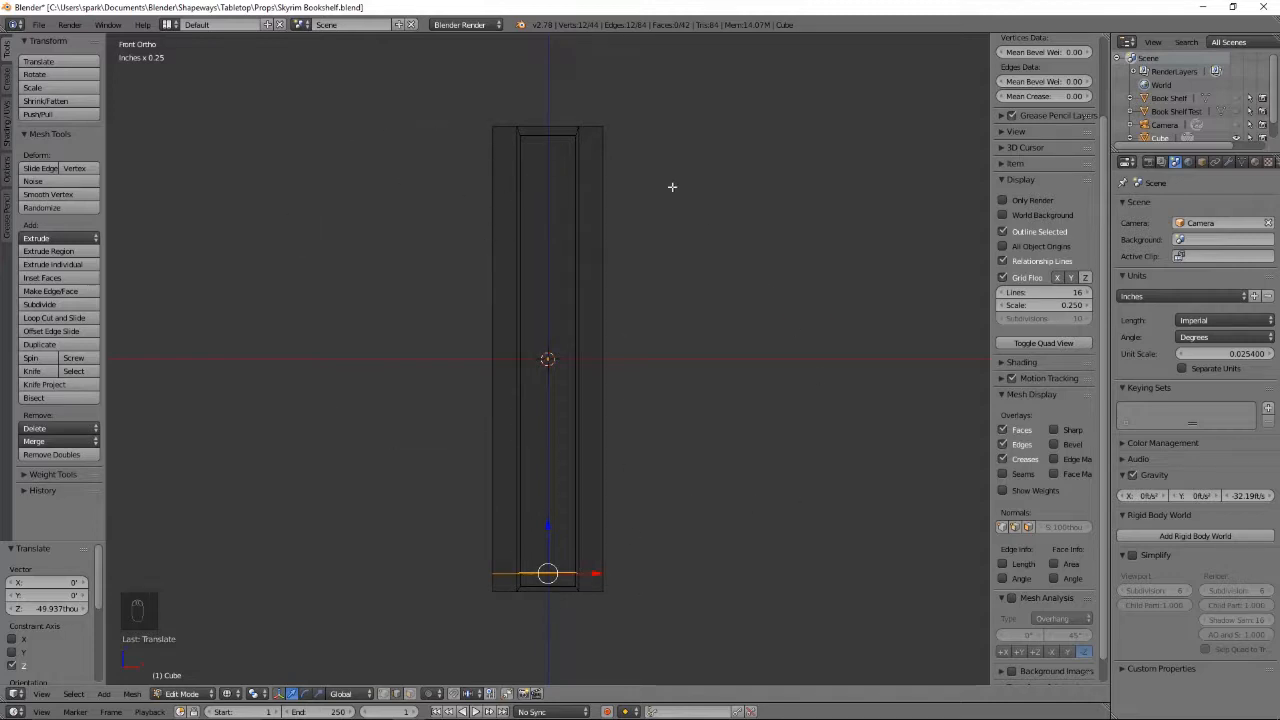
mouse_move(751, 534)
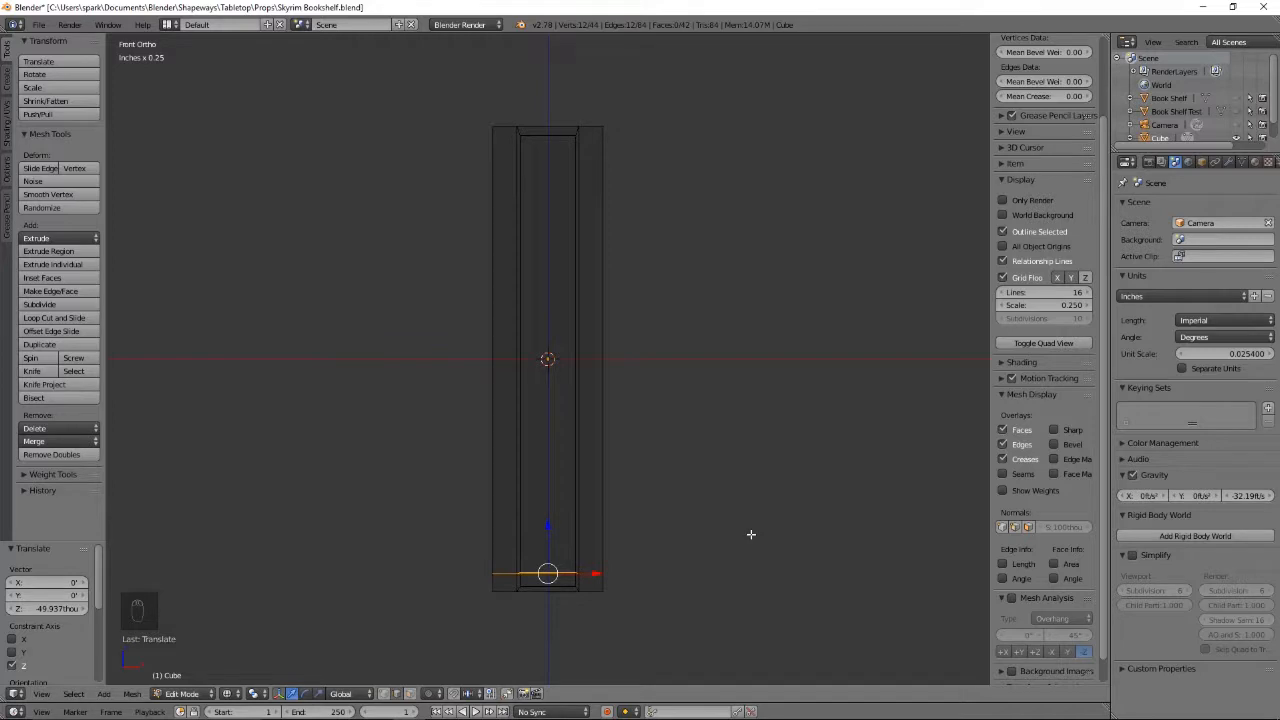
mouse_move(634, 326)
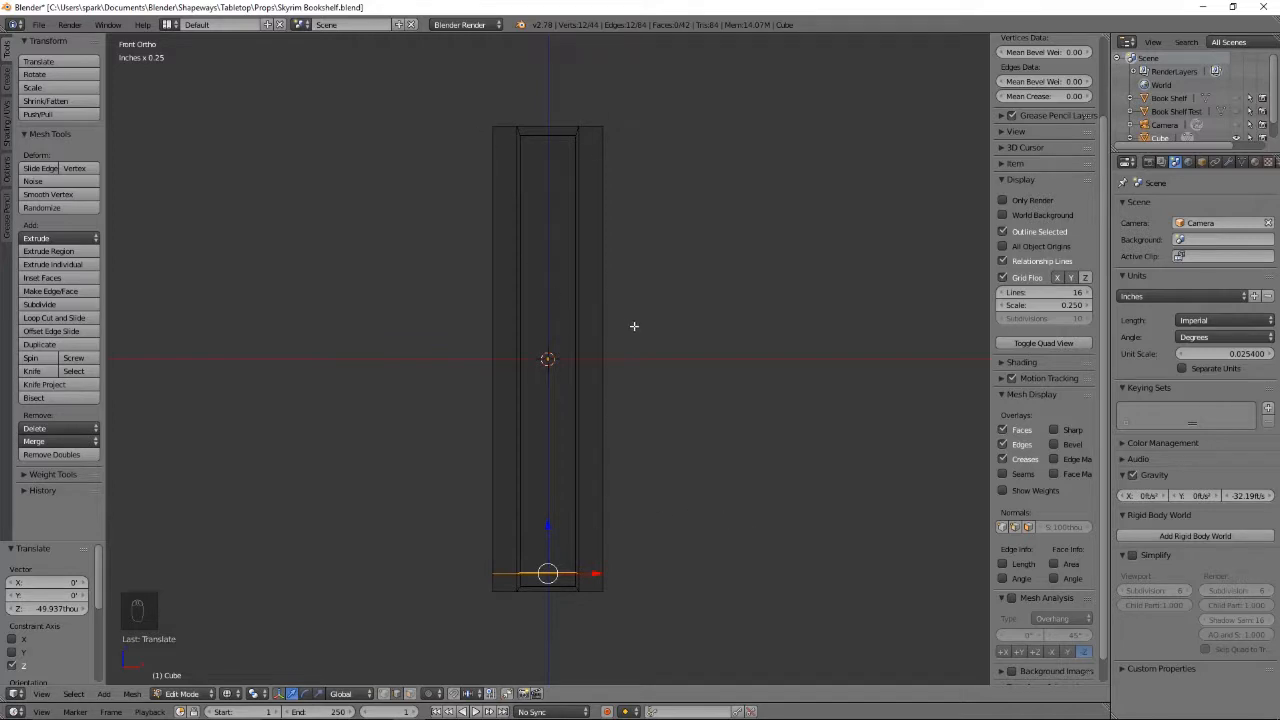
mouse_move(369, 192)
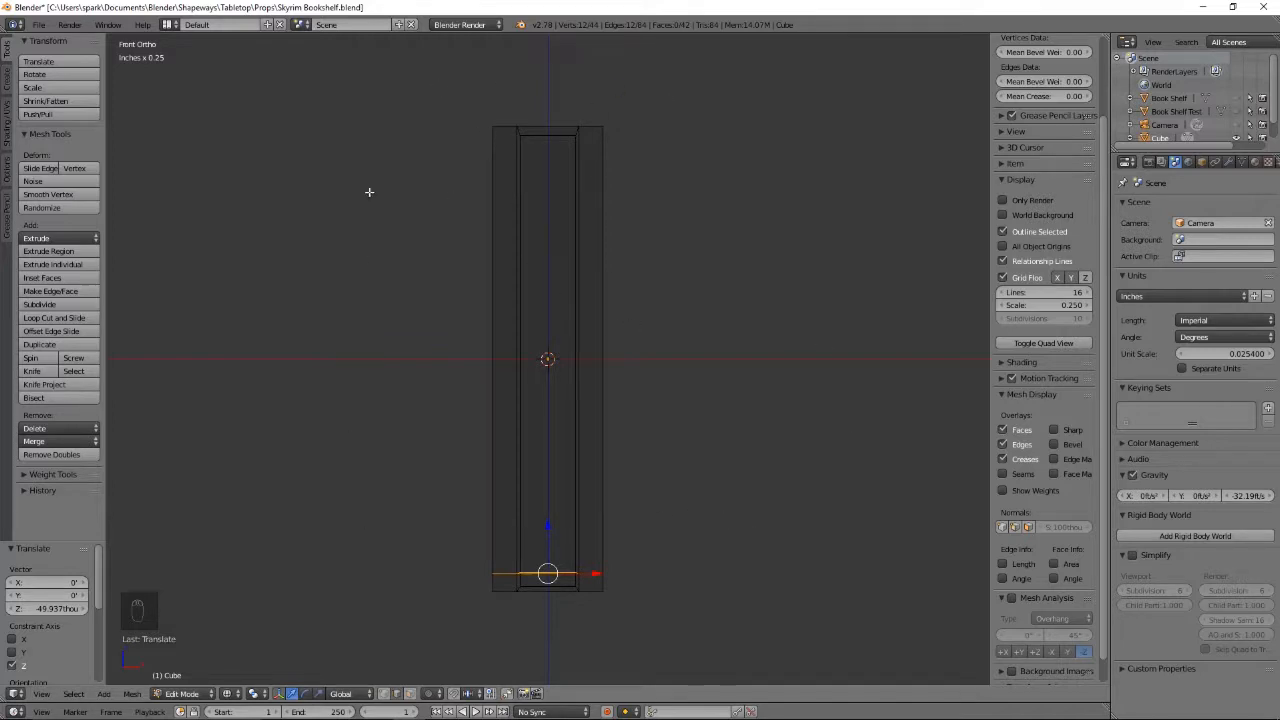
key("Tab")
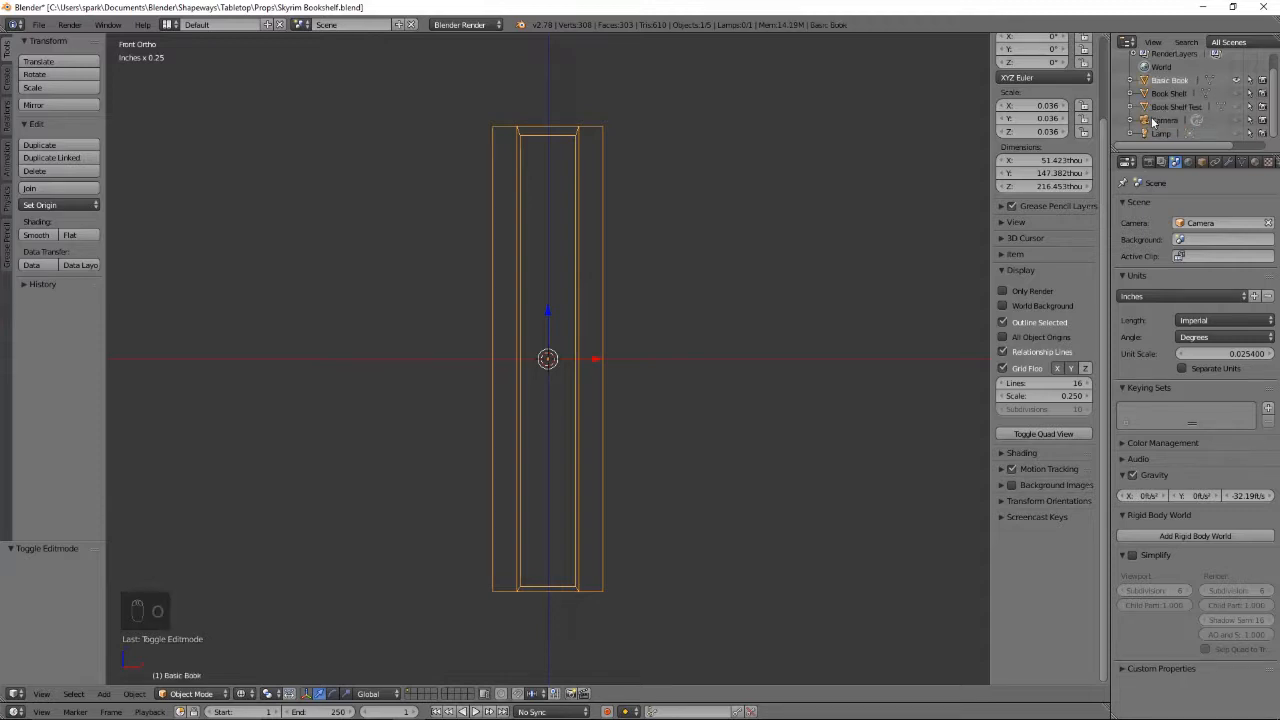
Step: Toggle Basic Book through Edit Mode back to Object Mode and duplicate it
key("Tab")
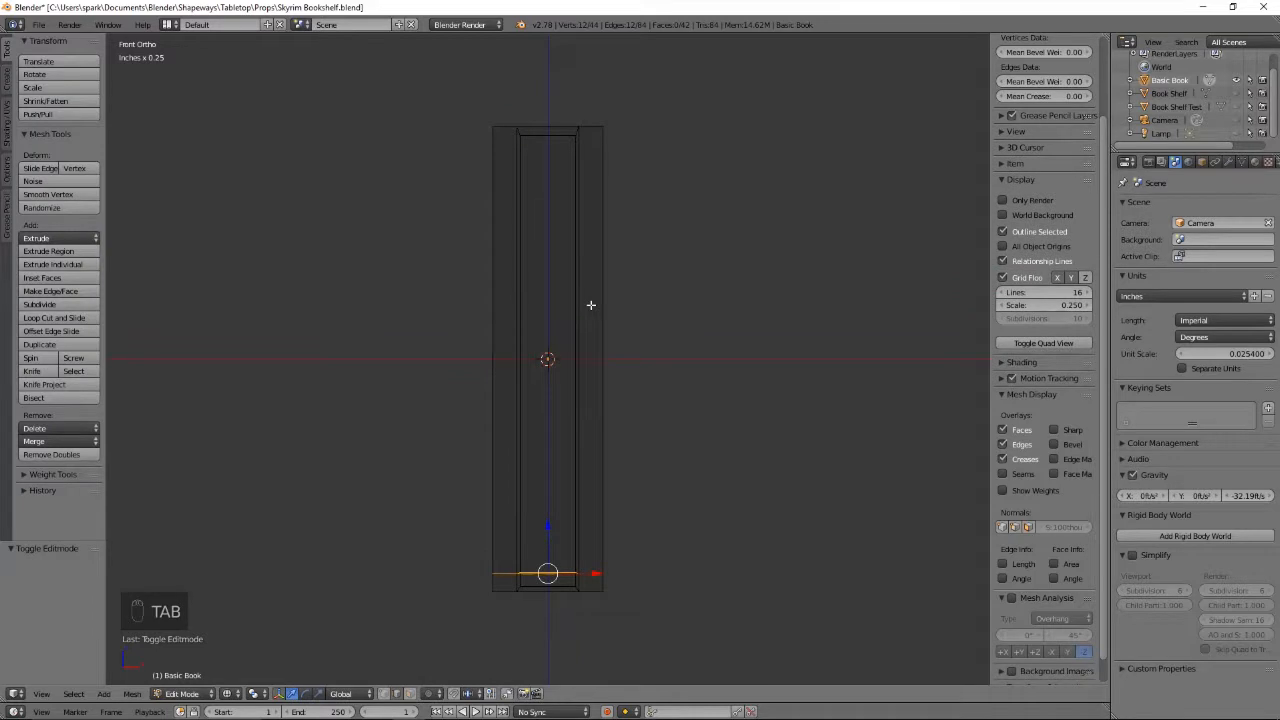
key("Tab")
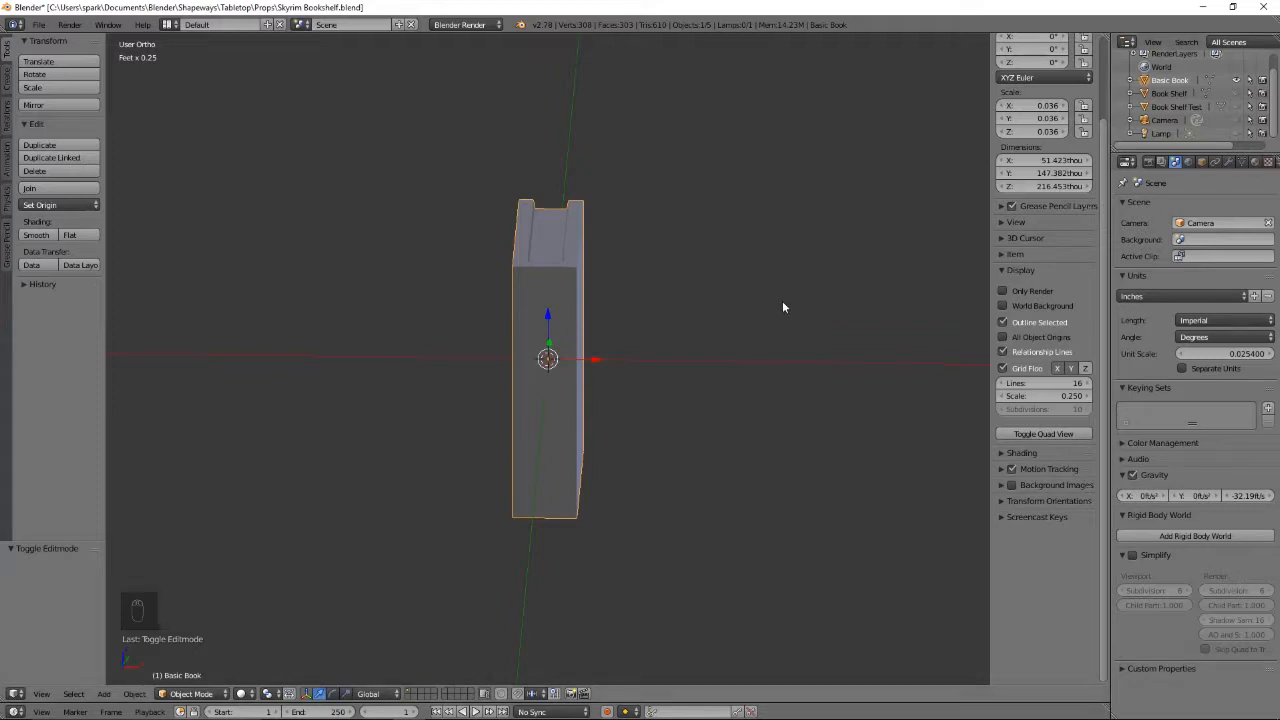
key("shift+d")
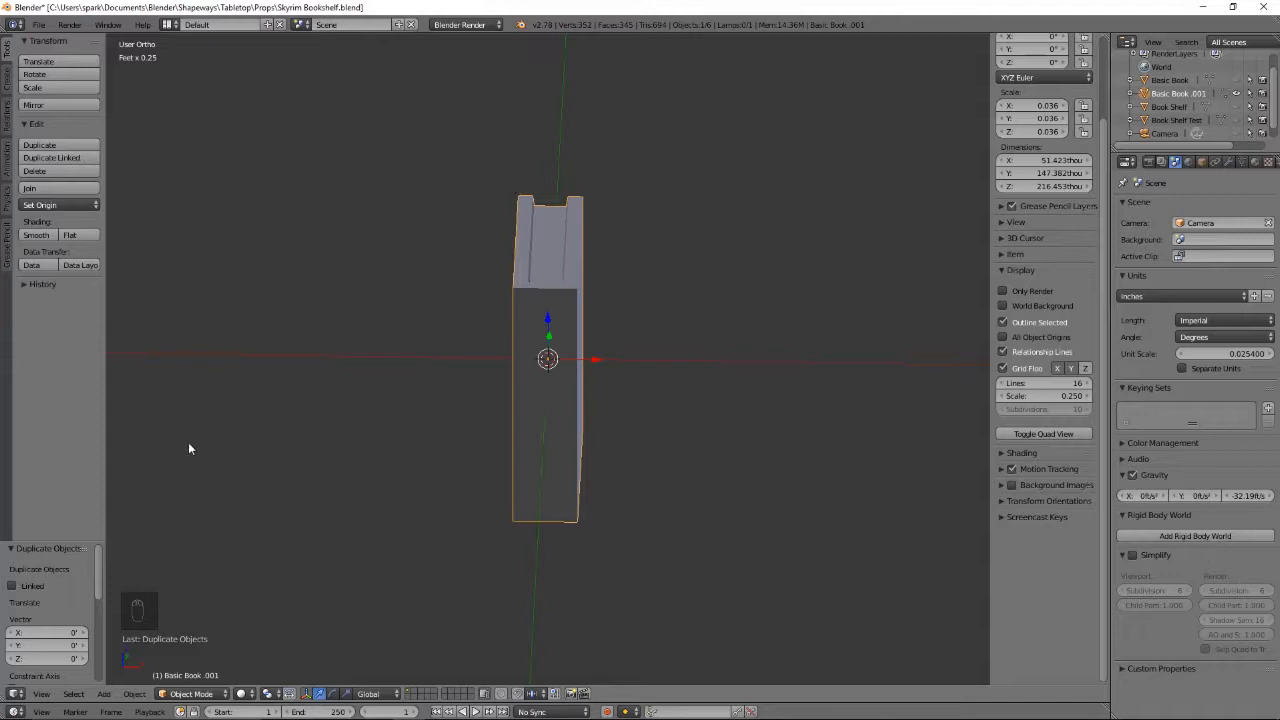
mouse_move(631, 495)
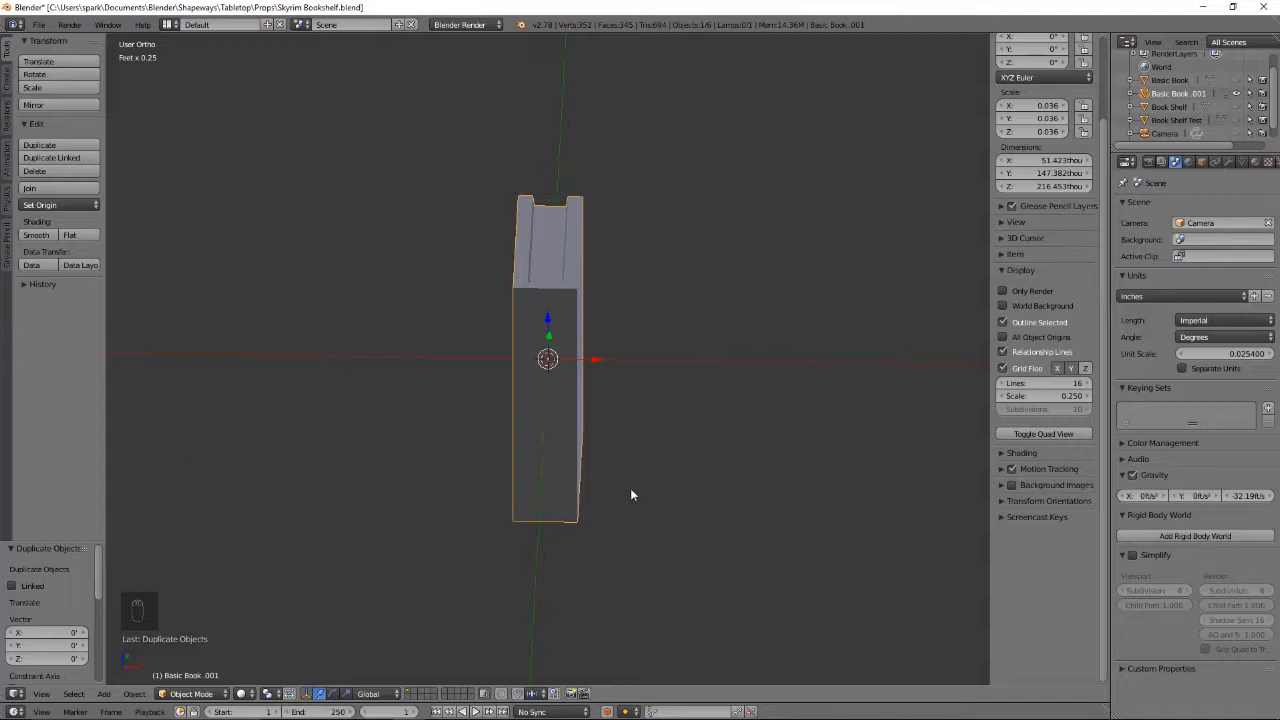
Step: Bevel the copied book's selected edges, including the edges along its top
key("Tab")
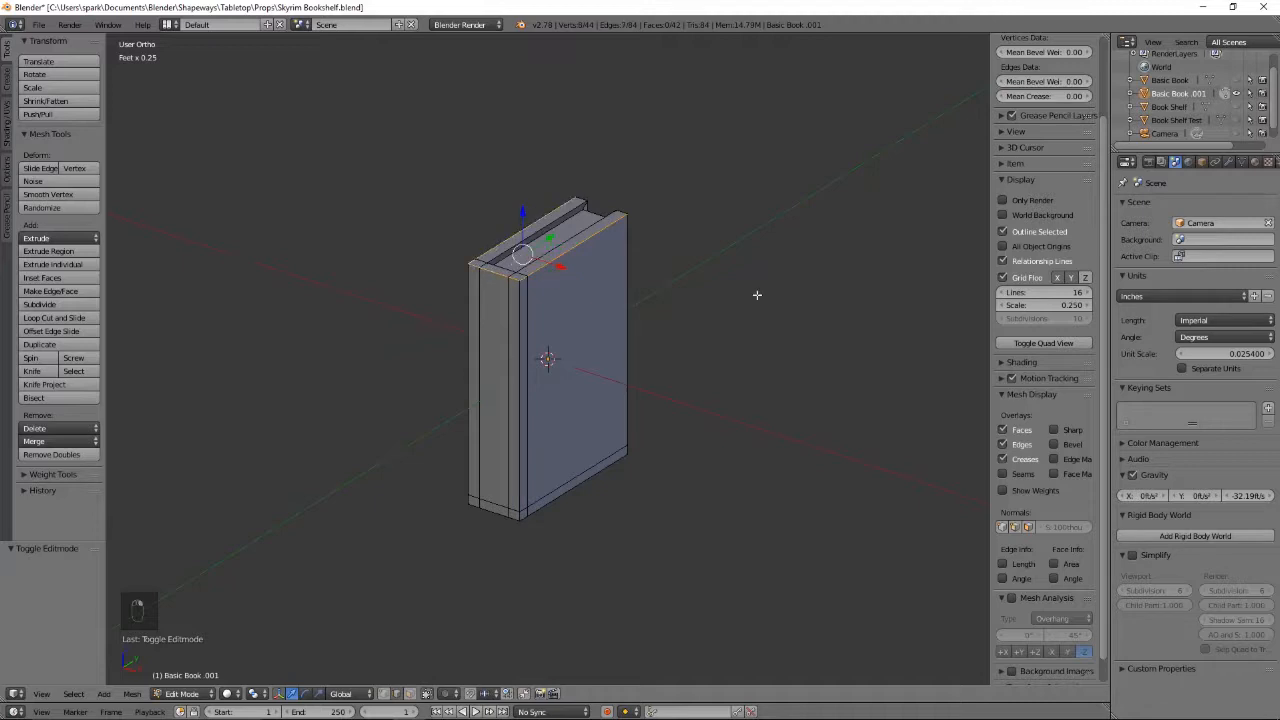
key("ctrl+b")
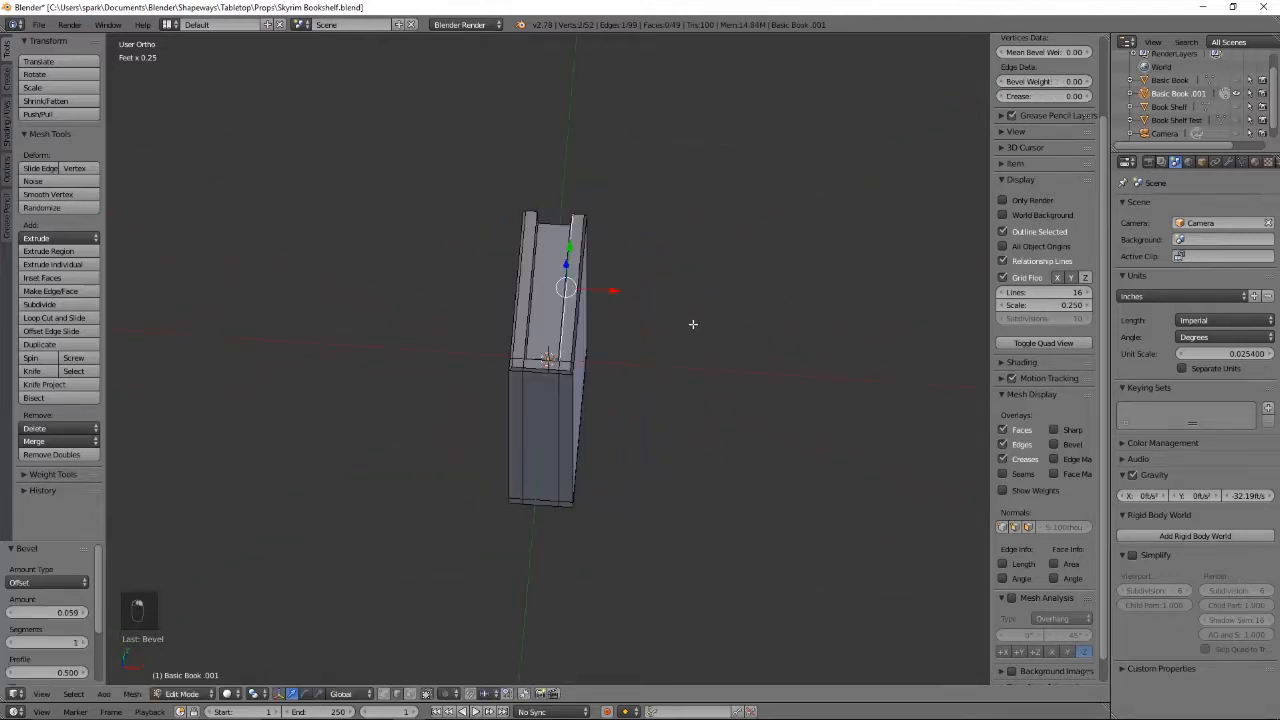
key("ctrl+b")
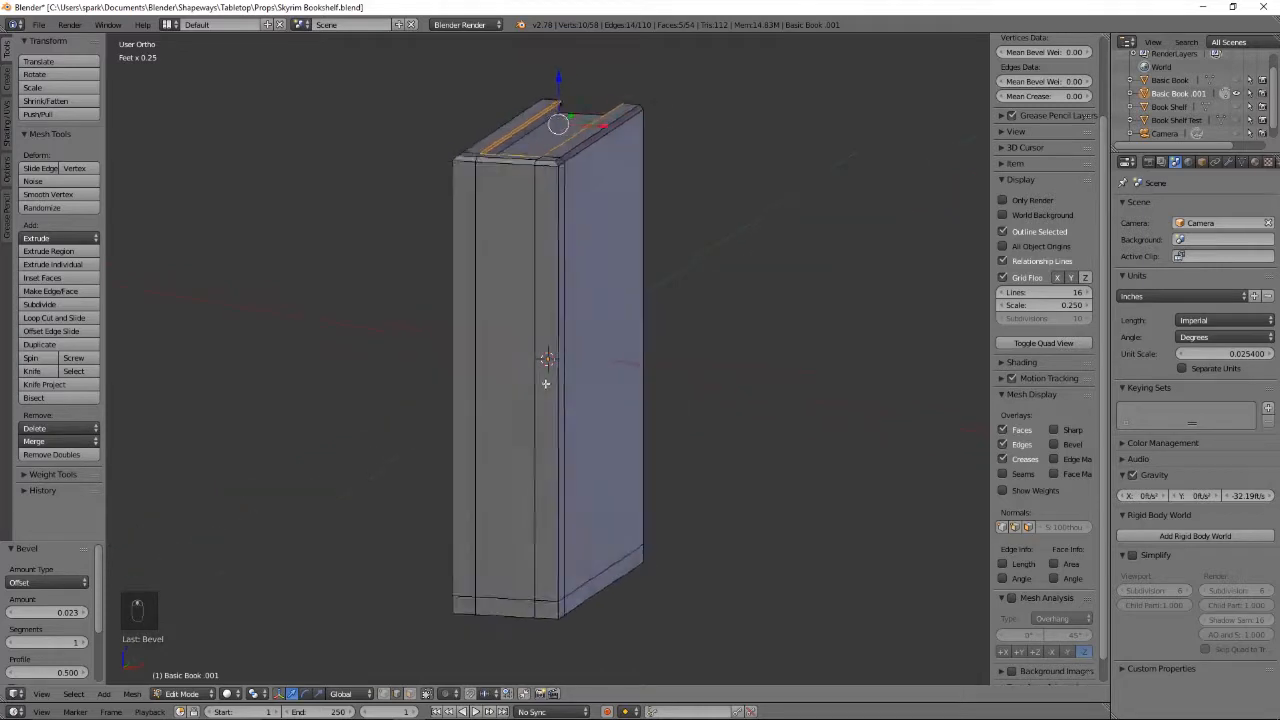
key("ctrl+r")
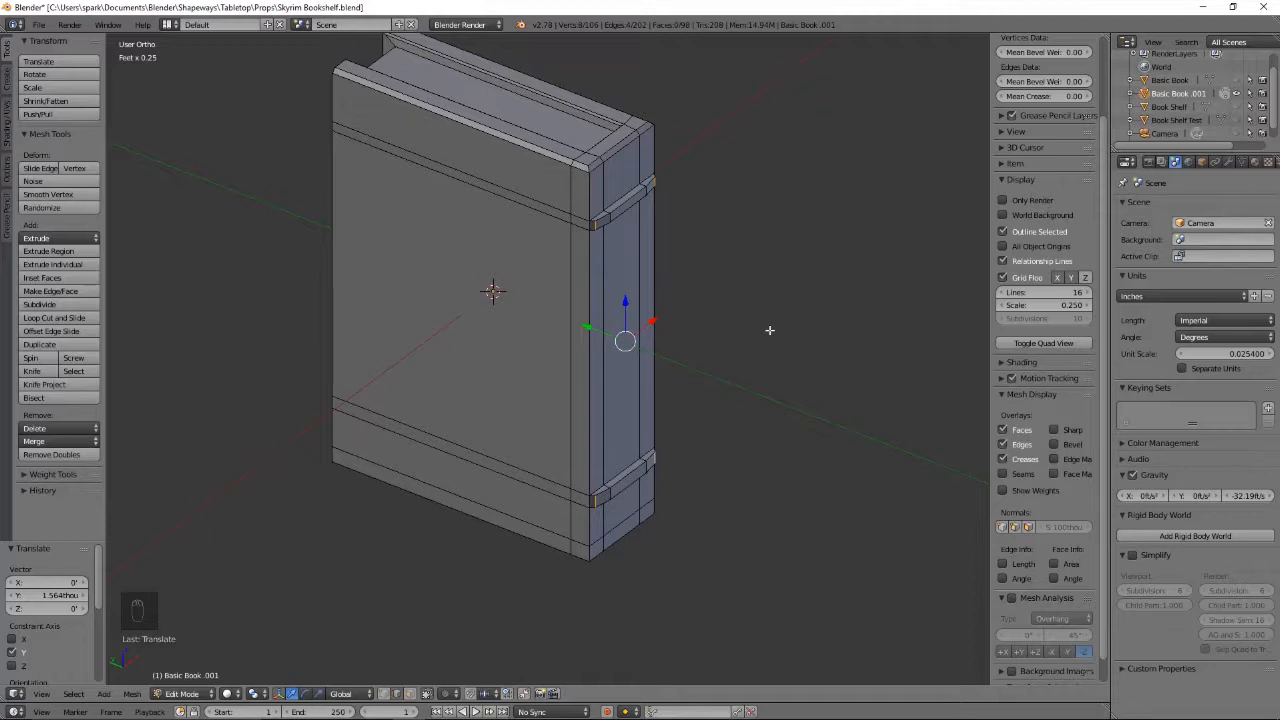
Step: Scale and push out the lower ridge band on the copied book's spine
key("s")
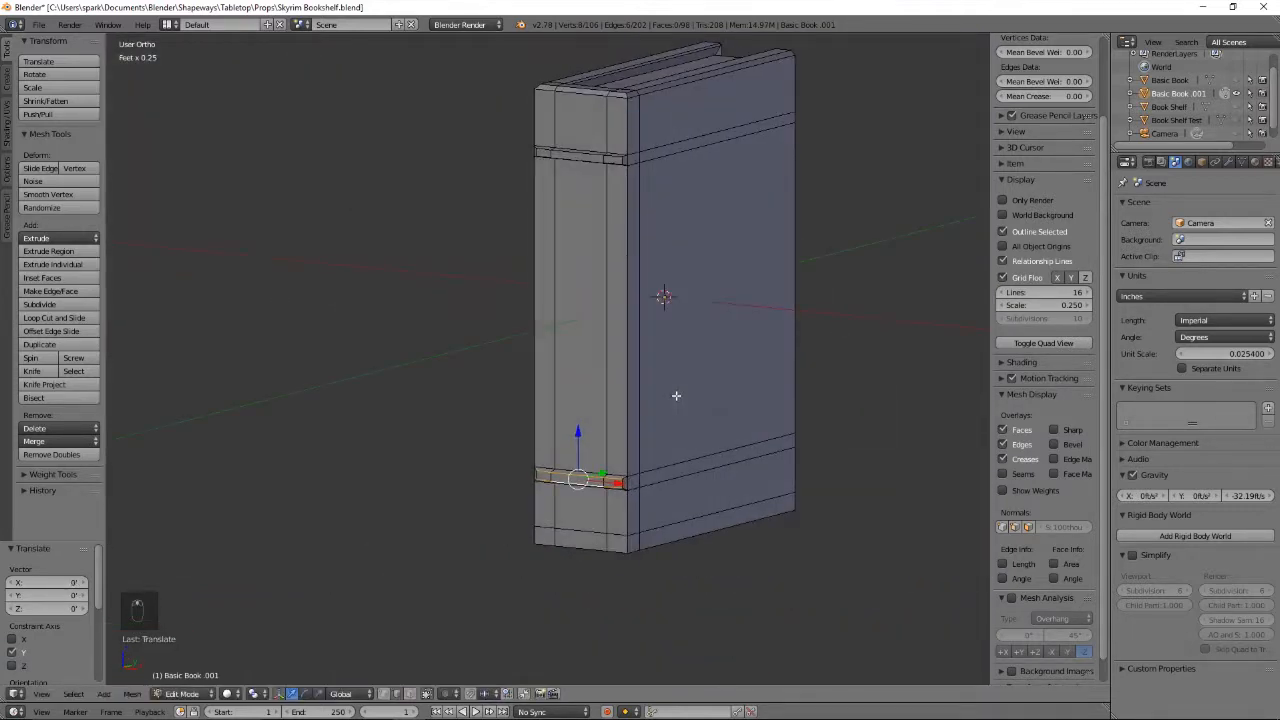
key("Tab")
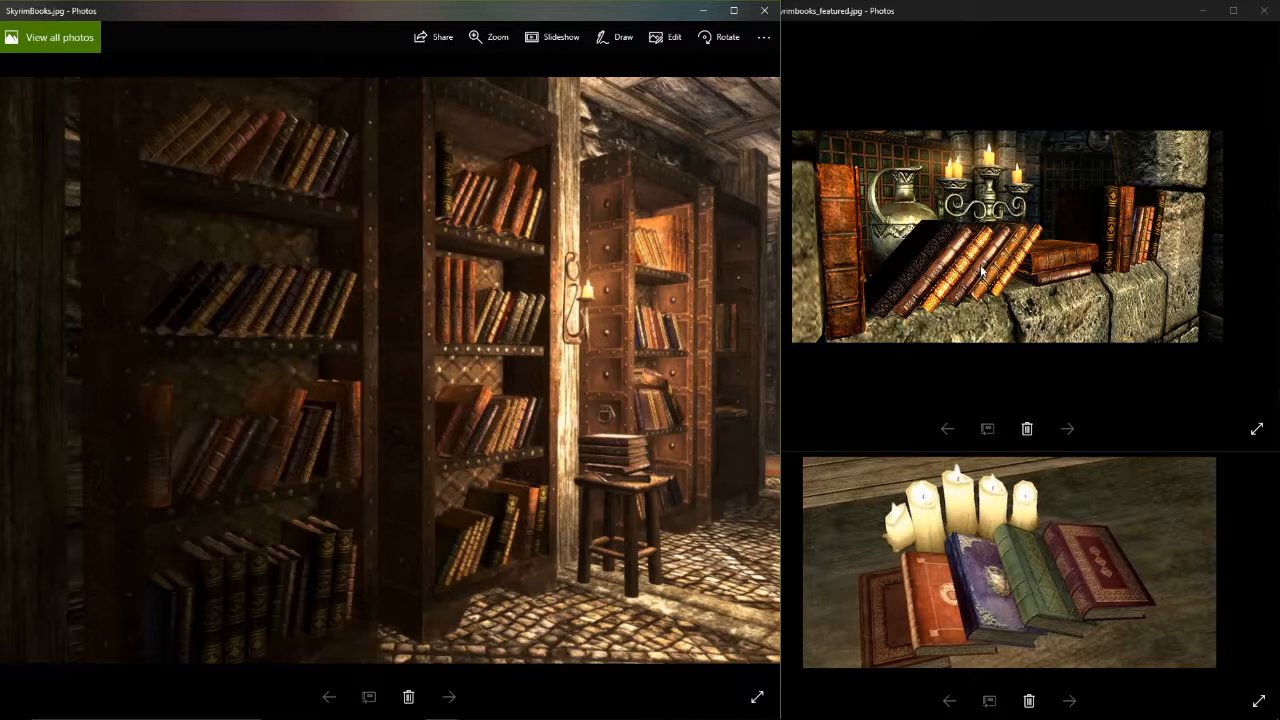
mouse_move(981, 278)
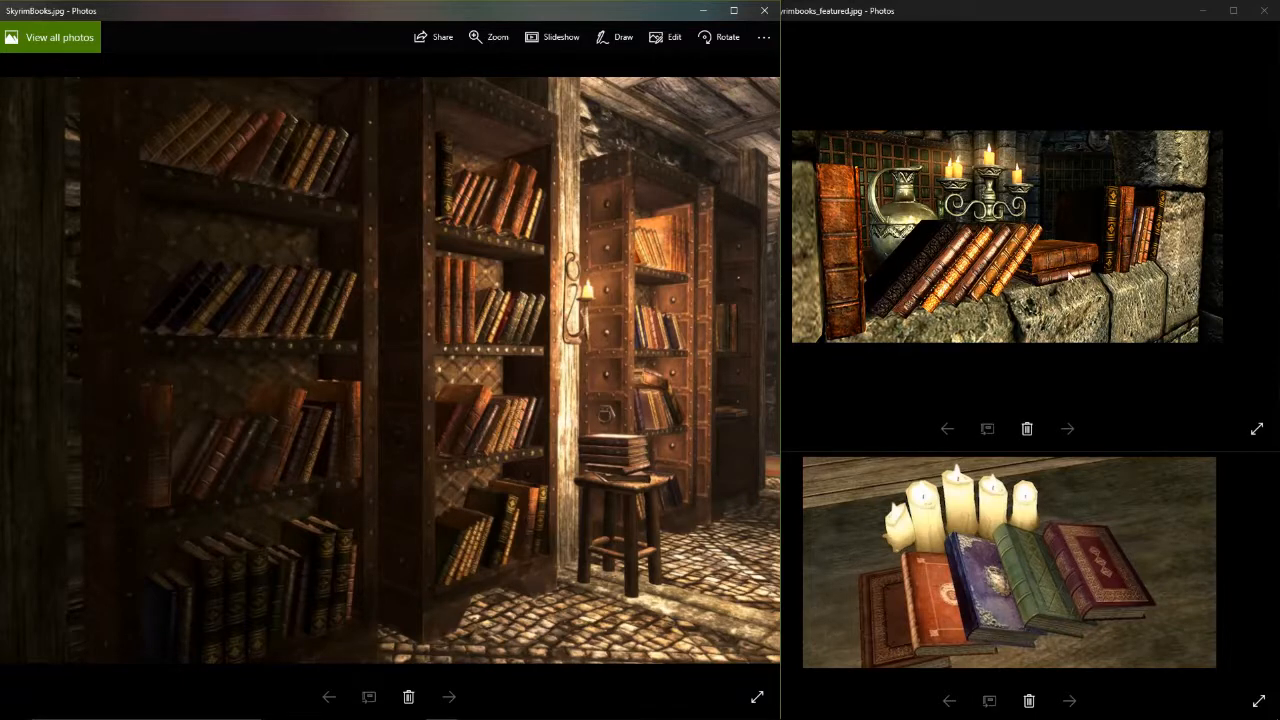
mouse_move(1135, 275)
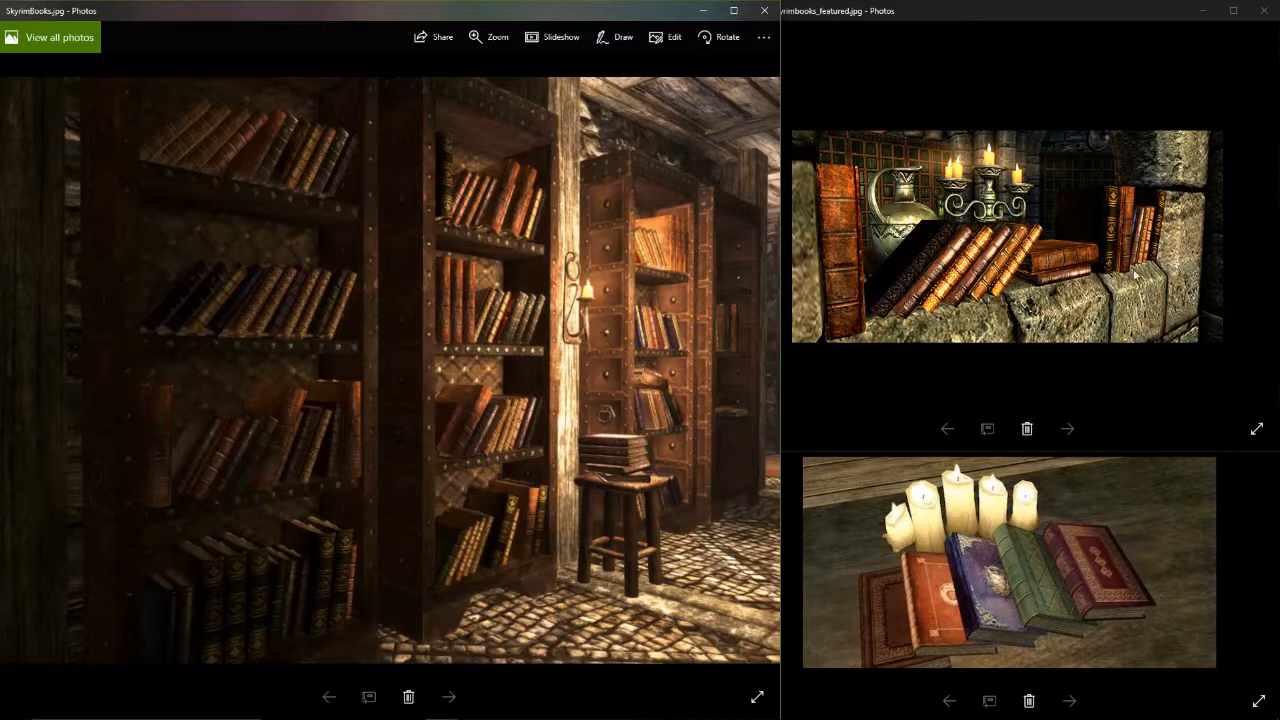
mouse_move(857, 283)
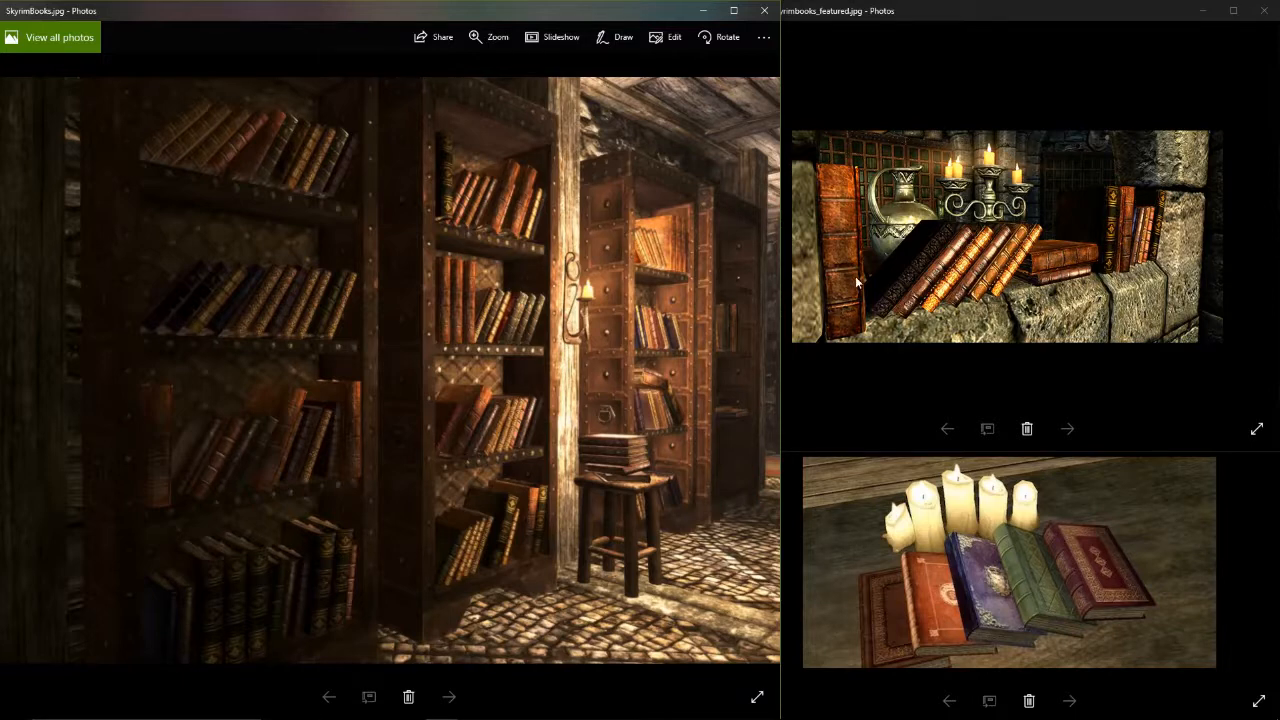
mouse_move(1095, 238)
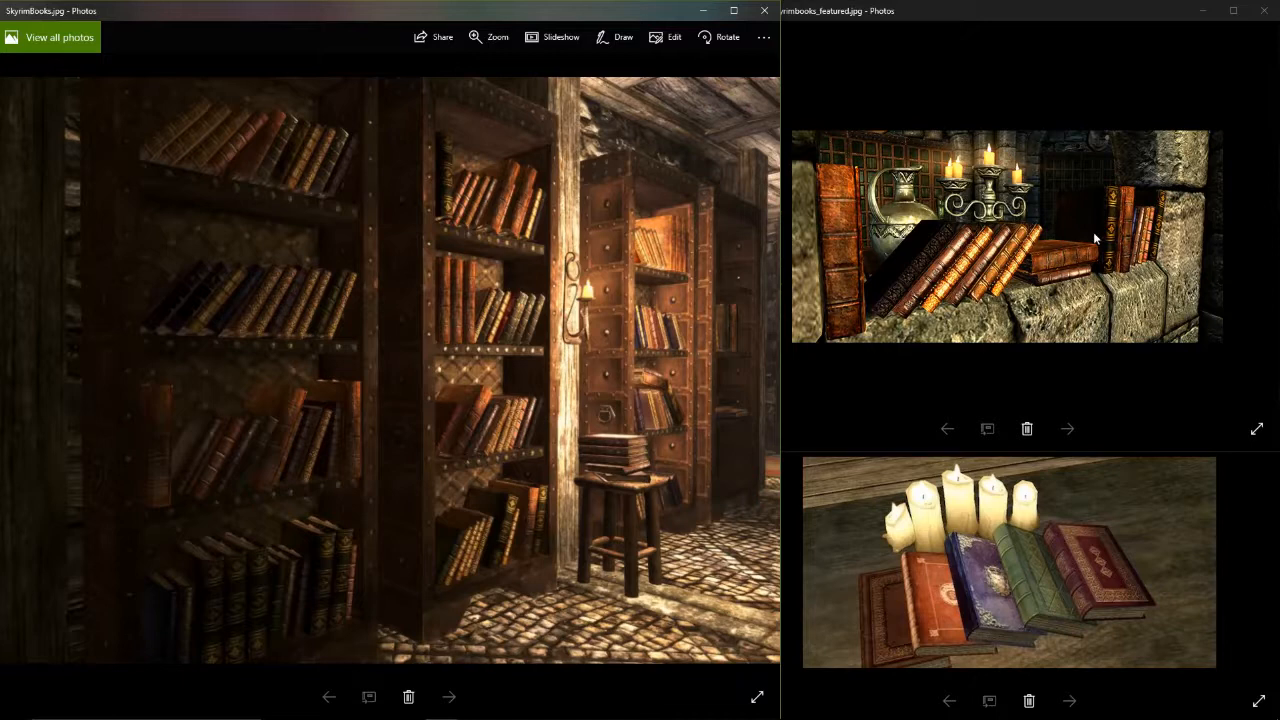
mouse_move(580, 280)
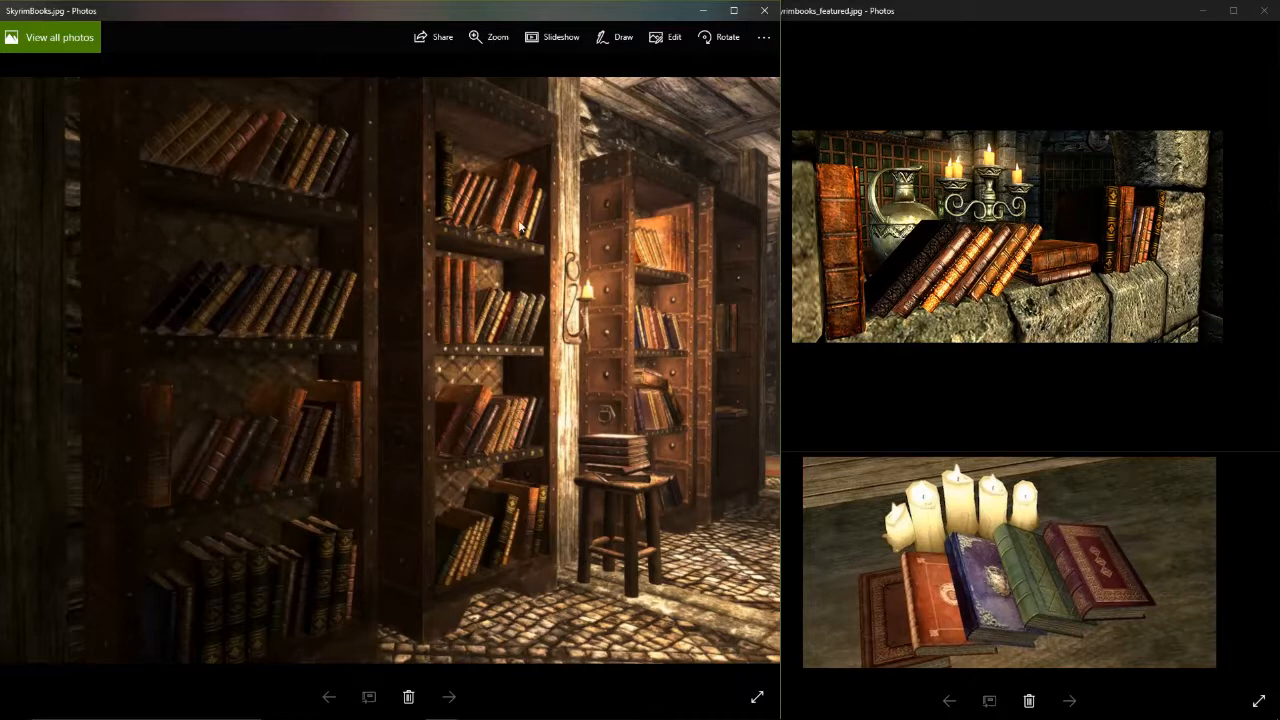
mouse_move(500, 315)
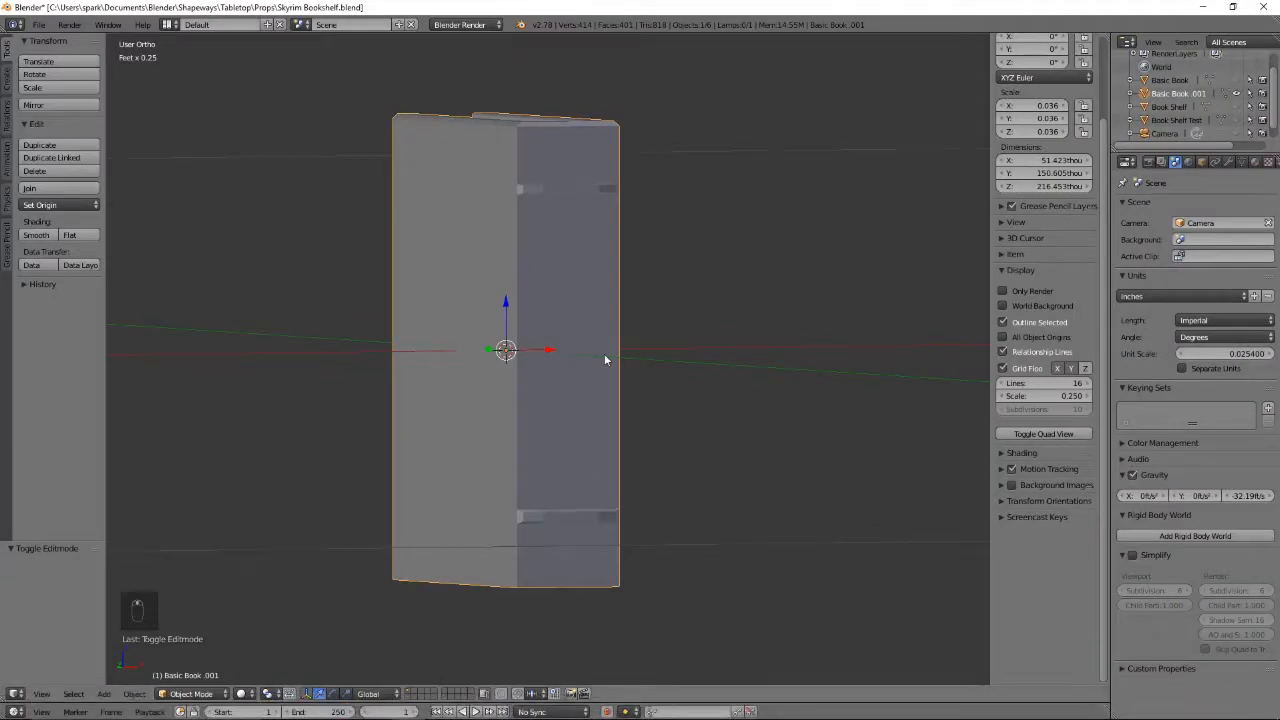
Step: Orbit around the bookshelf, raise Basic Book.001 onto its shelf, and reopen Edit Mode
key("Tab")
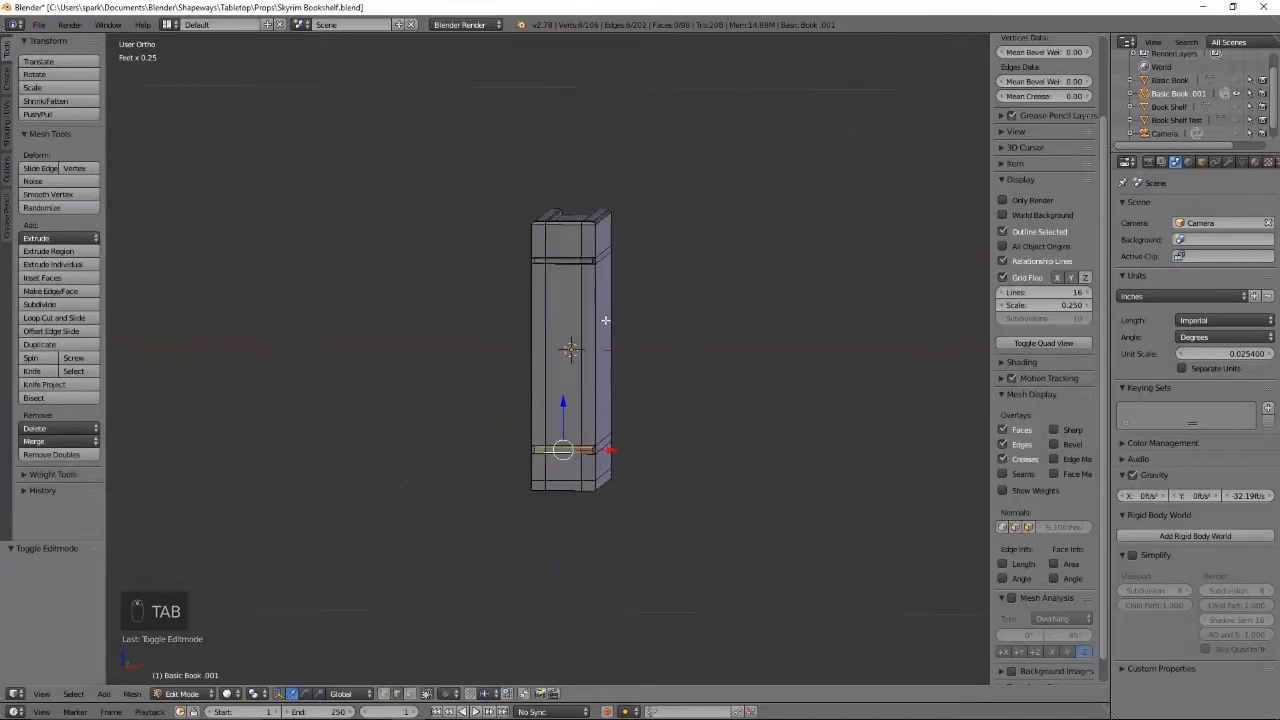
key("Tab")
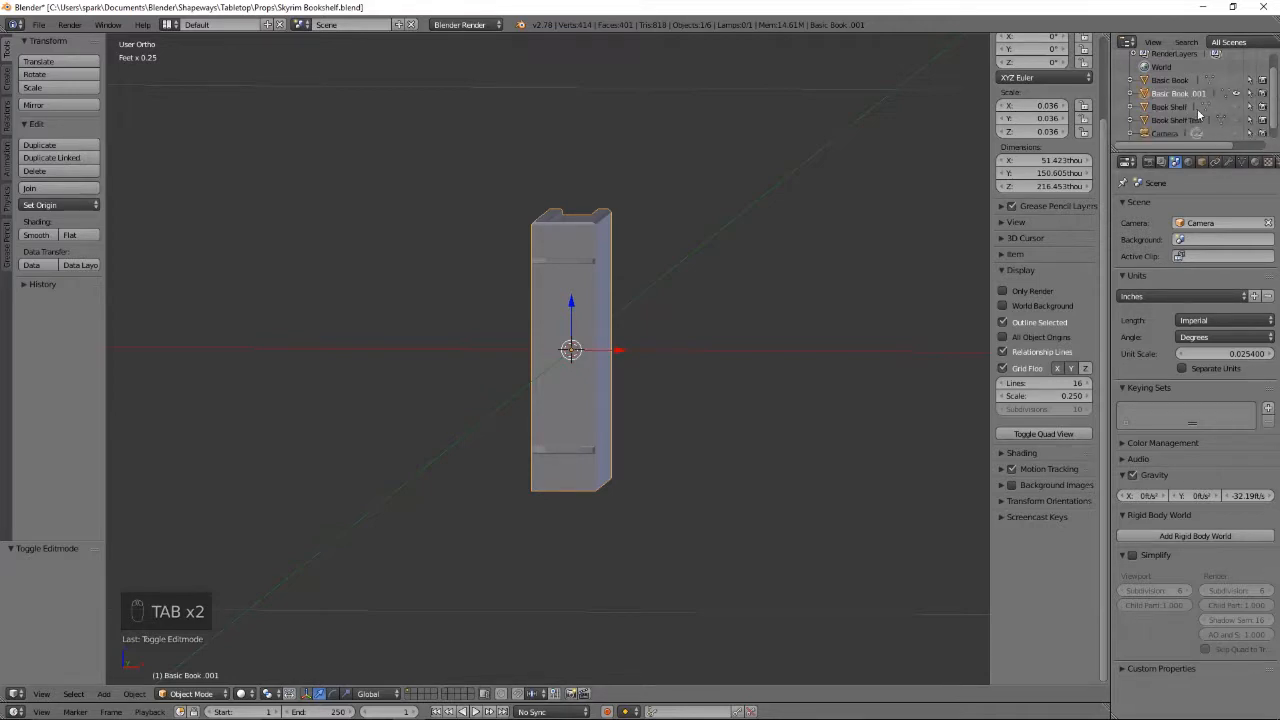
scroll("down", 3)
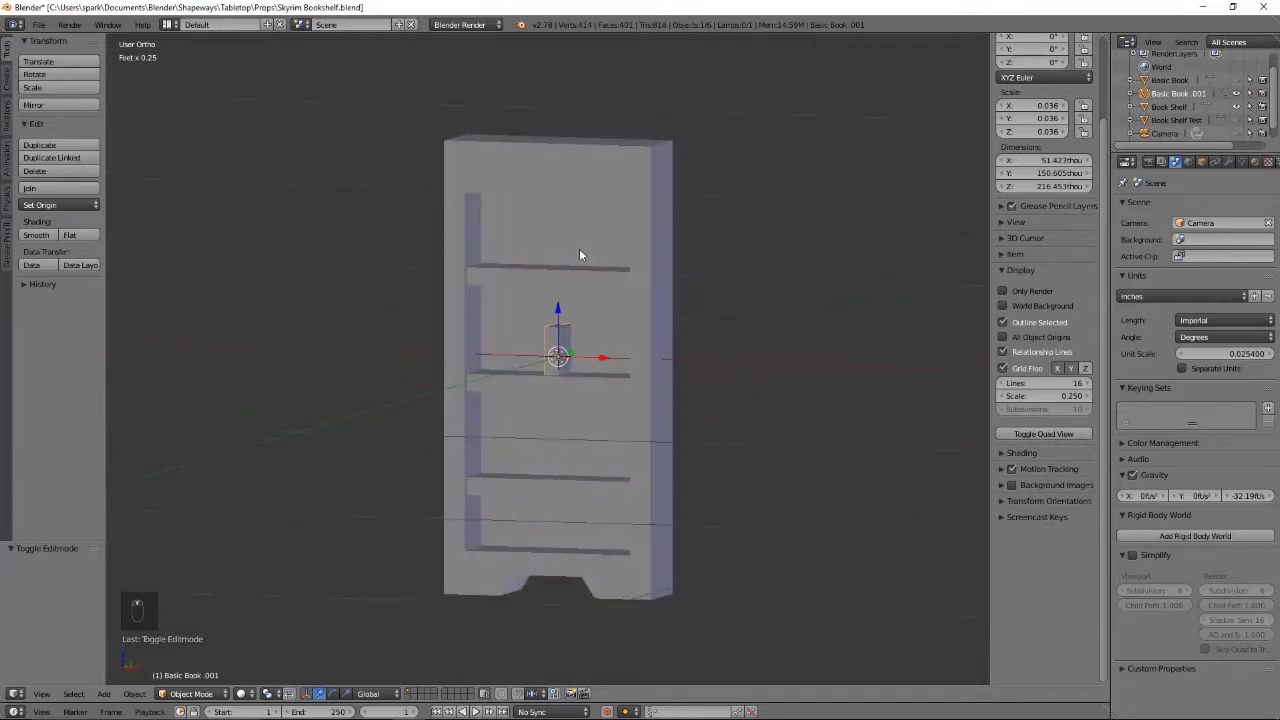
left_click_drag(580, 255, 704, 253)
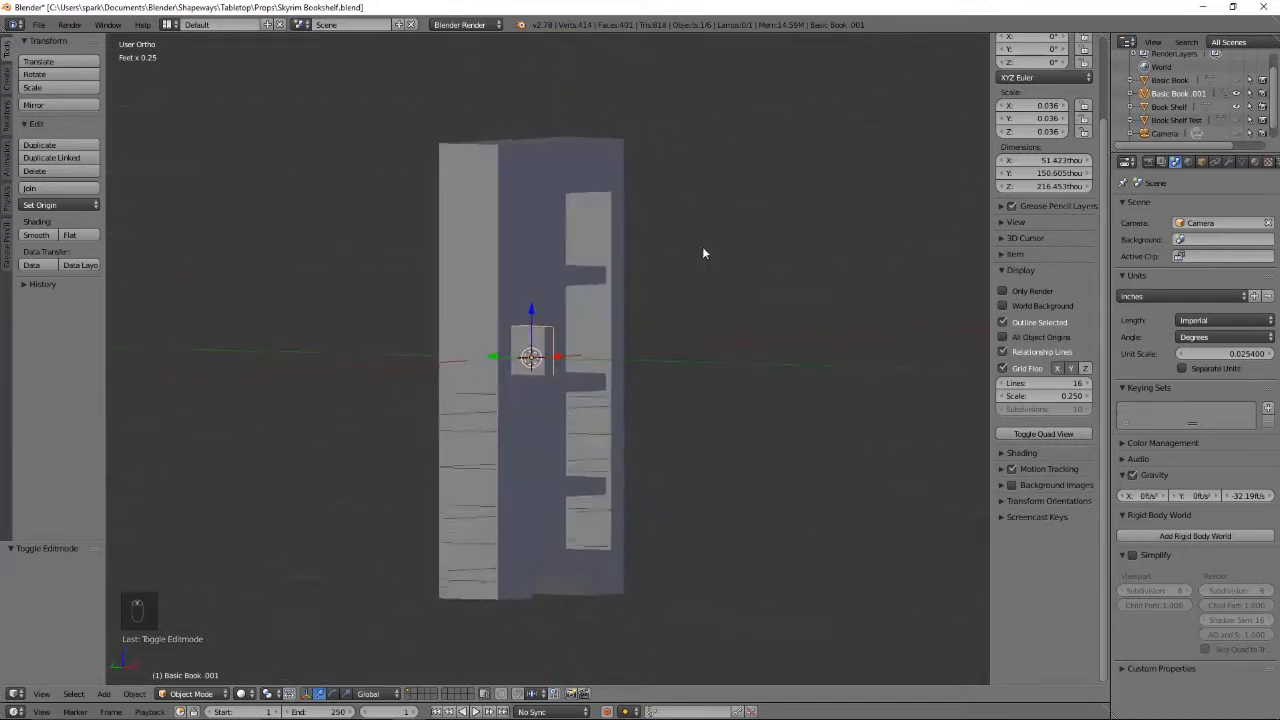
left_click_drag(703, 253, 510, 283)
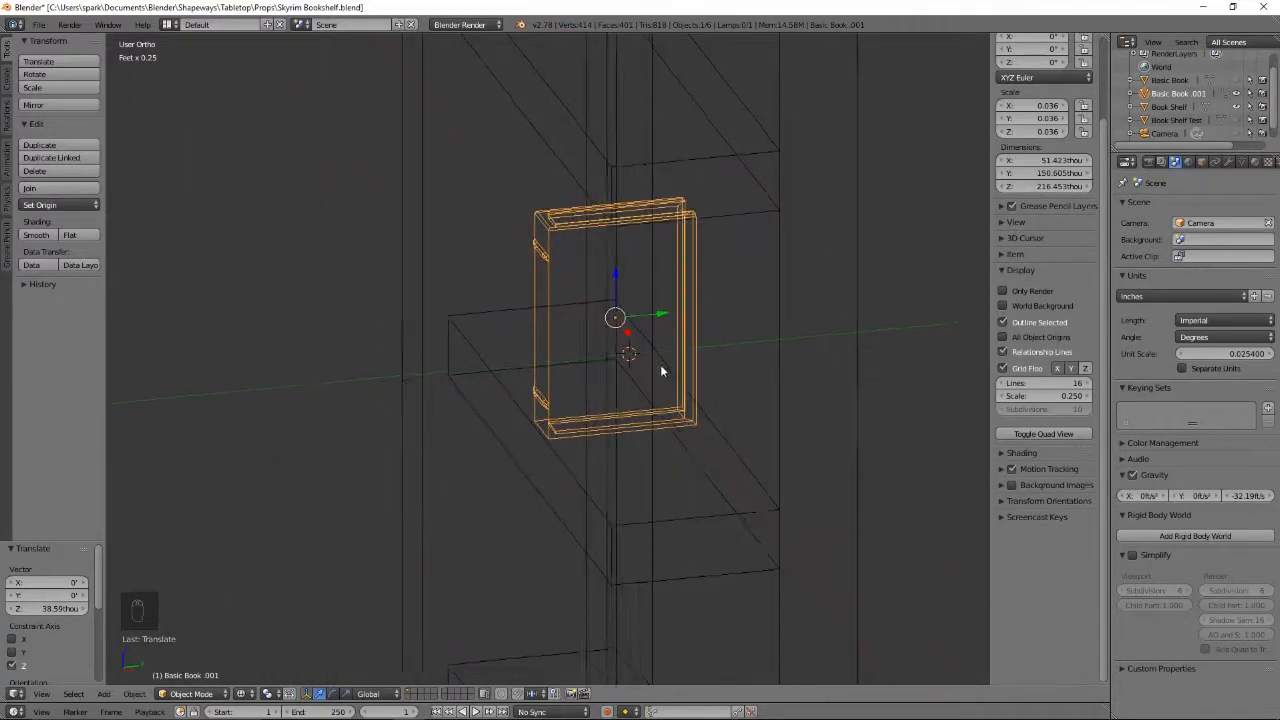
key("Tab")
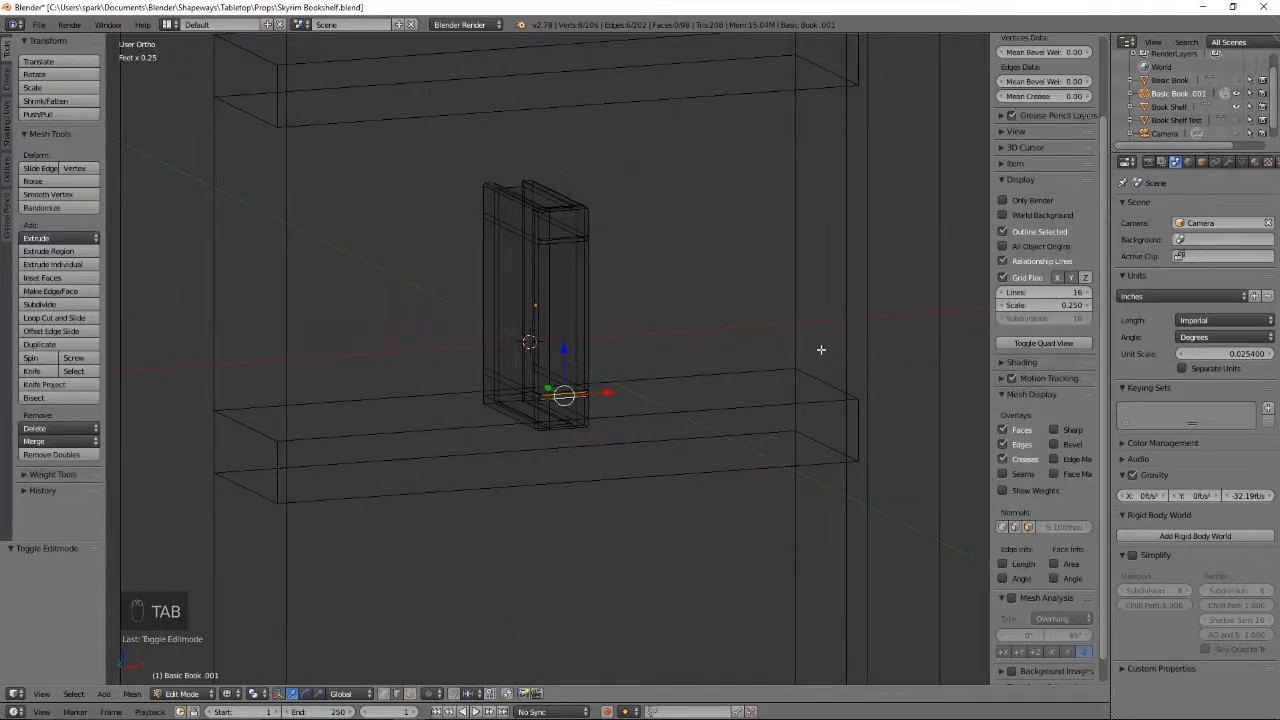
Step: Return to solid Object Mode and apply Rotation & Scale so the Book Shelf's scale reads 1
key("z")
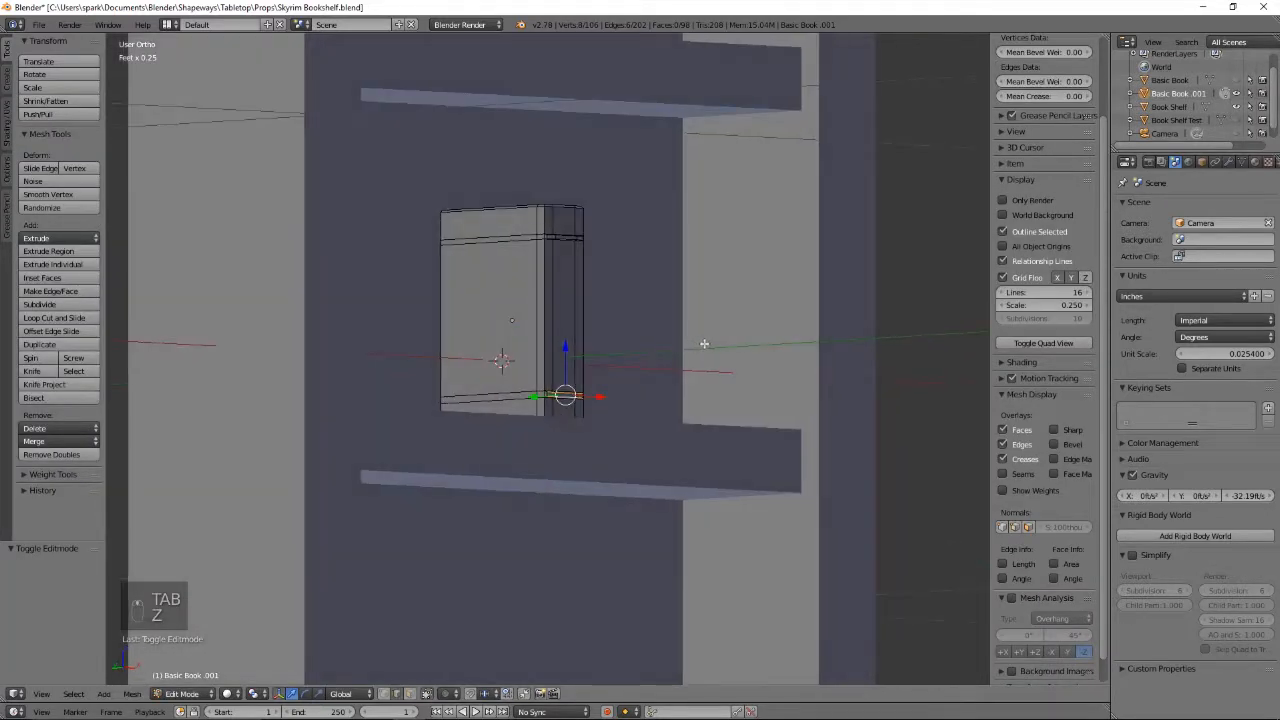
key("Tab")
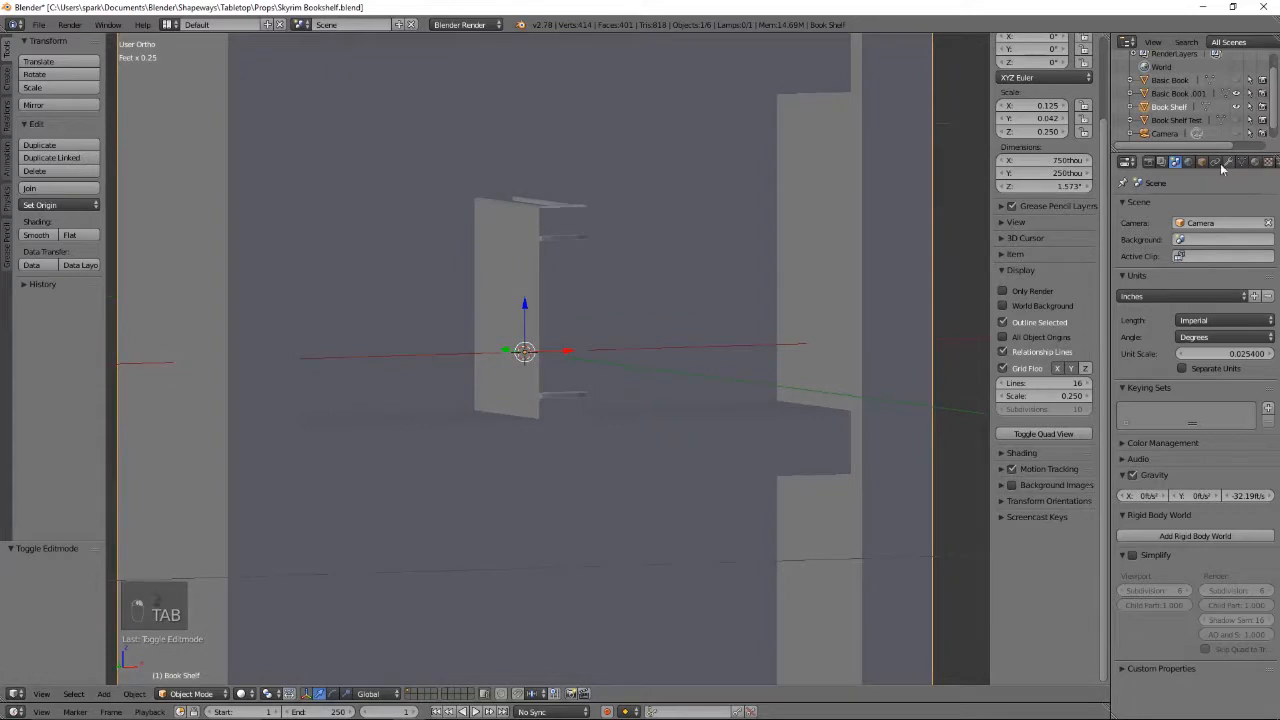
left_click(1229, 162)
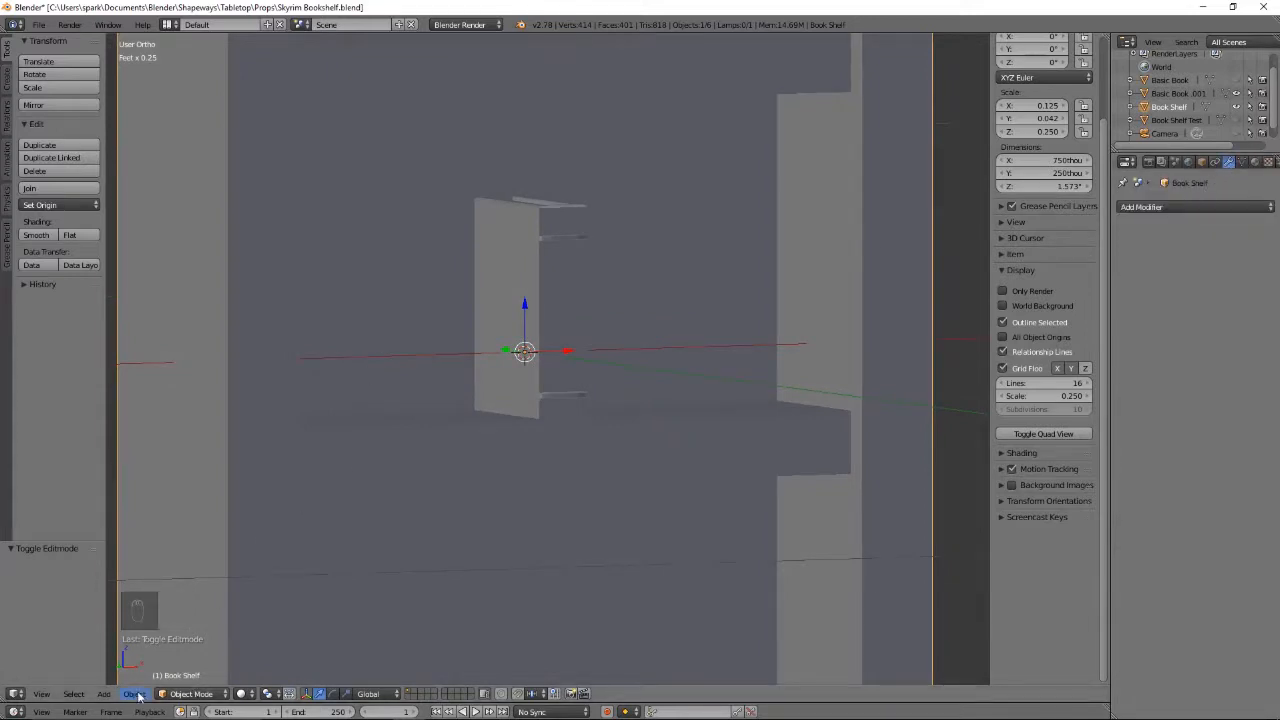
left_click(135, 693)
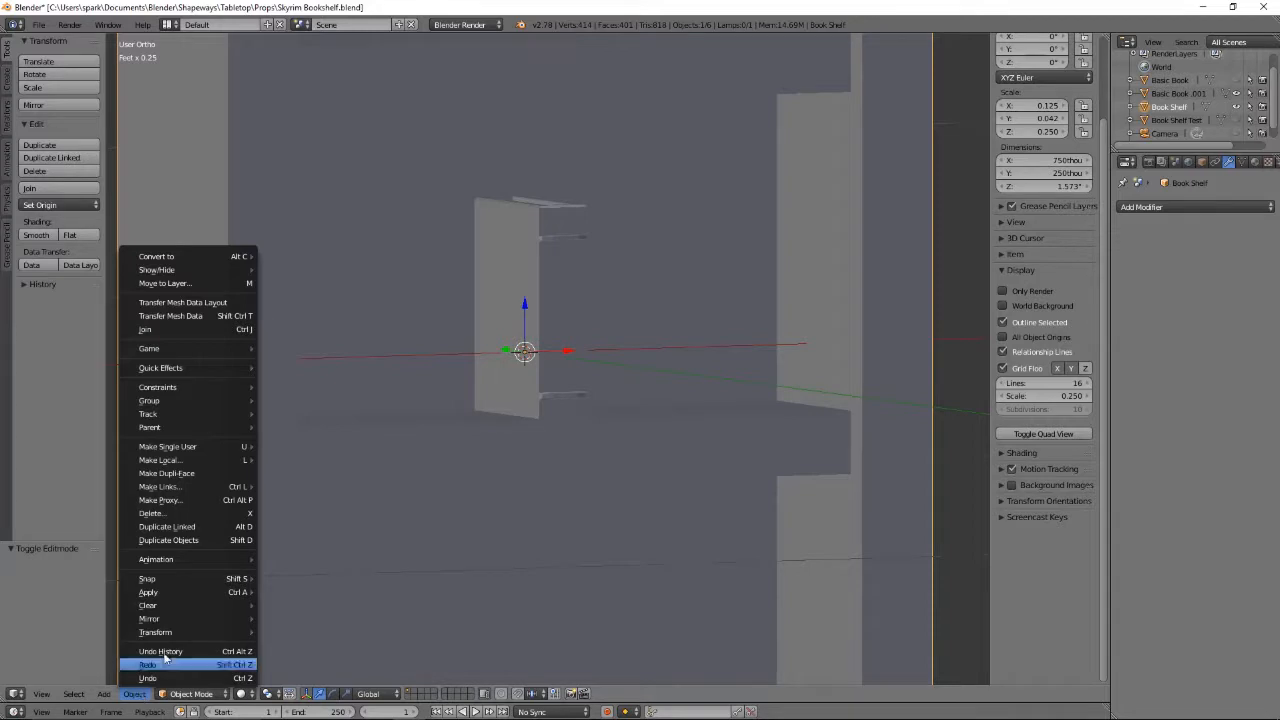
left_click(147, 592)
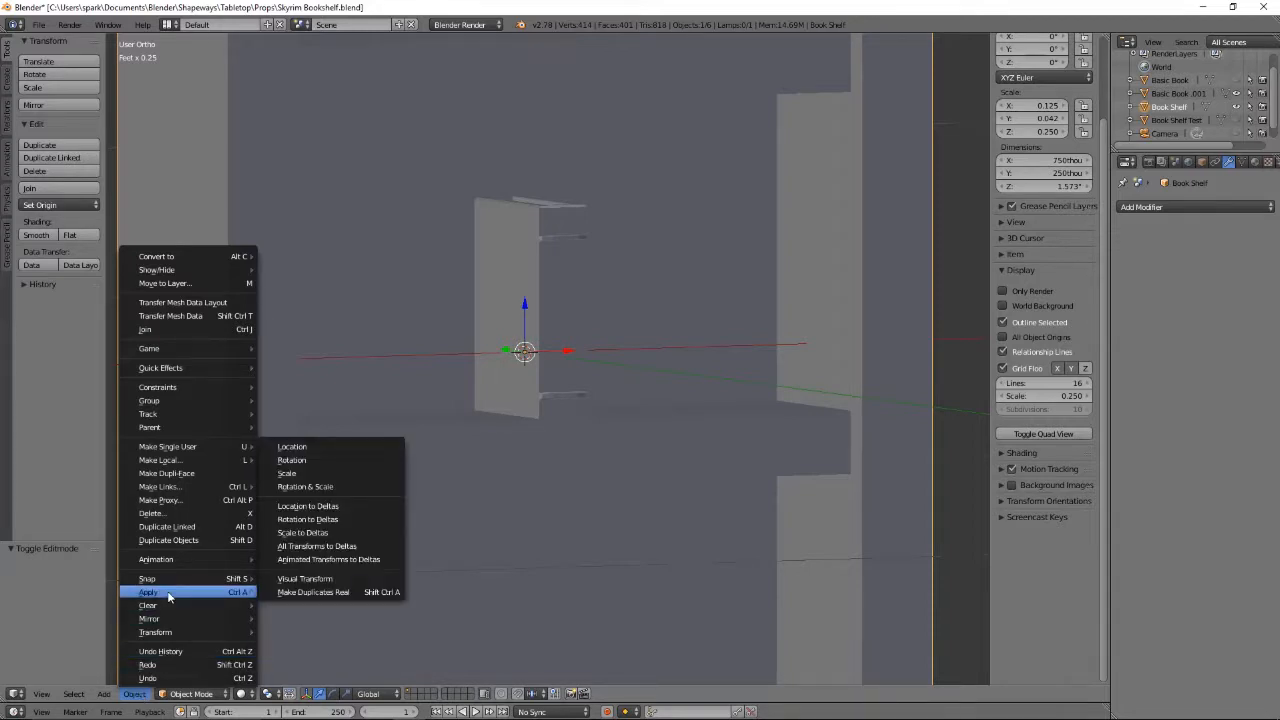
mouse_move(148, 605)
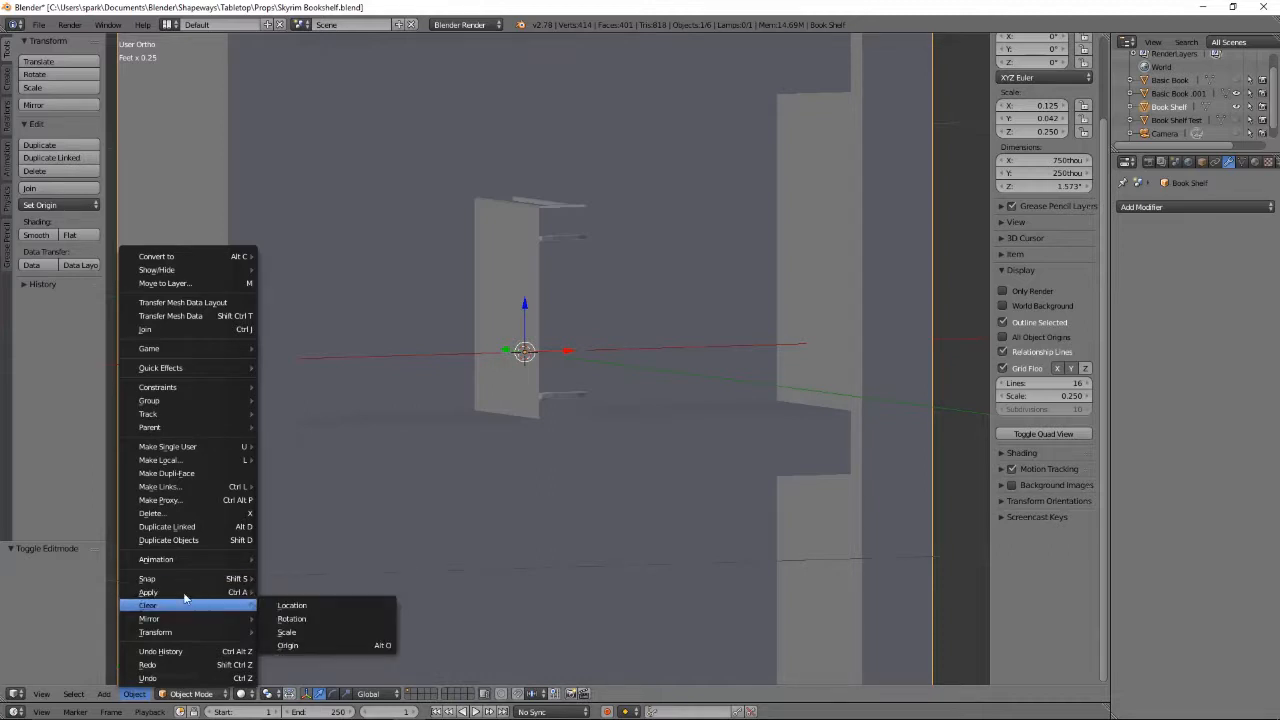
mouse_move(148, 592)
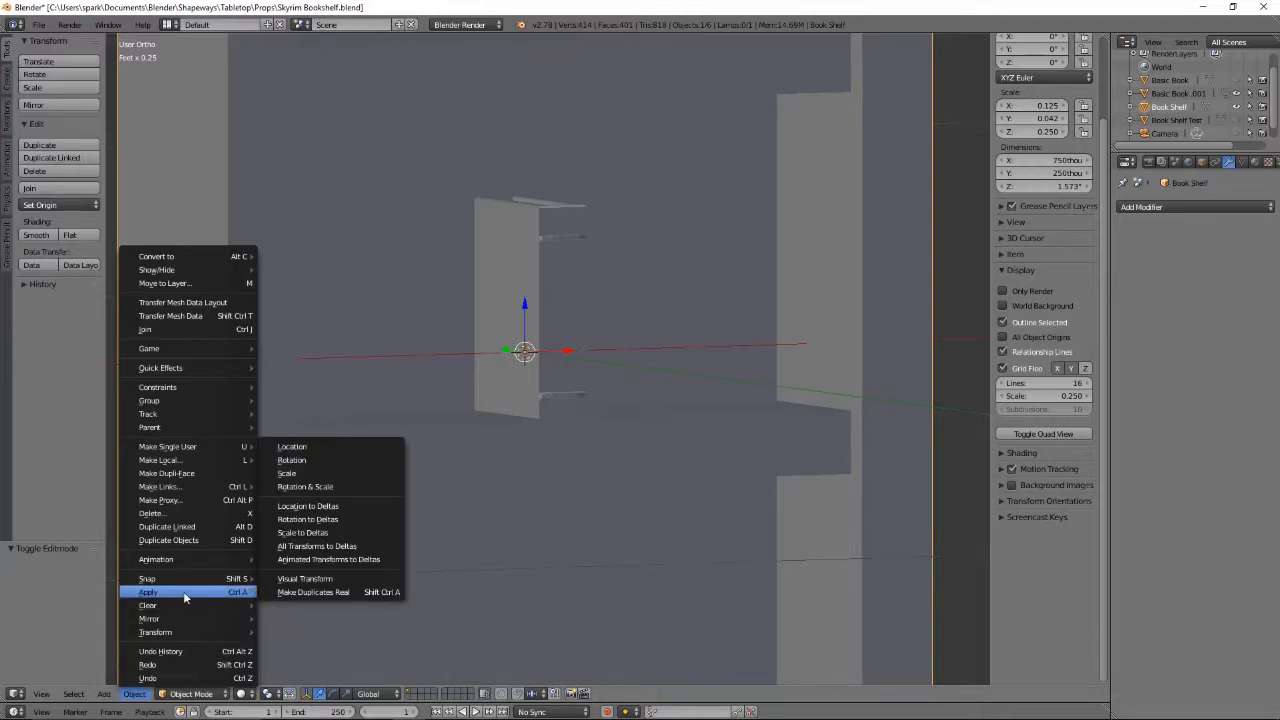
mouse_move(320, 487)
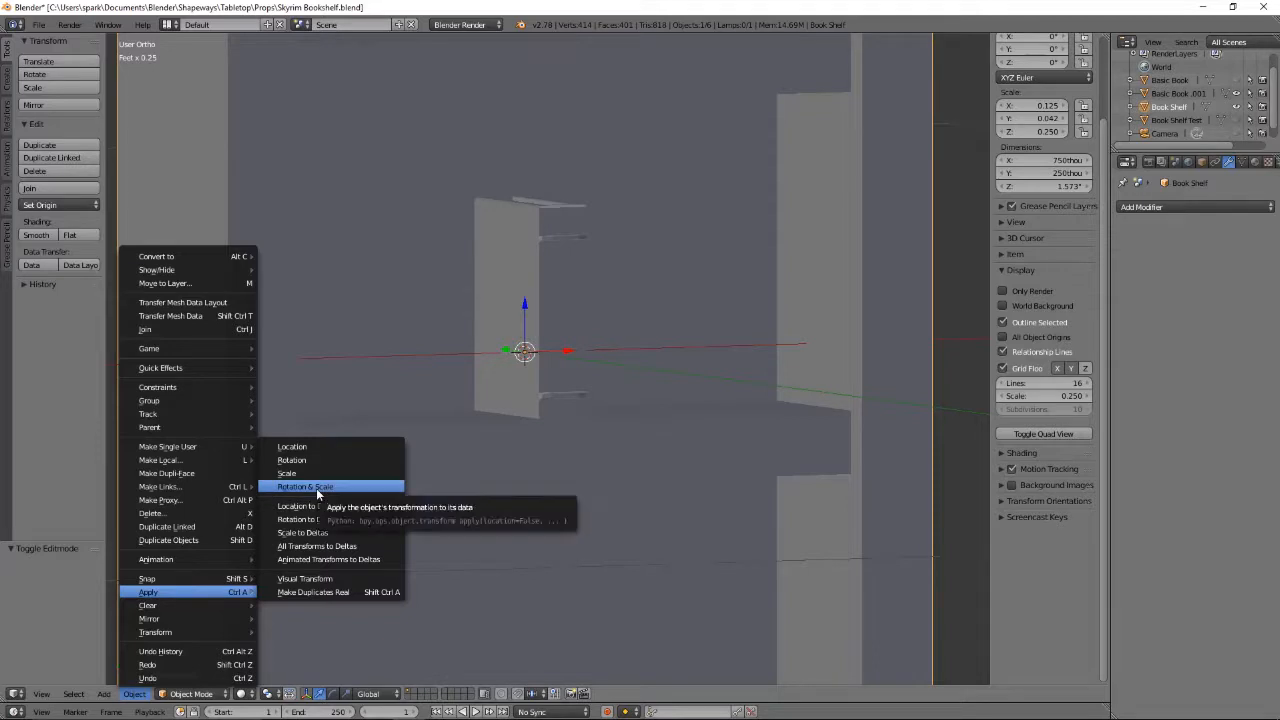
left_click(305, 486)
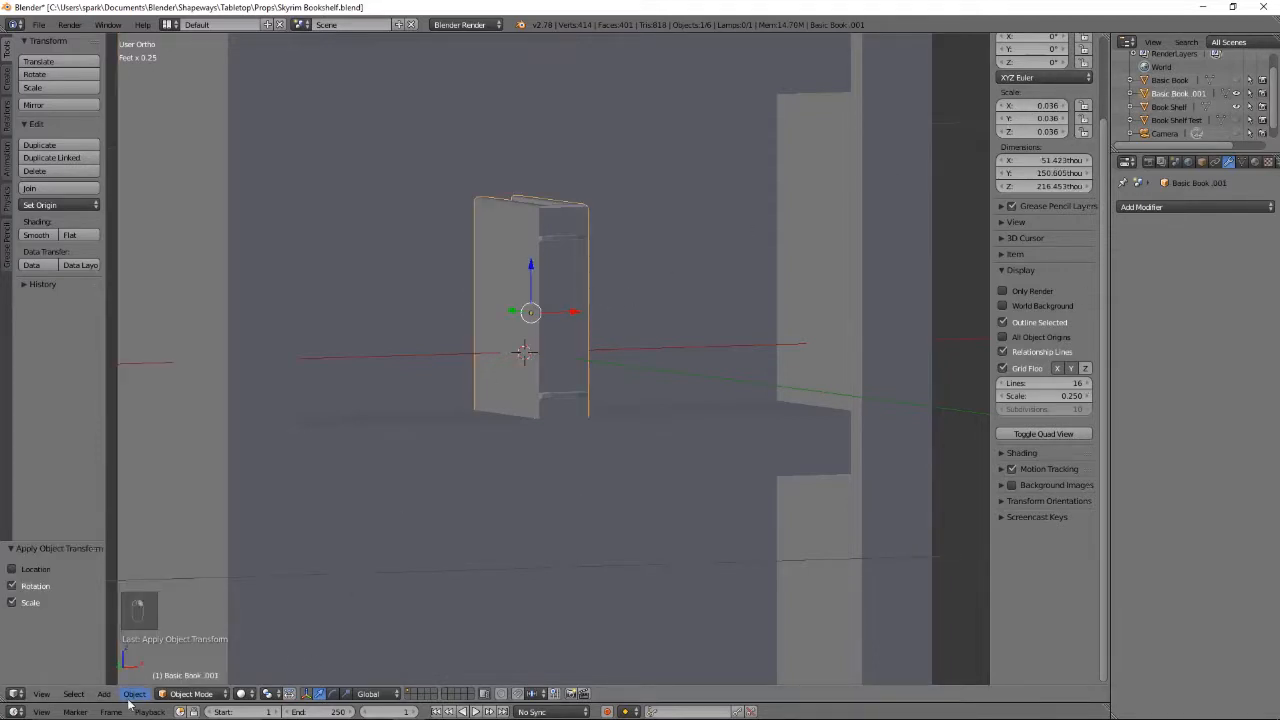
left_click(134, 693)
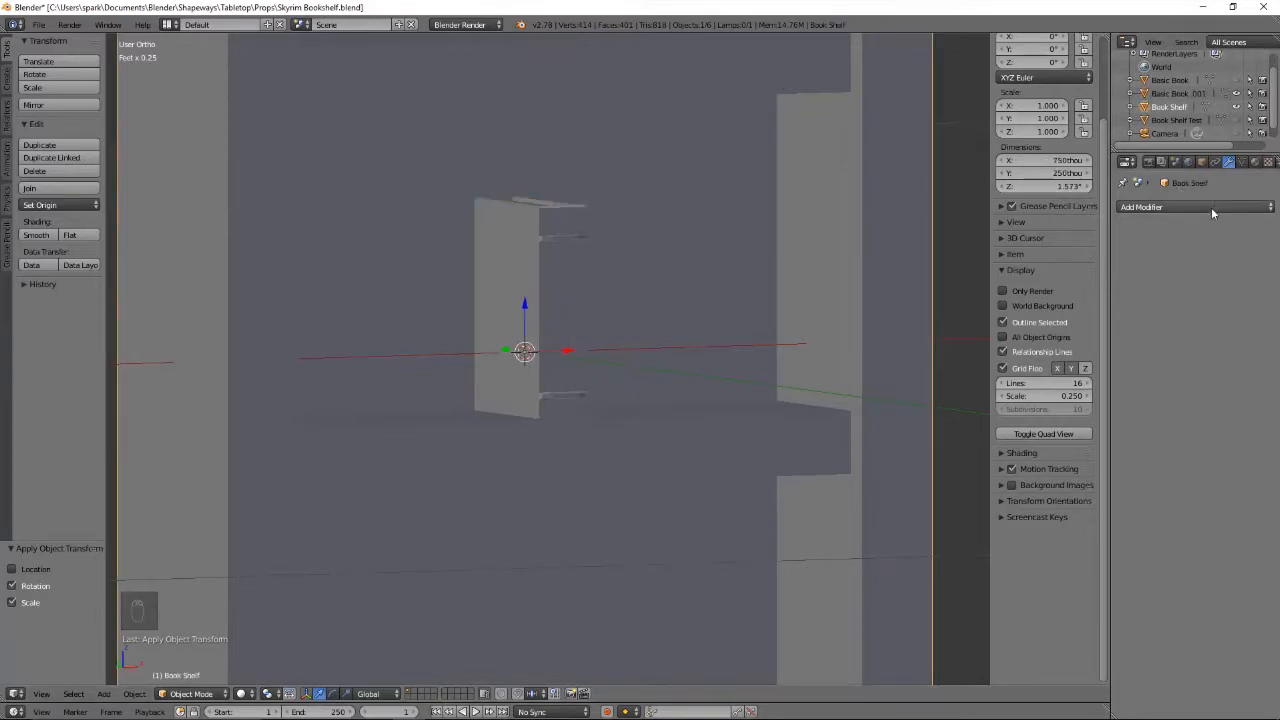
Step: Add a Boolean modifier to Book Shelf, set to Union with Basic Book.001 as object
left_click(1190, 207)
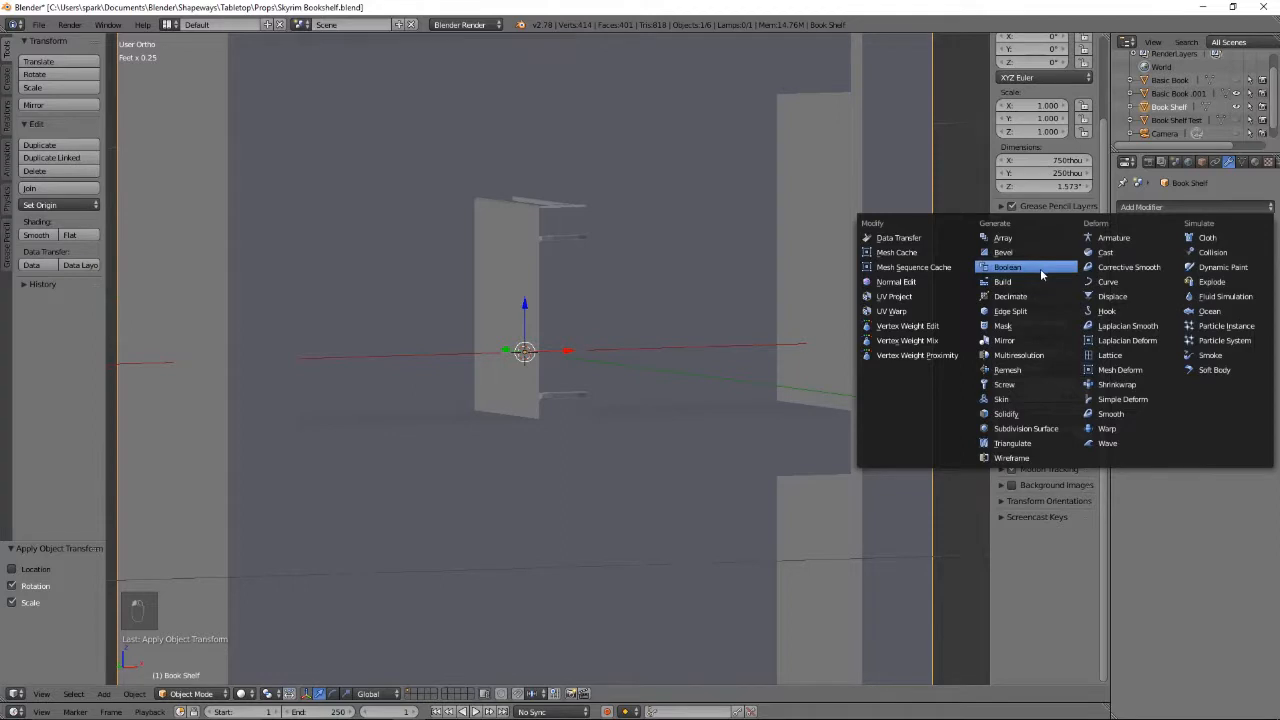
left_click(1007, 267)
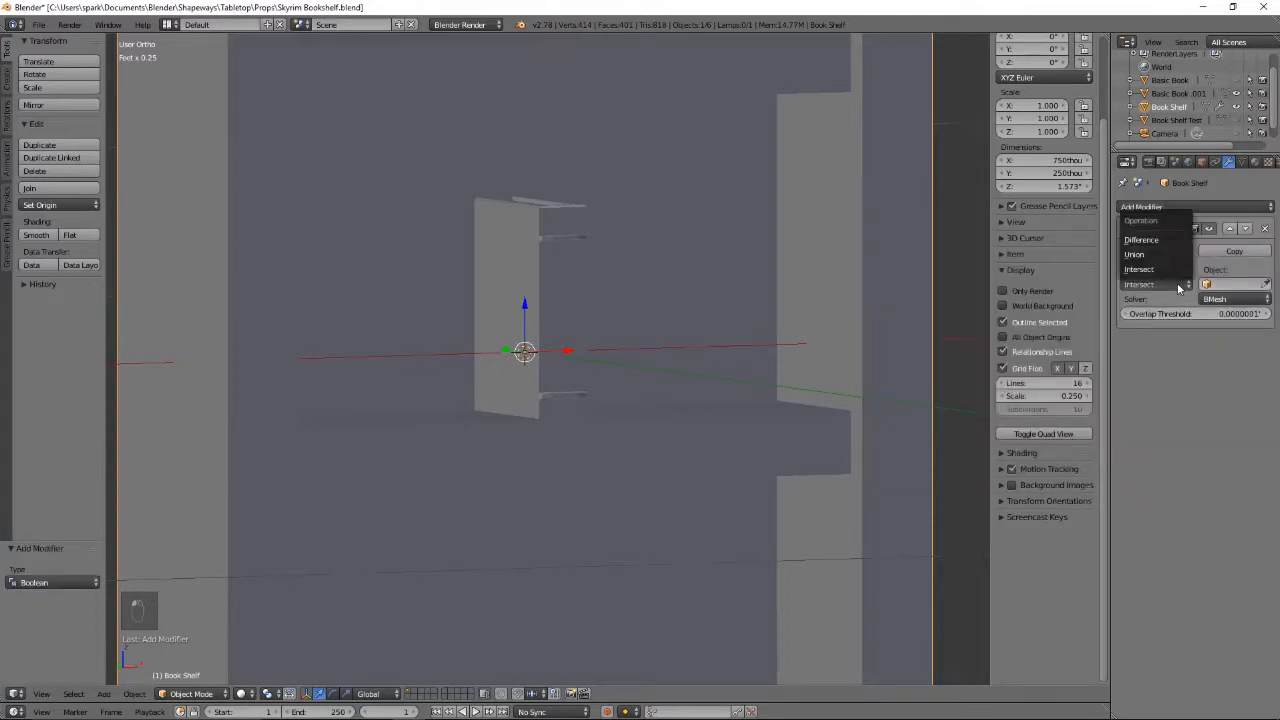
left_click(1134, 254)
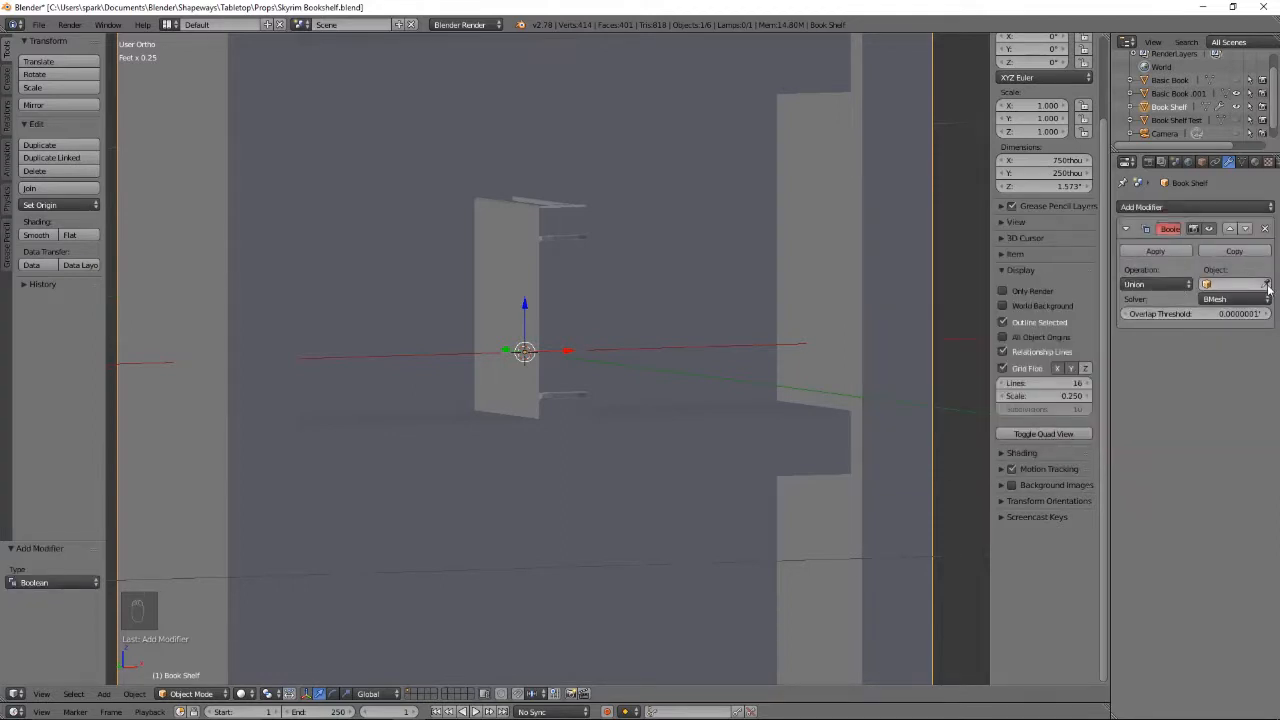
left_click(1235, 284)
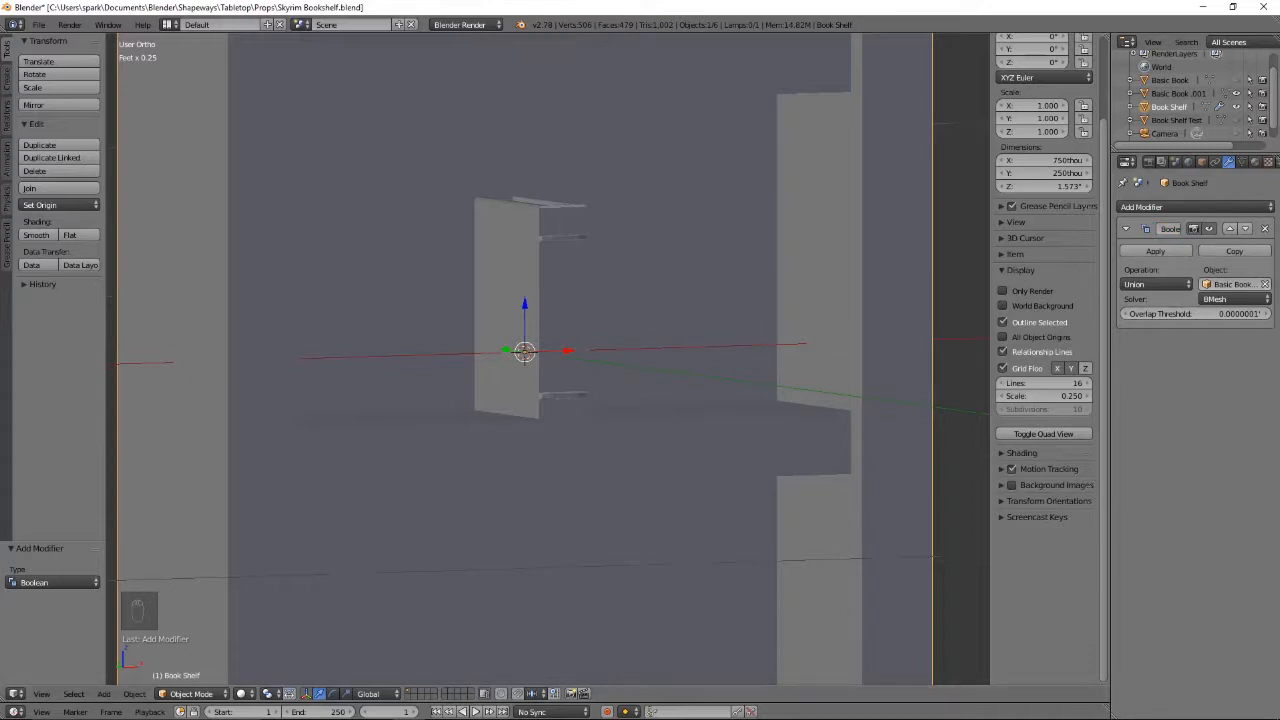
mouse_move(1244, 94)
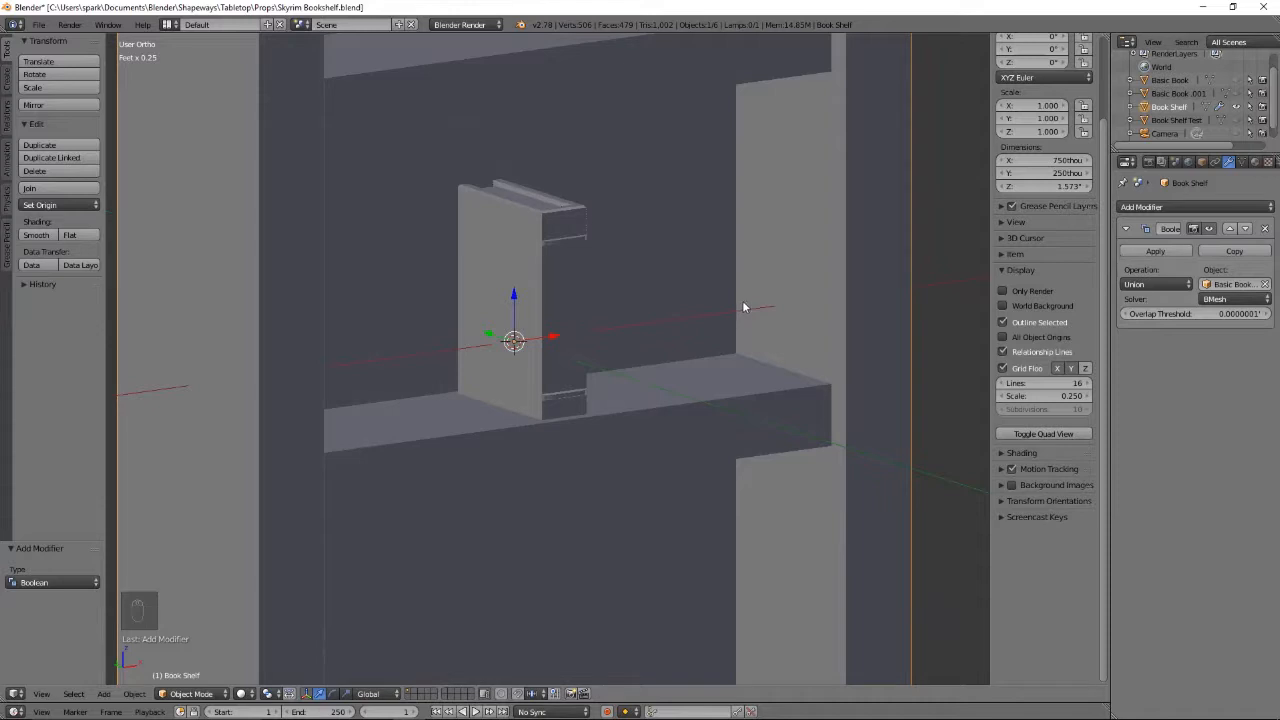
Step: Save the file, apply the Boolean union modifier, and inspect the merged shelf mesh in Edit Mode
key("ctrl+s")
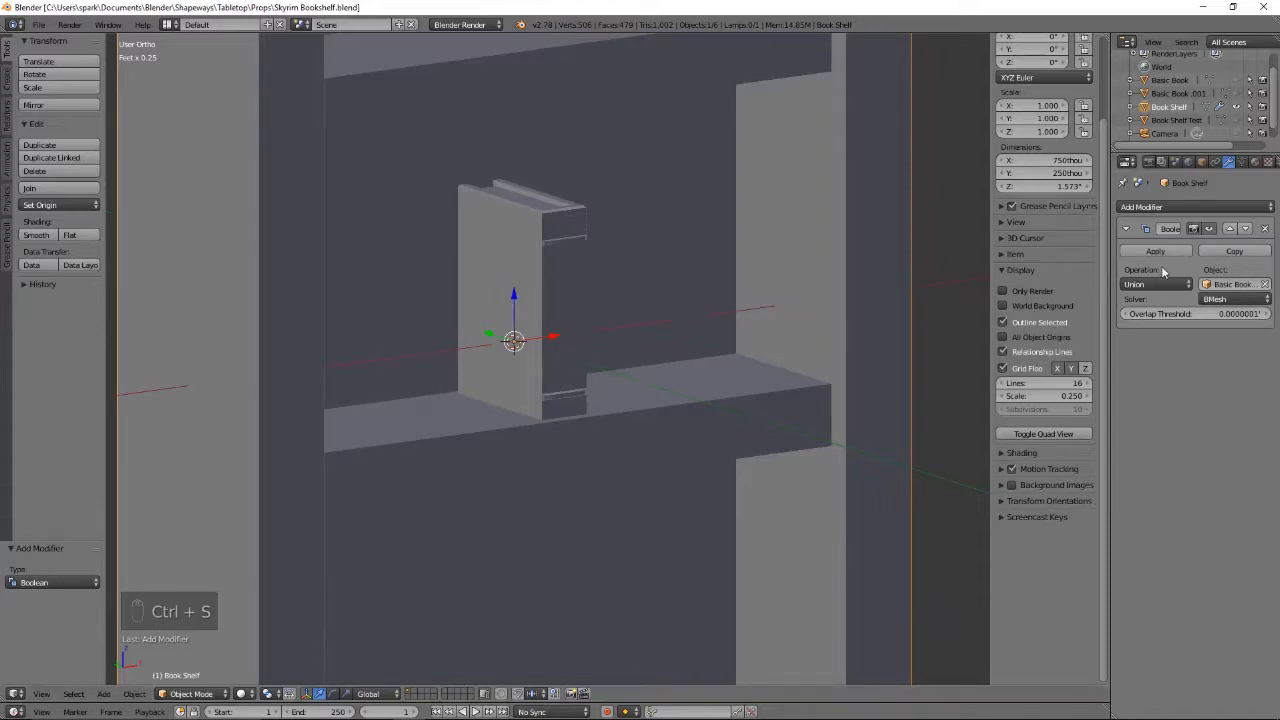
left_click(1155, 251)
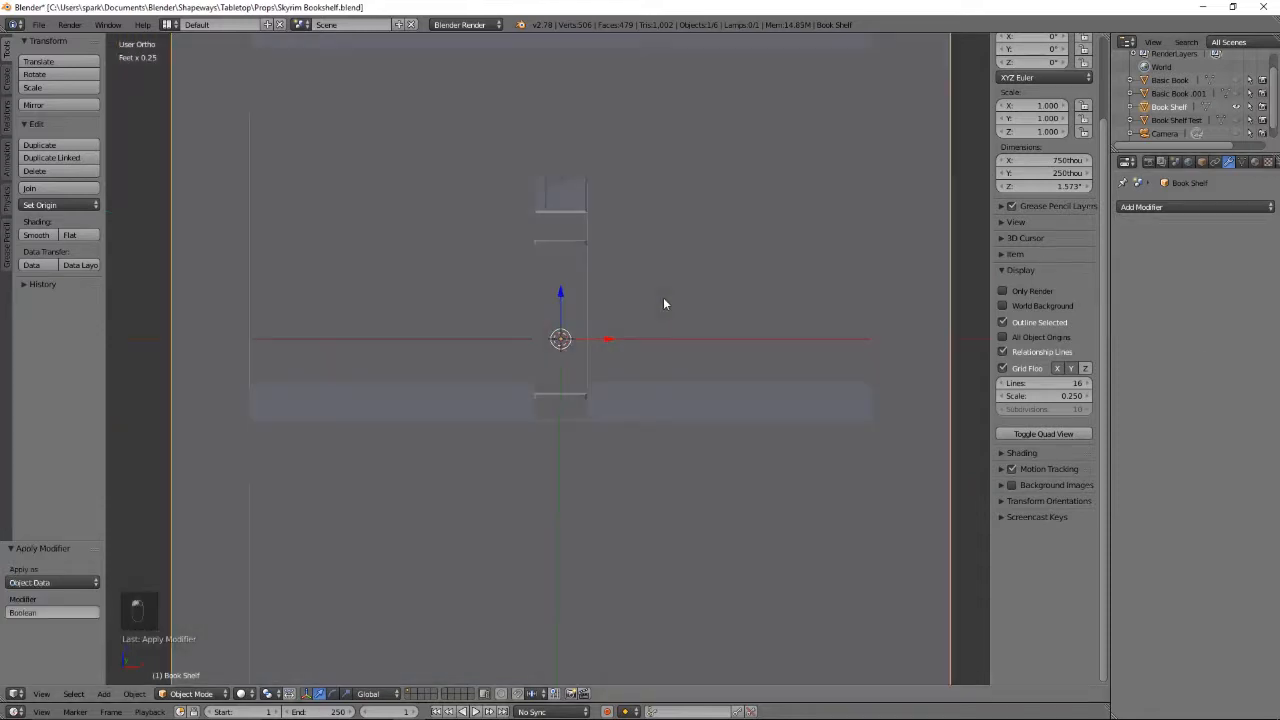
key("Tab")
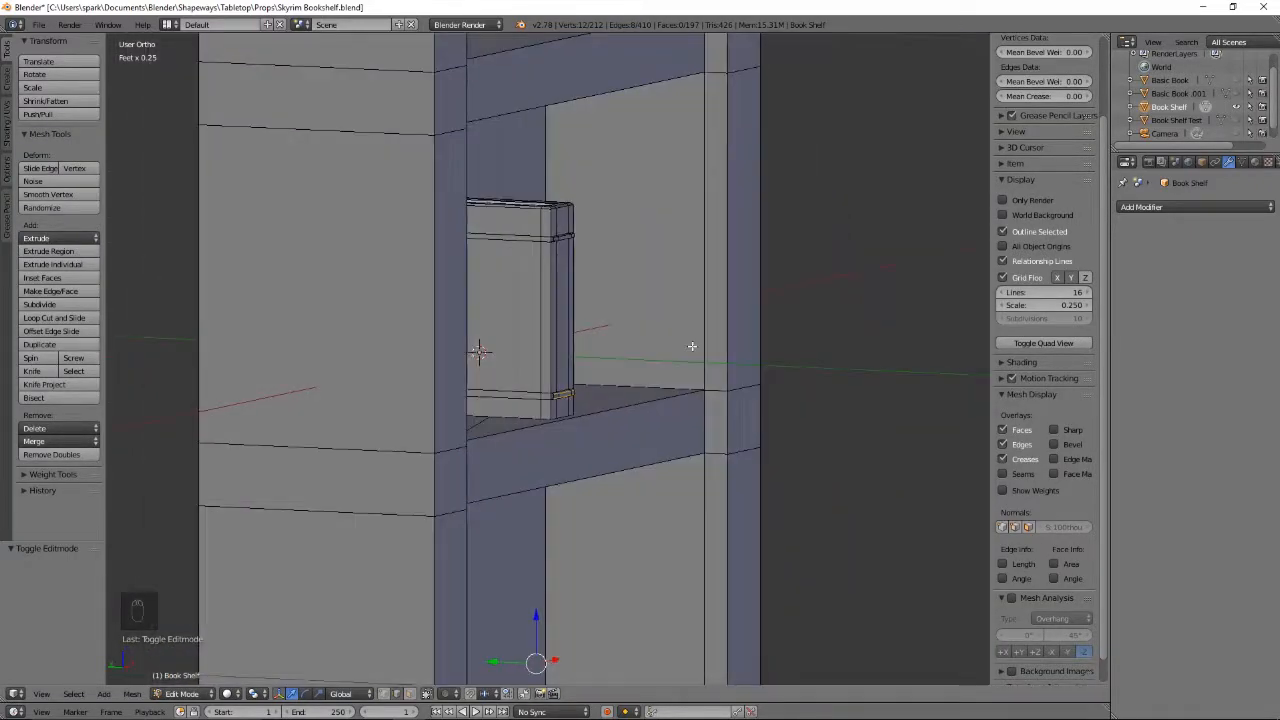
scroll("down", 3)
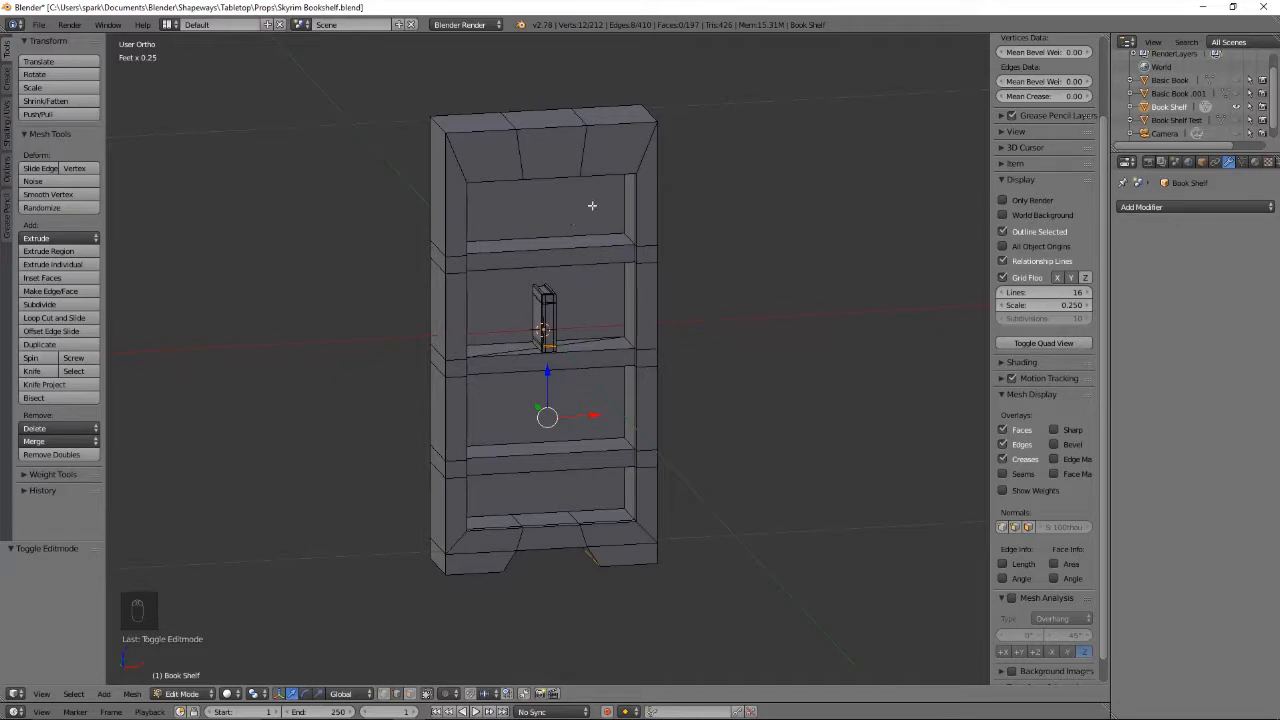
mouse_move(597, 368)
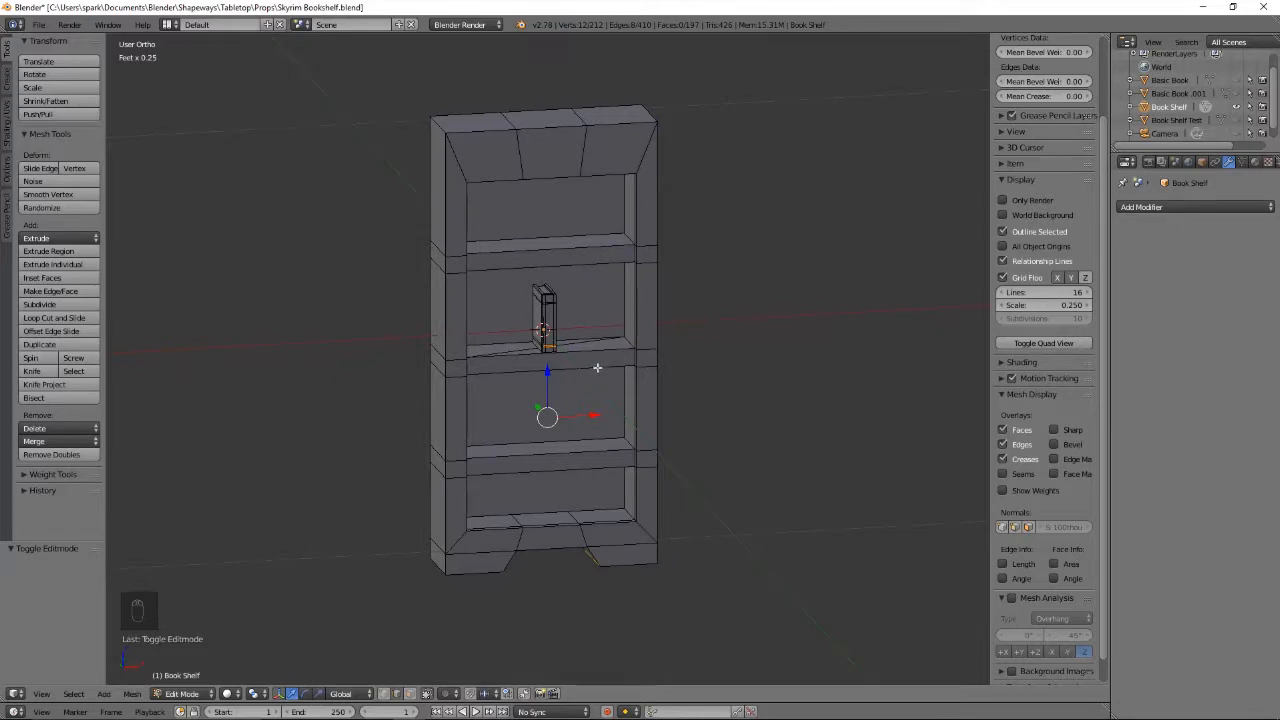